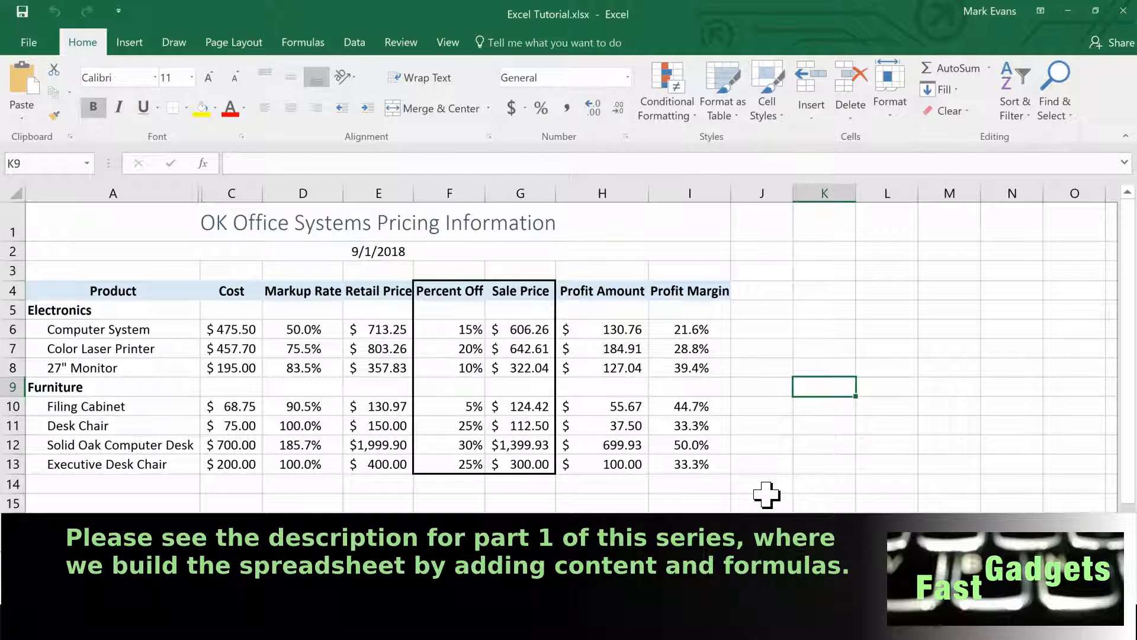
pyautogui.moveTo(297, 348)
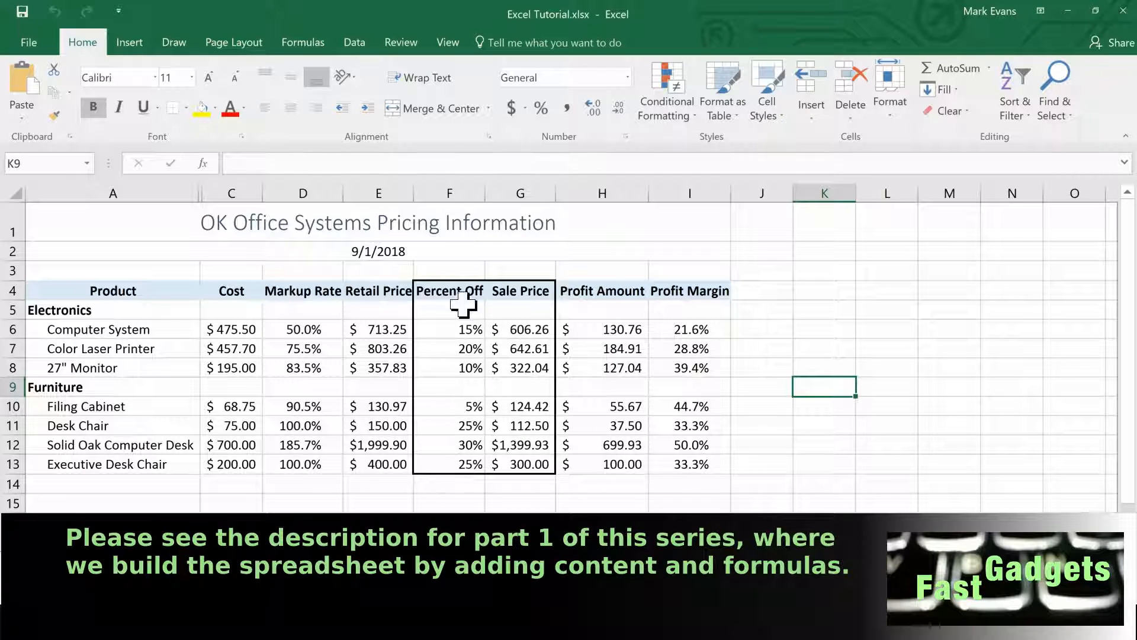
pyautogui.moveTo(490, 413)
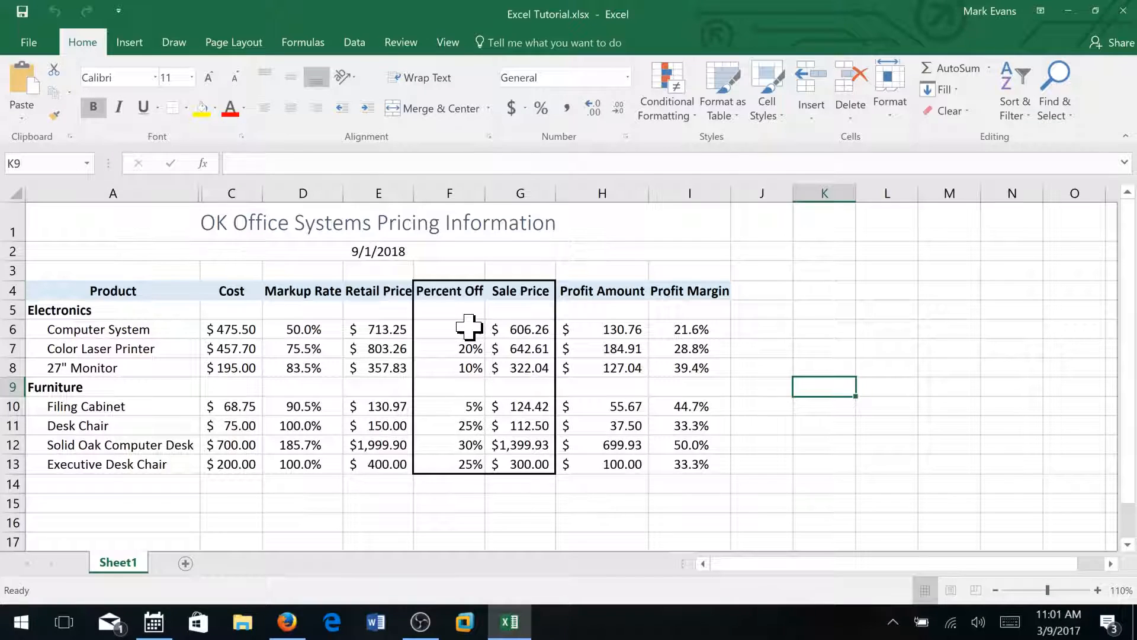
# Select the Percent Off values F6:F13, indent them, then centre them
pyautogui.click(449, 328)
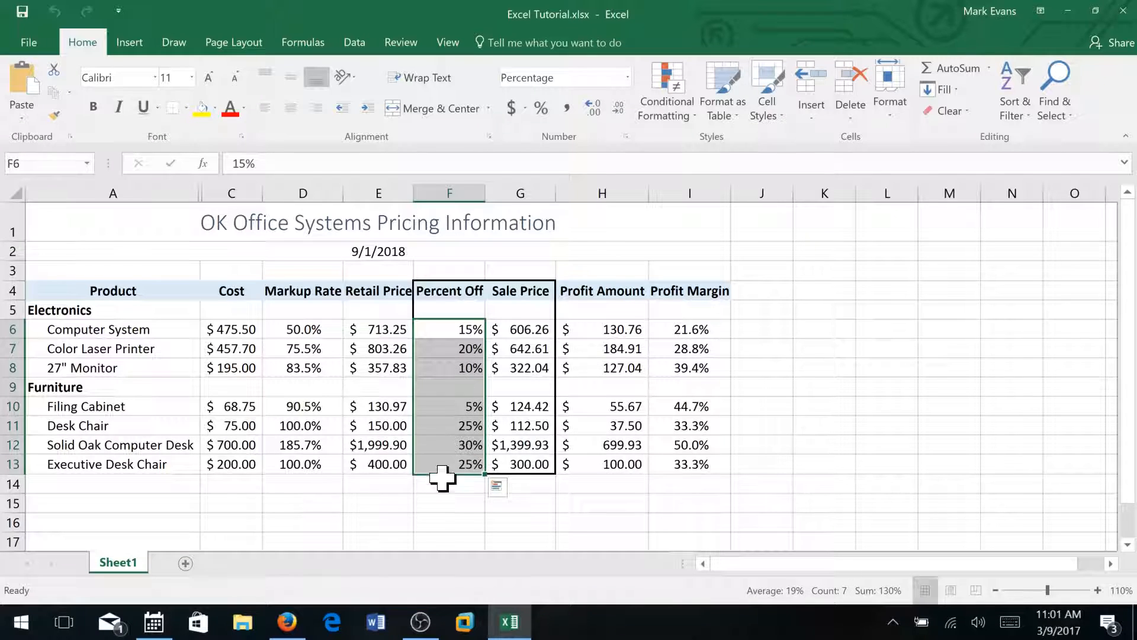
pyautogui.moveTo(372, 488)
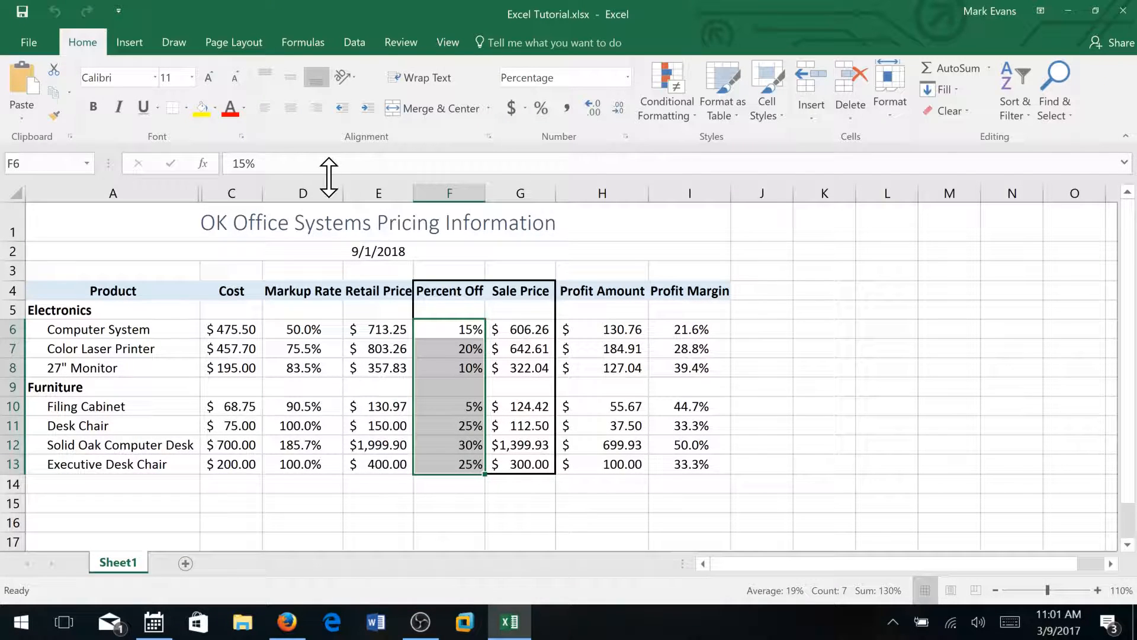
pyautogui.moveTo(320, 138)
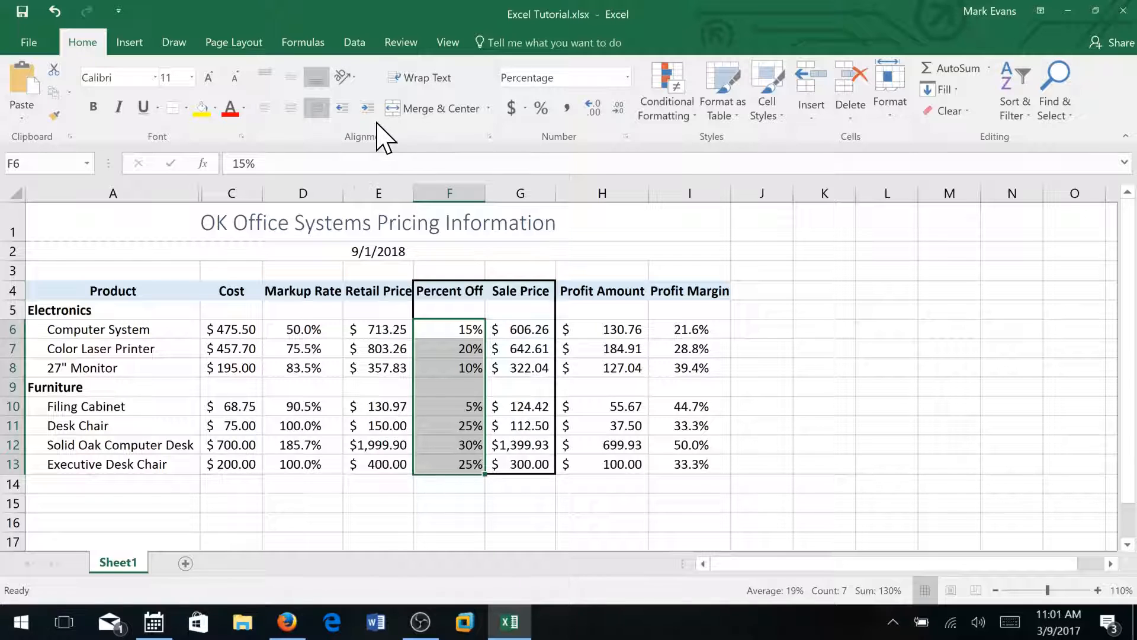
pyautogui.moveTo(367, 107)
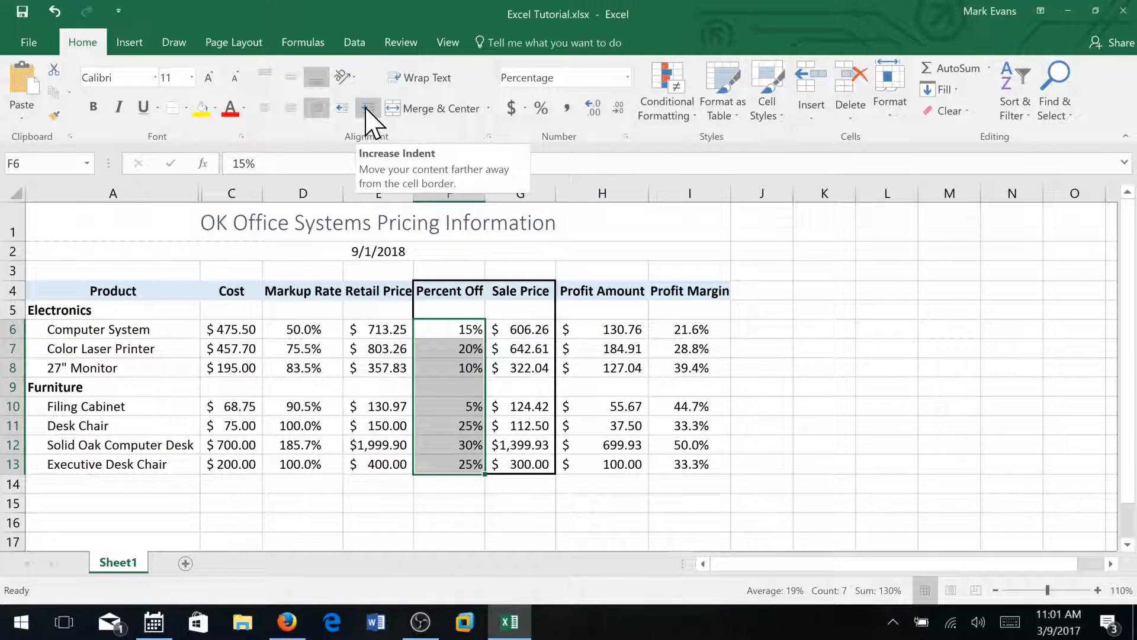
pyautogui.click(368, 107)
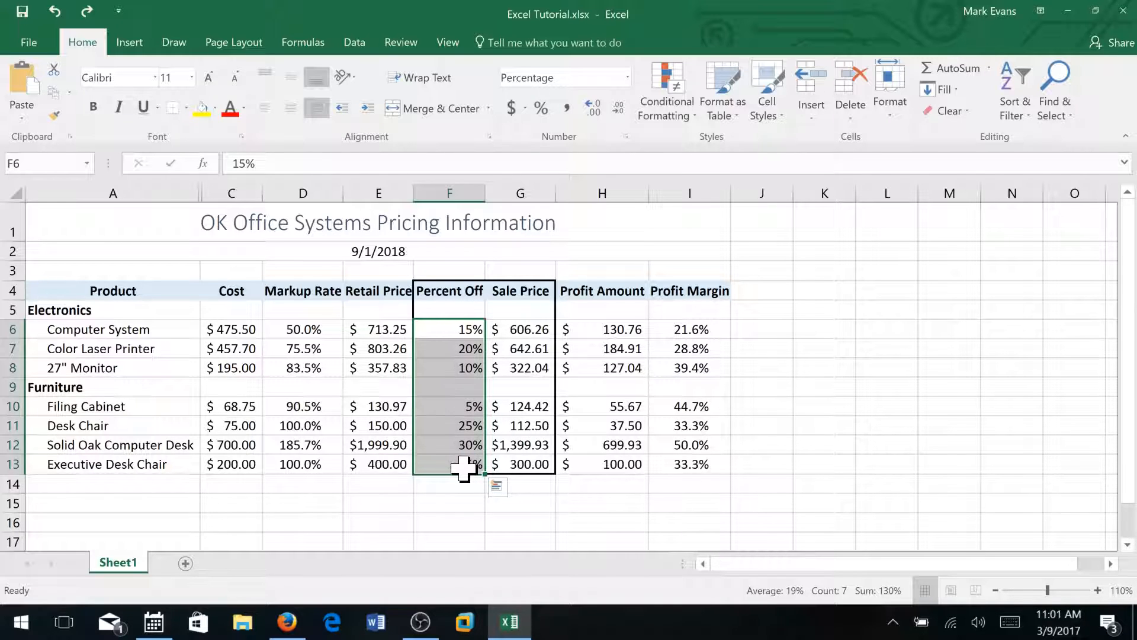
pyautogui.moveTo(464, 399)
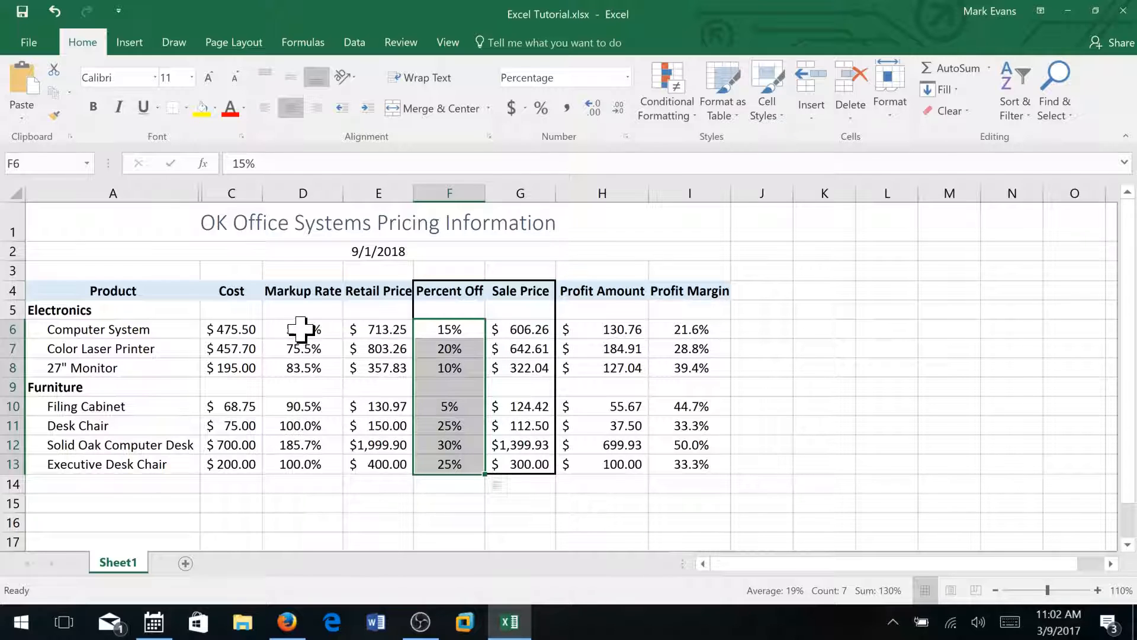
pyautogui.moveTo(297, 406)
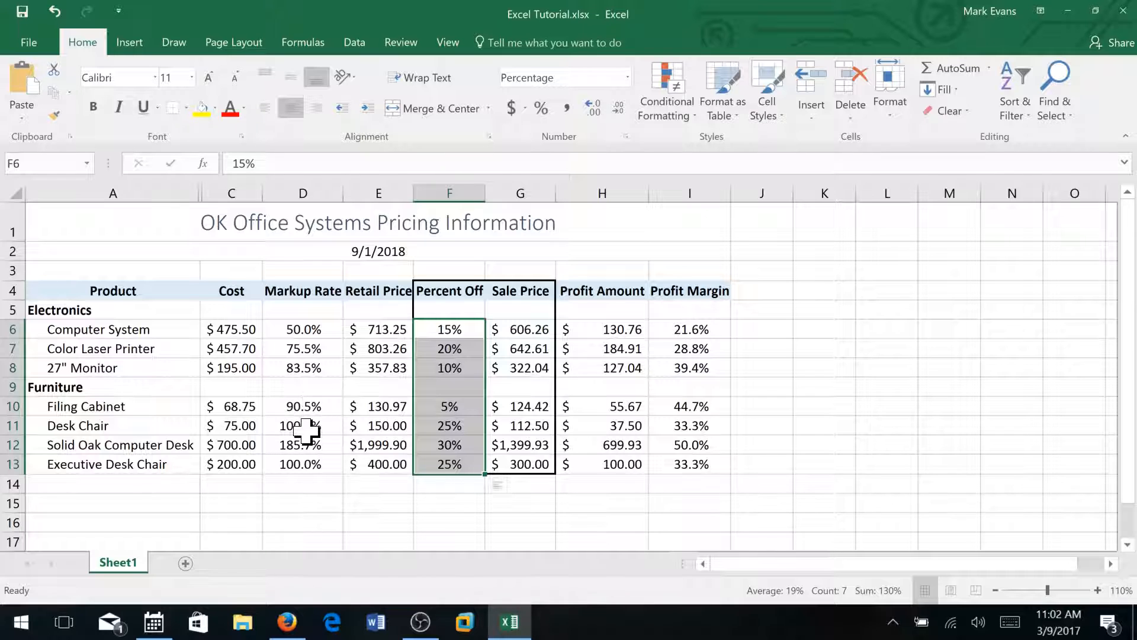
pyautogui.moveTo(303, 460)
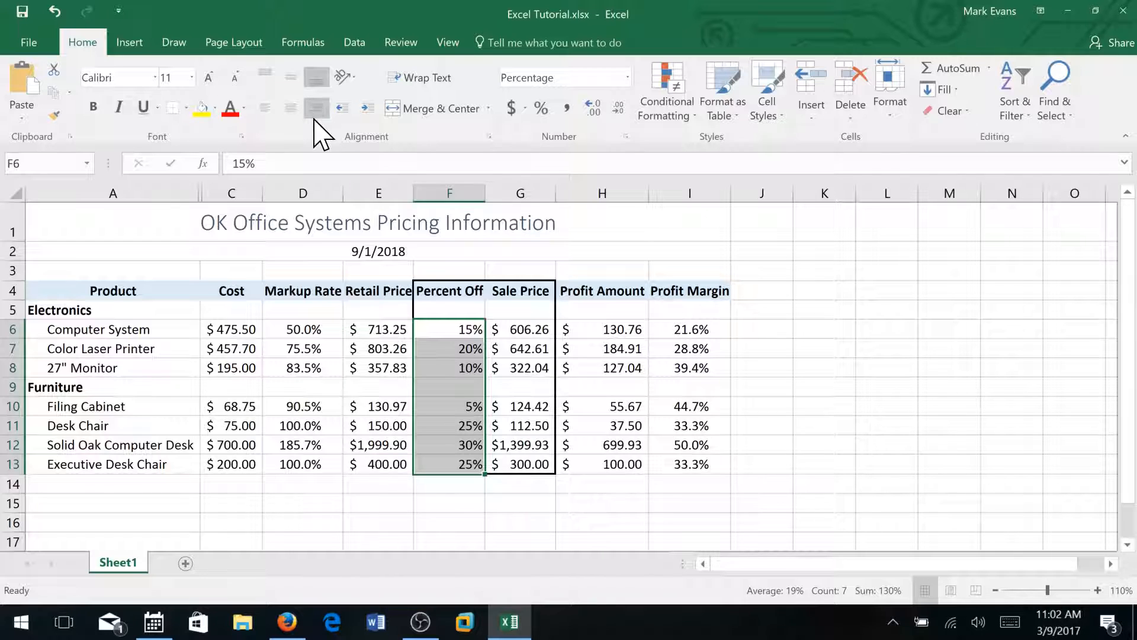
pyautogui.click(290, 108)
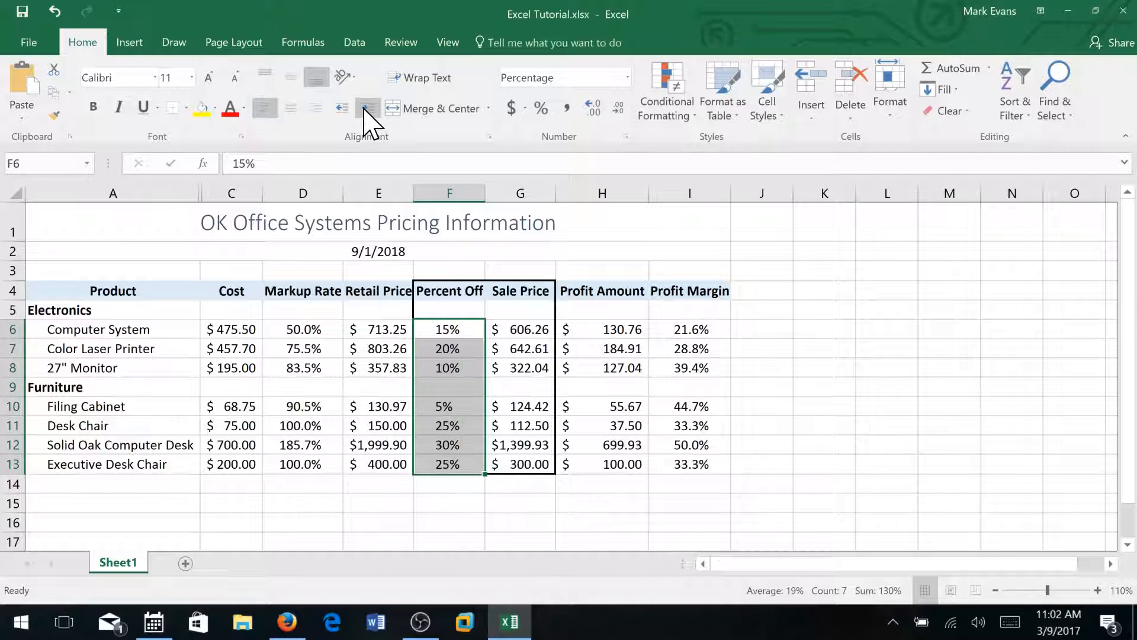
pyautogui.moveTo(356, 148)
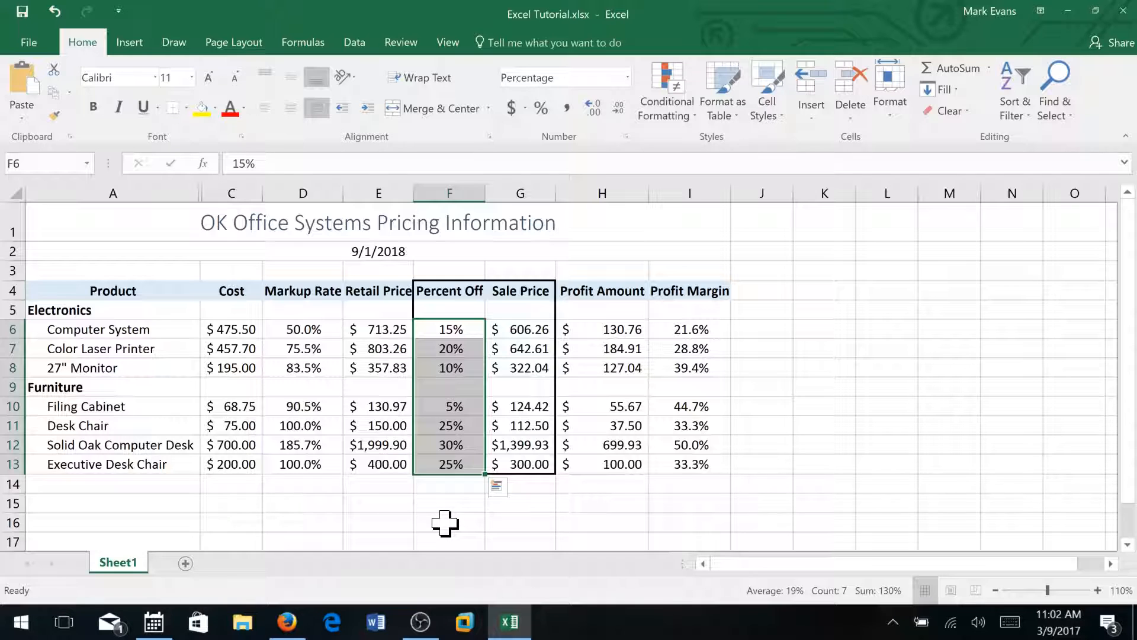
pyautogui.moveTo(446, 387)
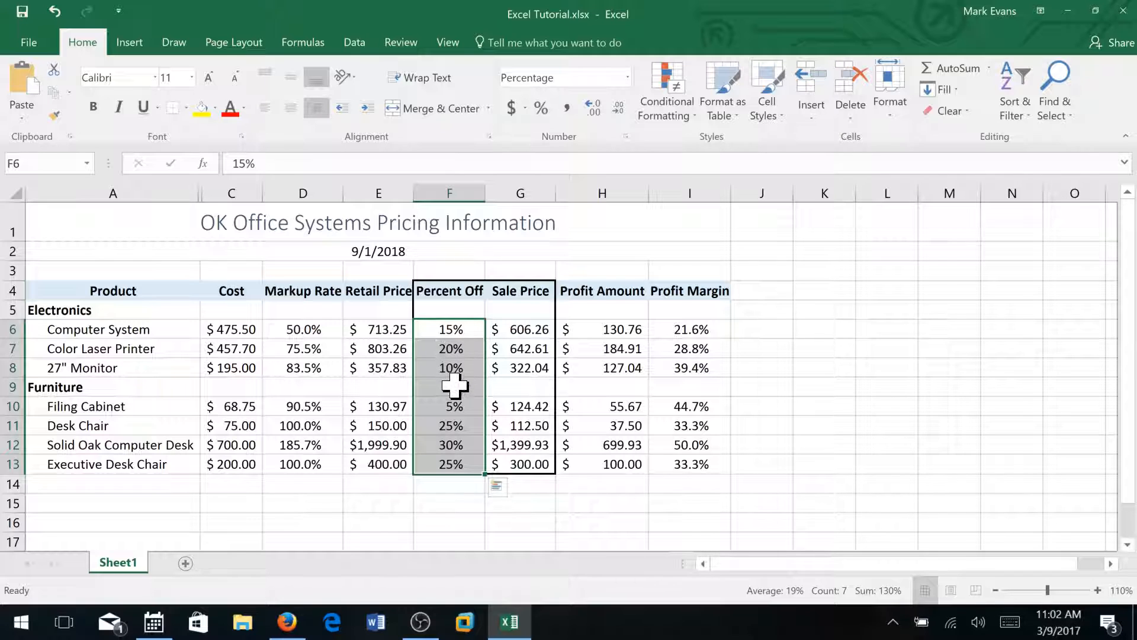
pyautogui.moveTo(11, 33)
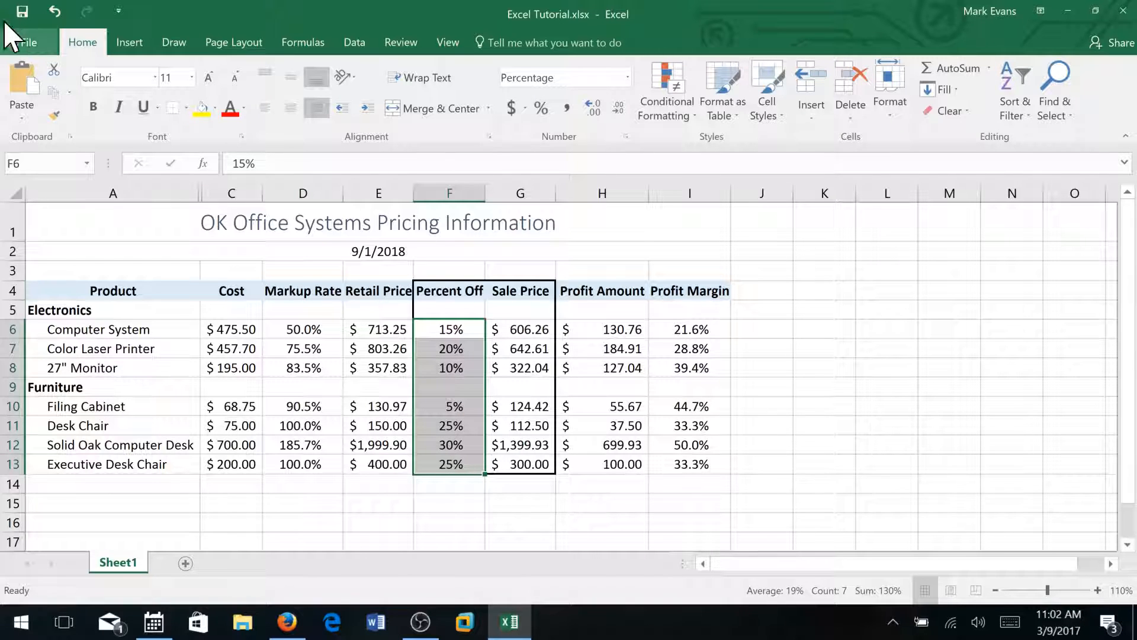
pyautogui.moveTo(106, 249)
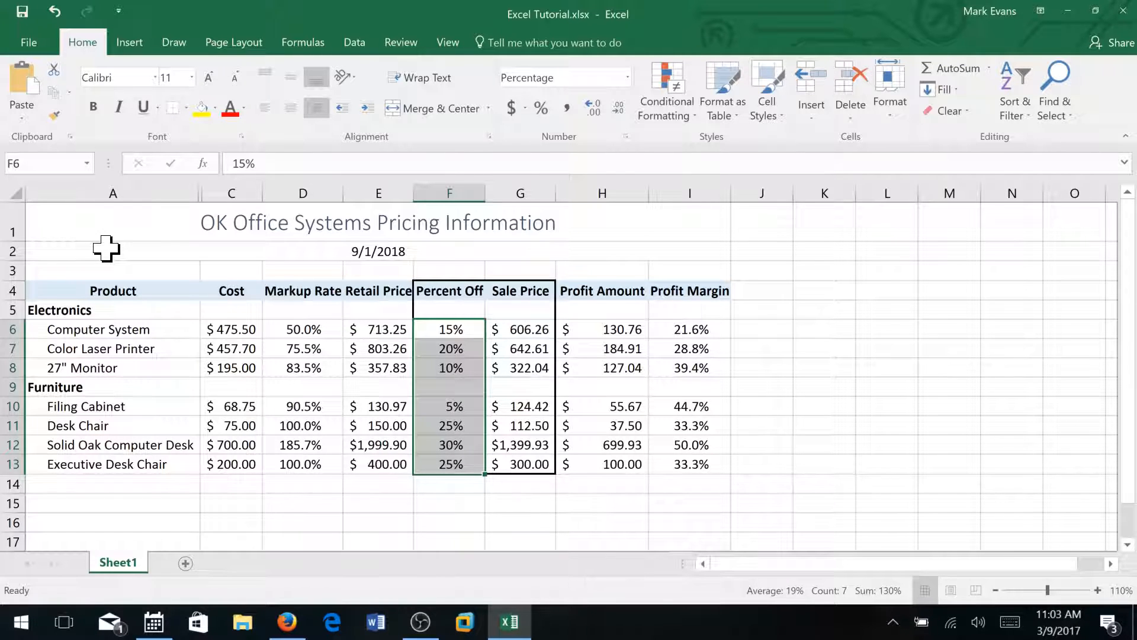
pyautogui.moveTo(110, 605)
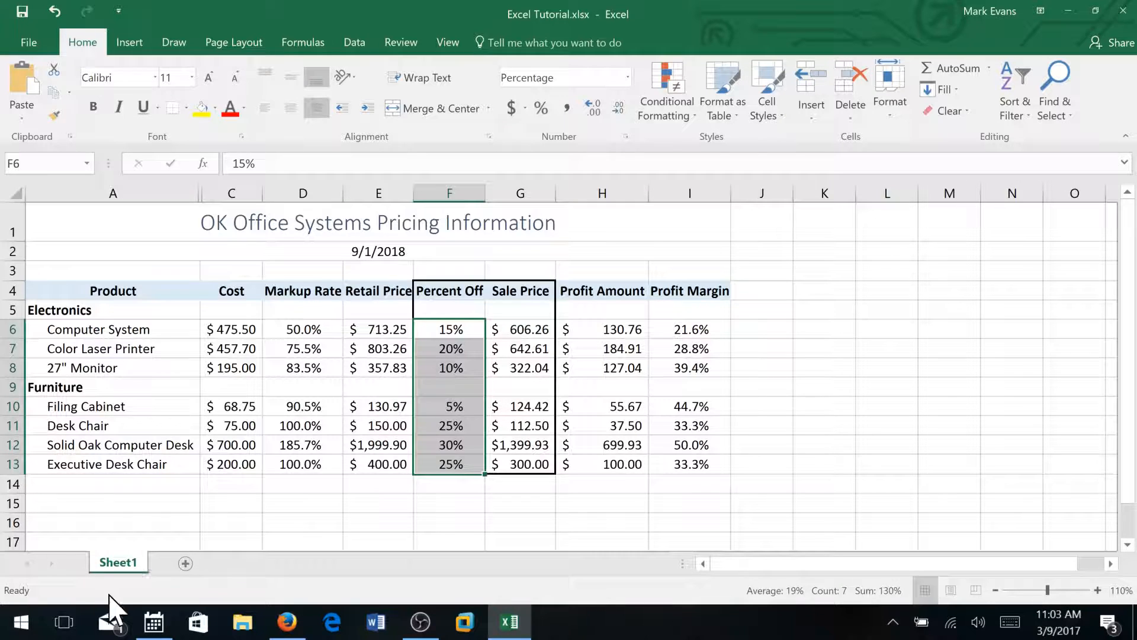
pyautogui.moveTo(117, 581)
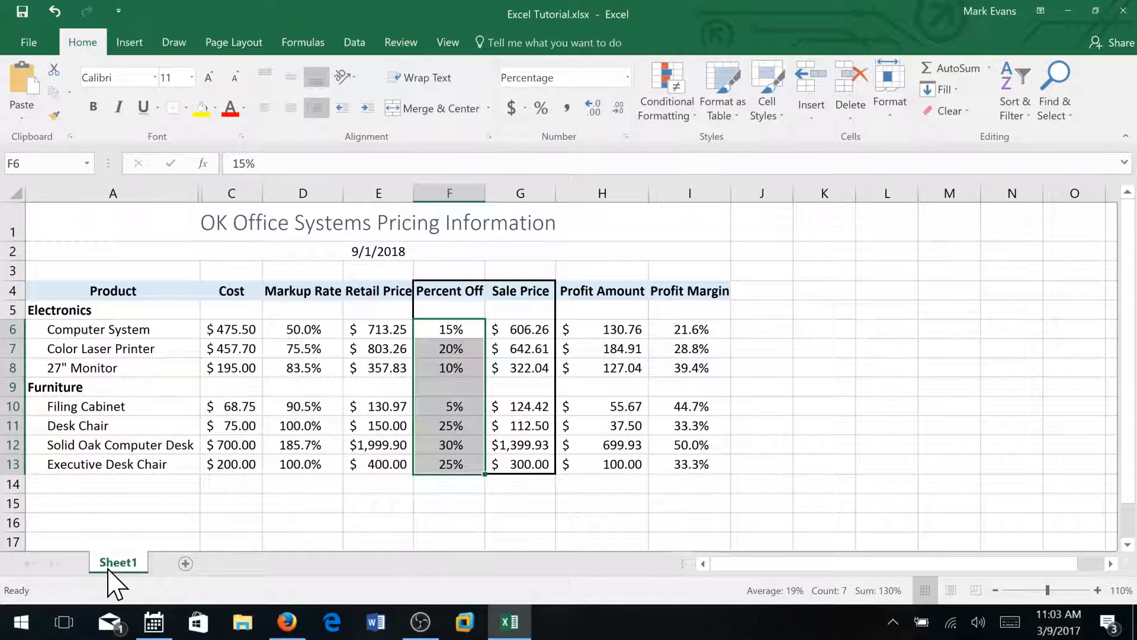
pyautogui.moveTo(112, 544)
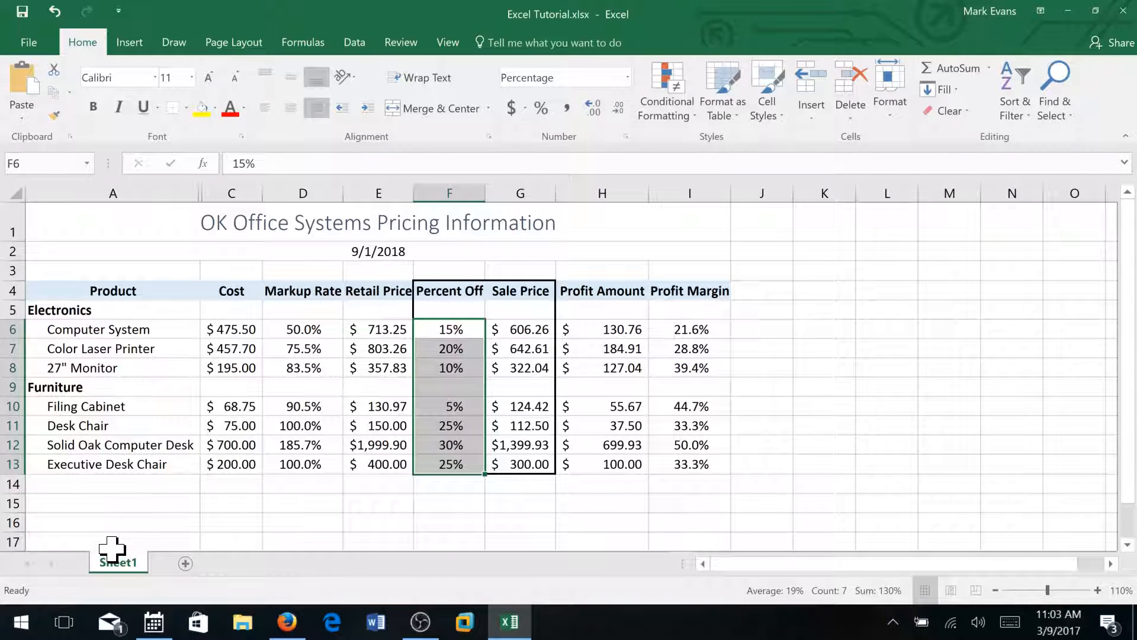
# Duplicate Sheet1 through Move or Copy with Create a copy ticked
pyautogui.rightClick(117, 562)
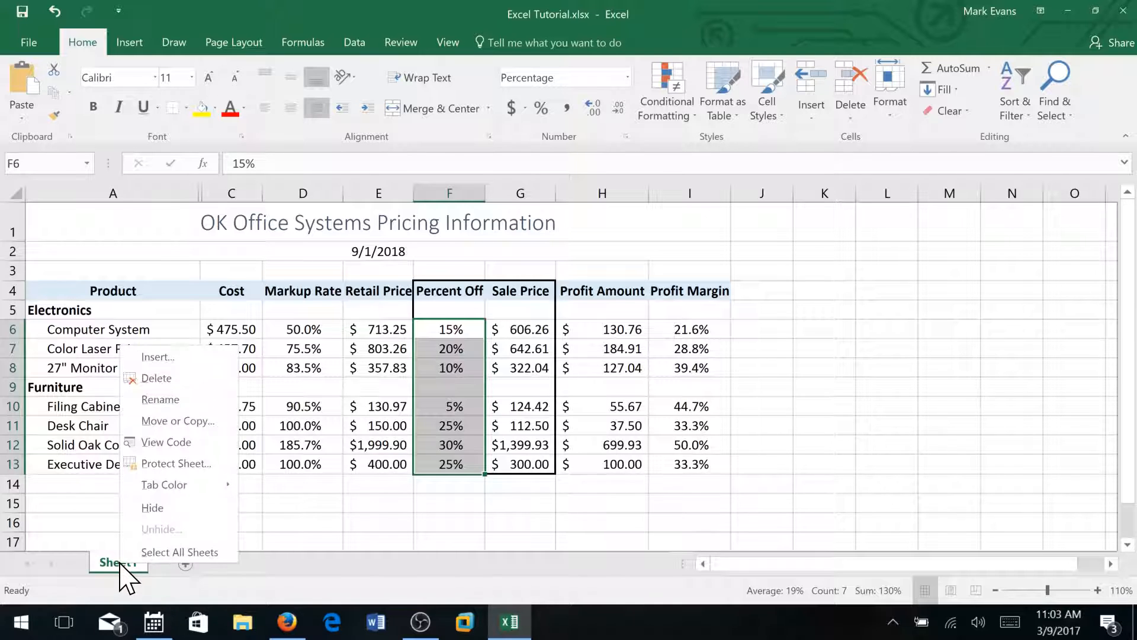
pyautogui.moveTo(178, 421)
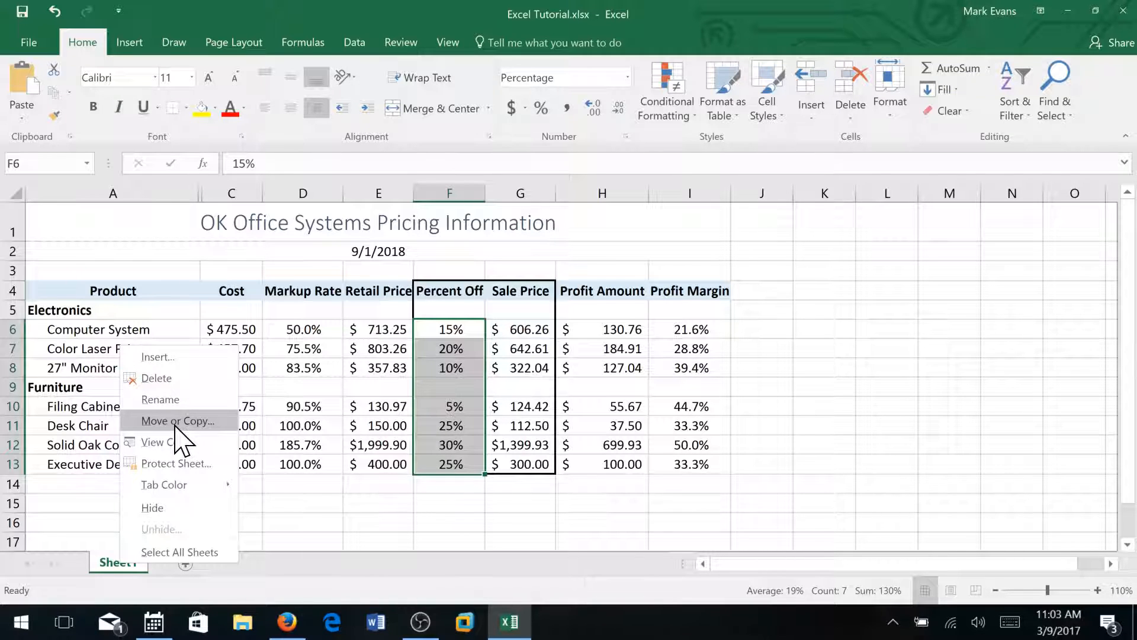
pyautogui.click(177, 421)
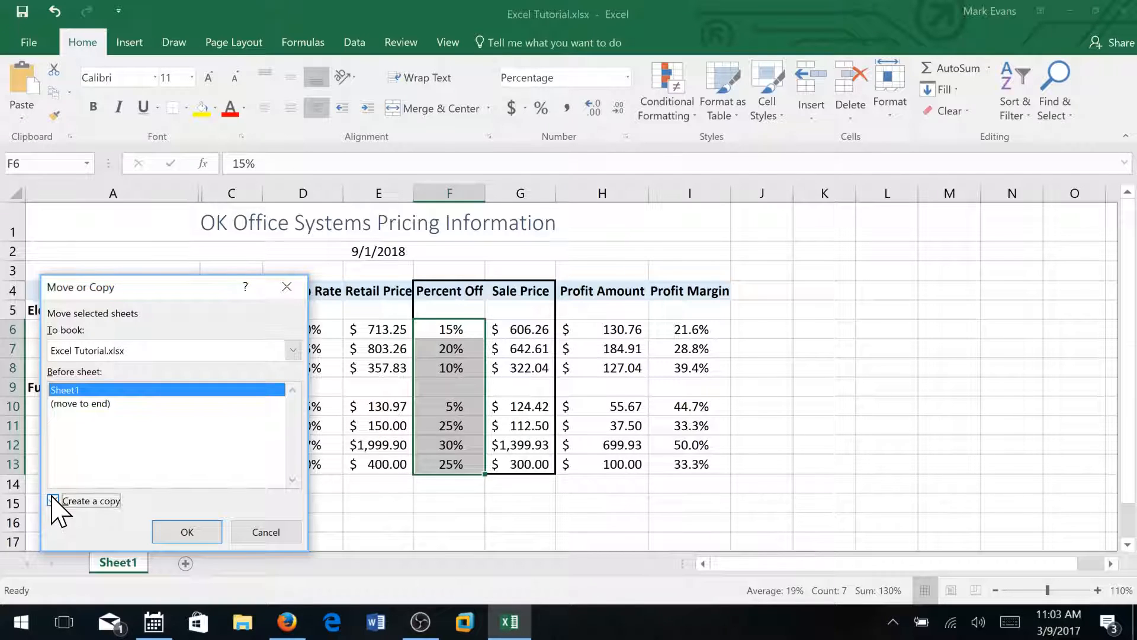
pyautogui.click(53, 500)
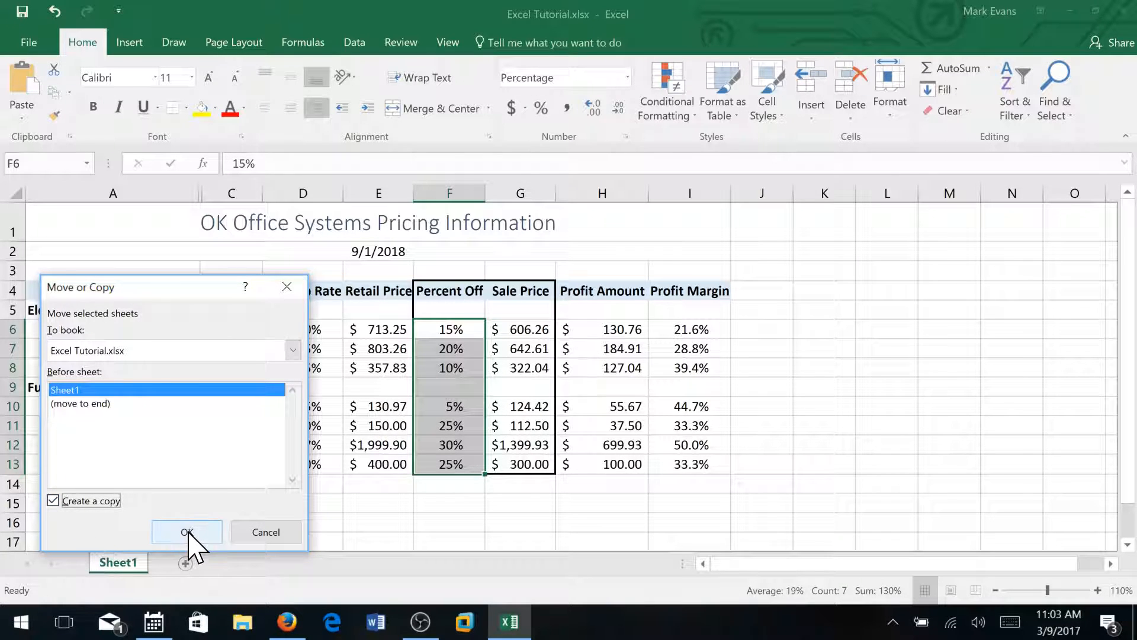
pyautogui.click(186, 532)
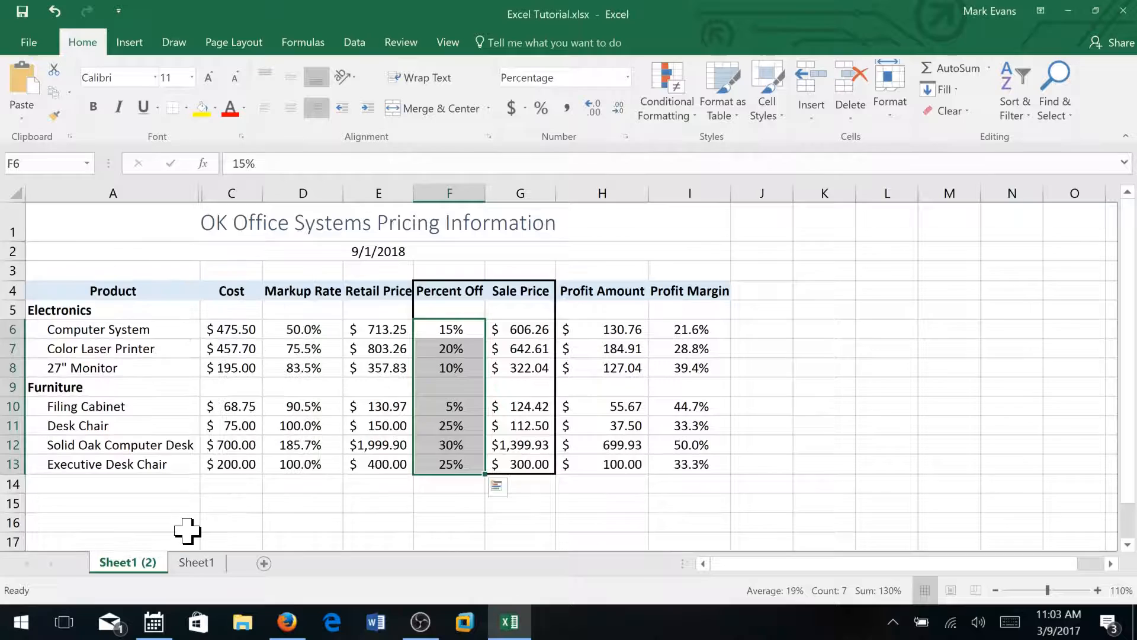
pyautogui.moveTo(127, 562)
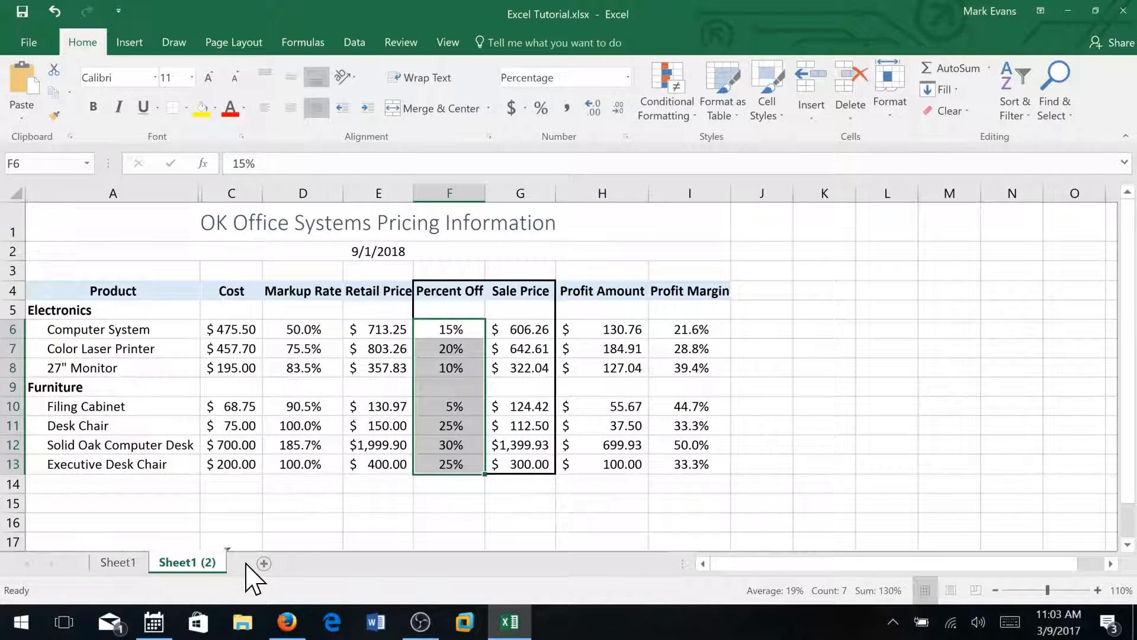
pyautogui.moveTo(184, 594)
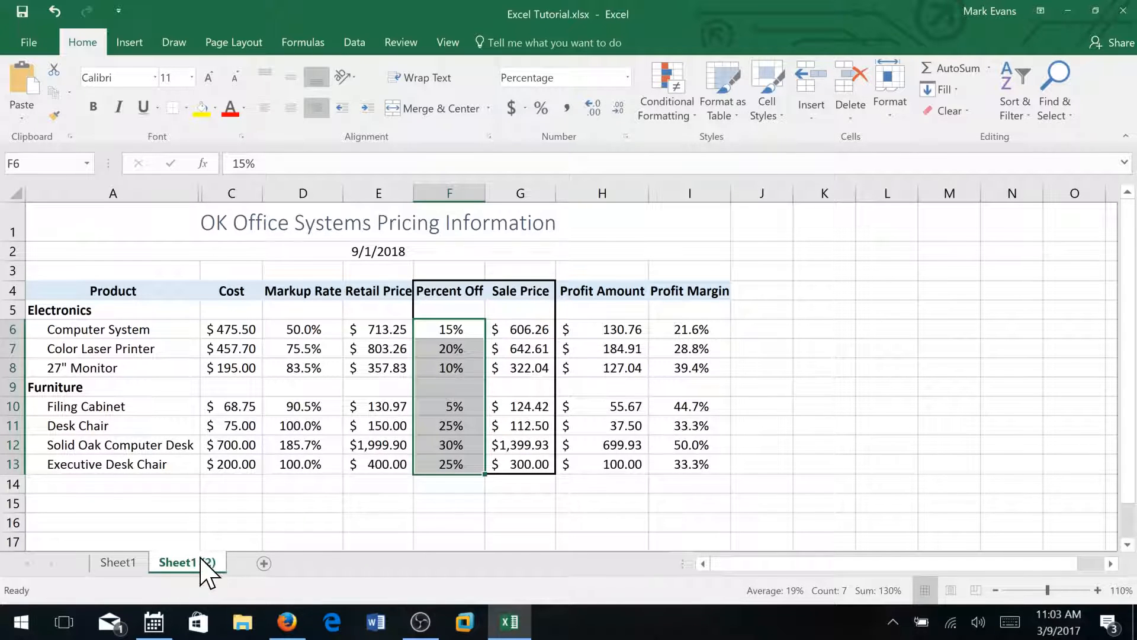
pyautogui.moveTo(118, 562)
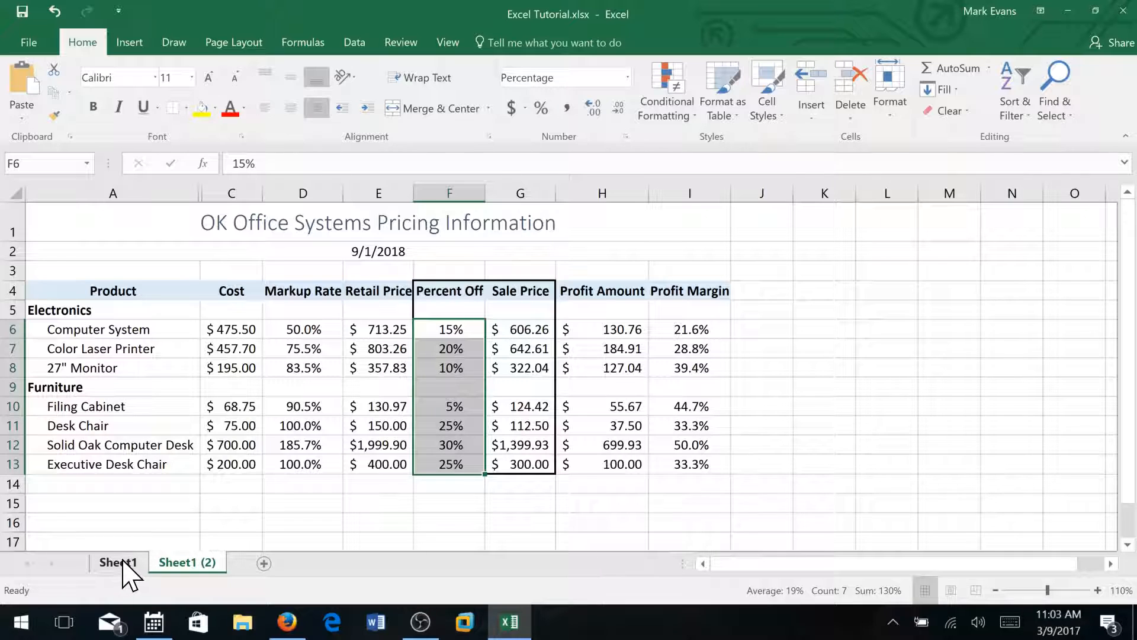
# Rename the sheet tabs to September and Formulas
pyautogui.rightClick(117, 562)
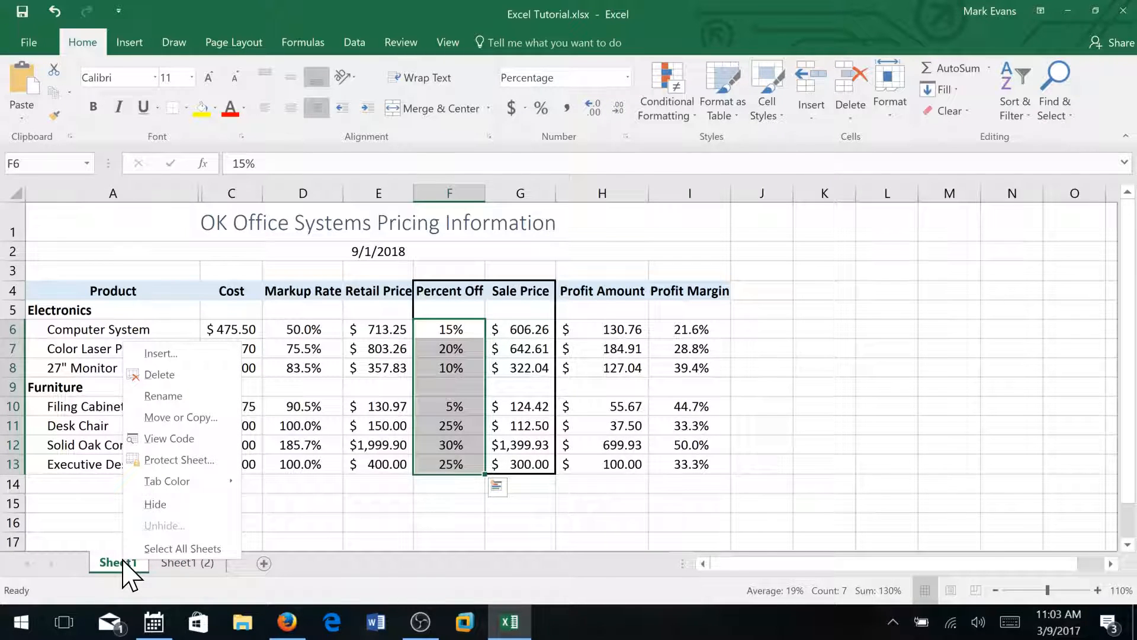
pyautogui.moveTo(164, 396)
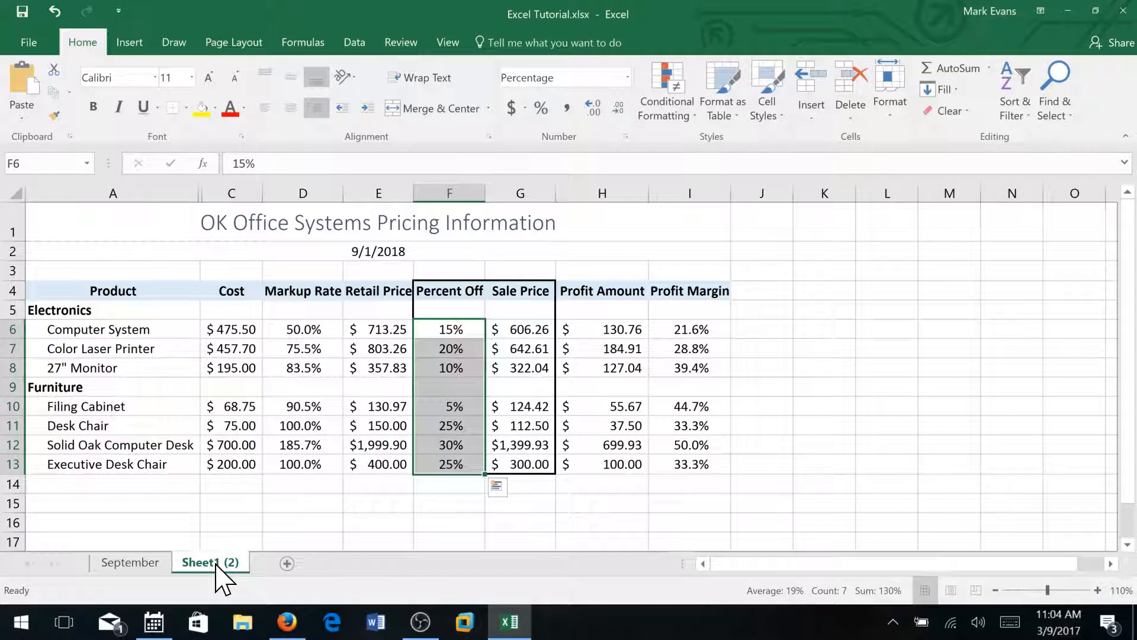
pyautogui.rightClick(210, 563)
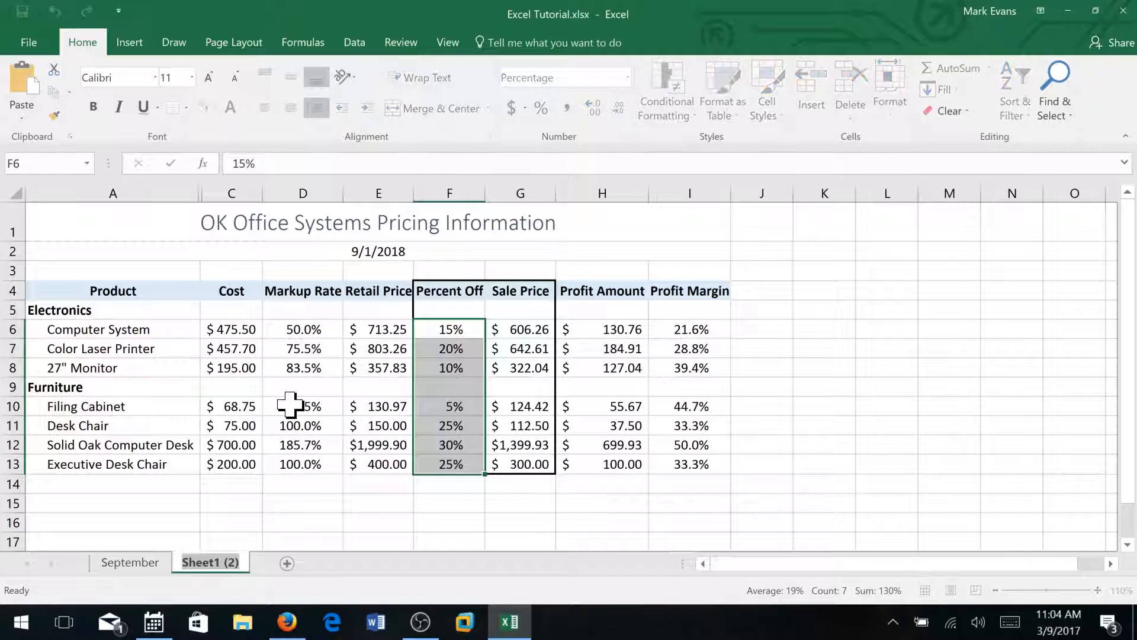
pyautogui.doubleClick(209, 562)
pyautogui.write('Formulas')
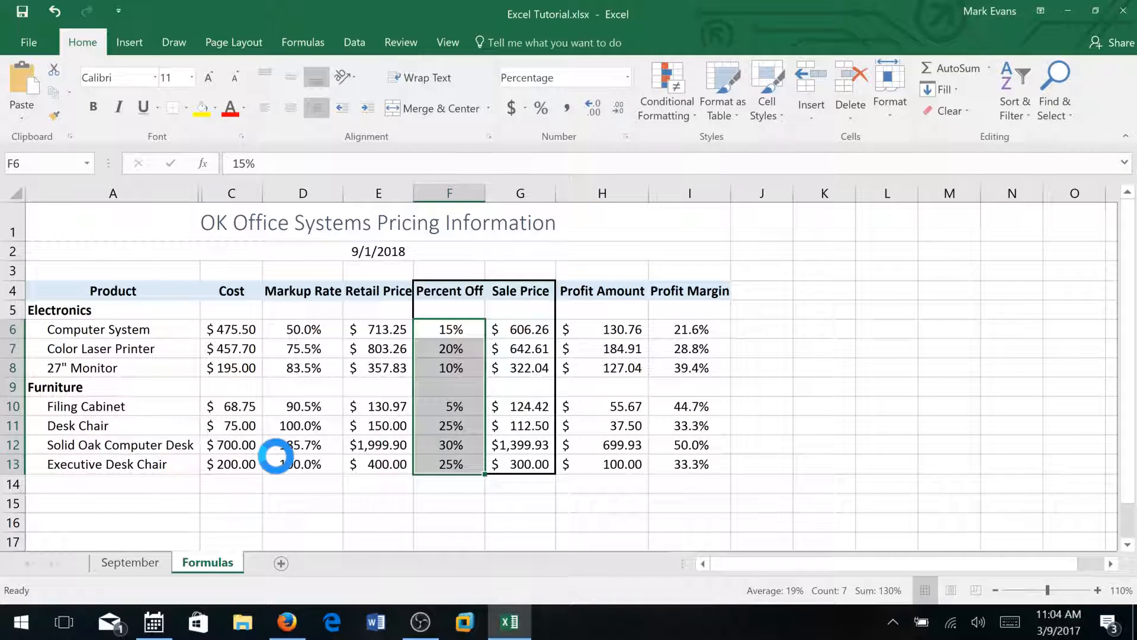
# Show formulas with Ctrl+` and narrow the Percent Off and Profit Amount columns
pyautogui.press('ctrl+`')
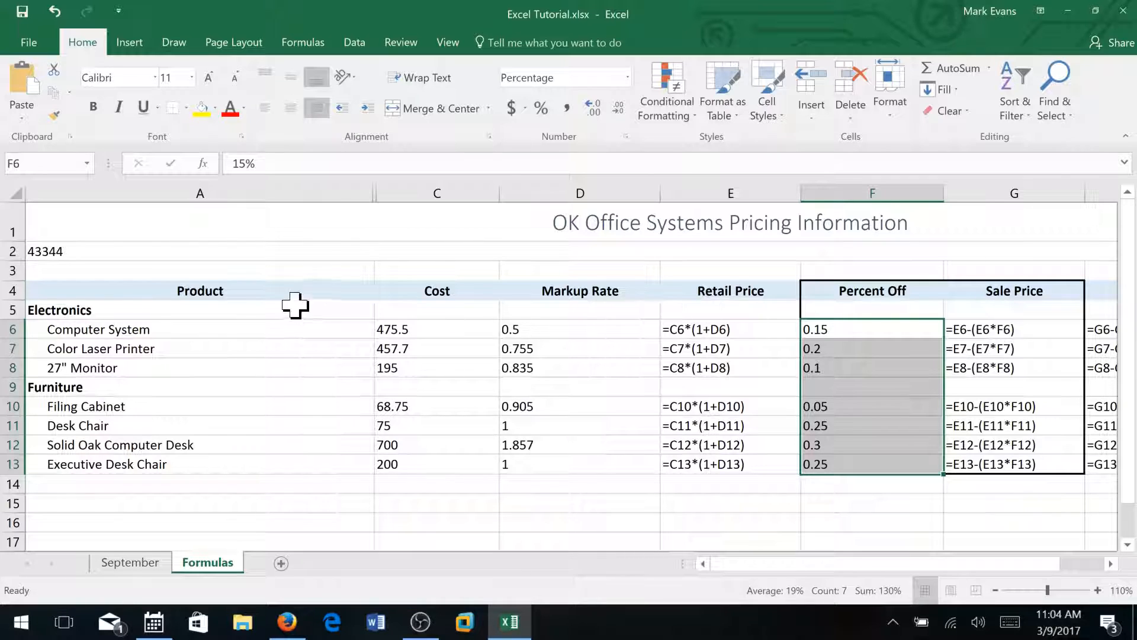
pyautogui.moveTo(891, 318)
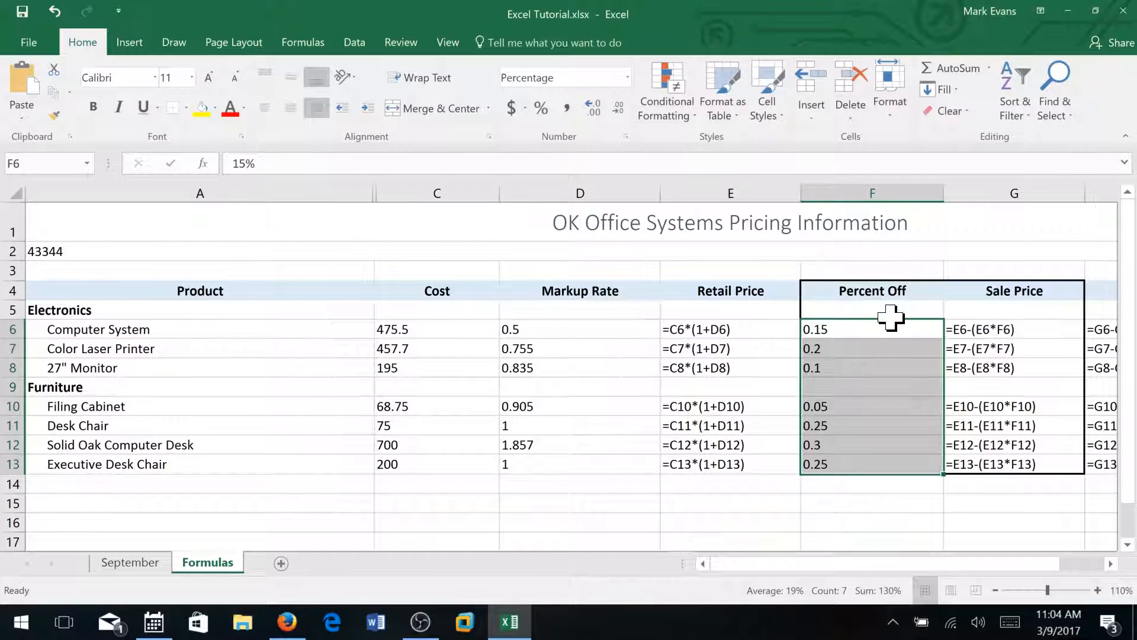
pyautogui.moveTo(484, 258)
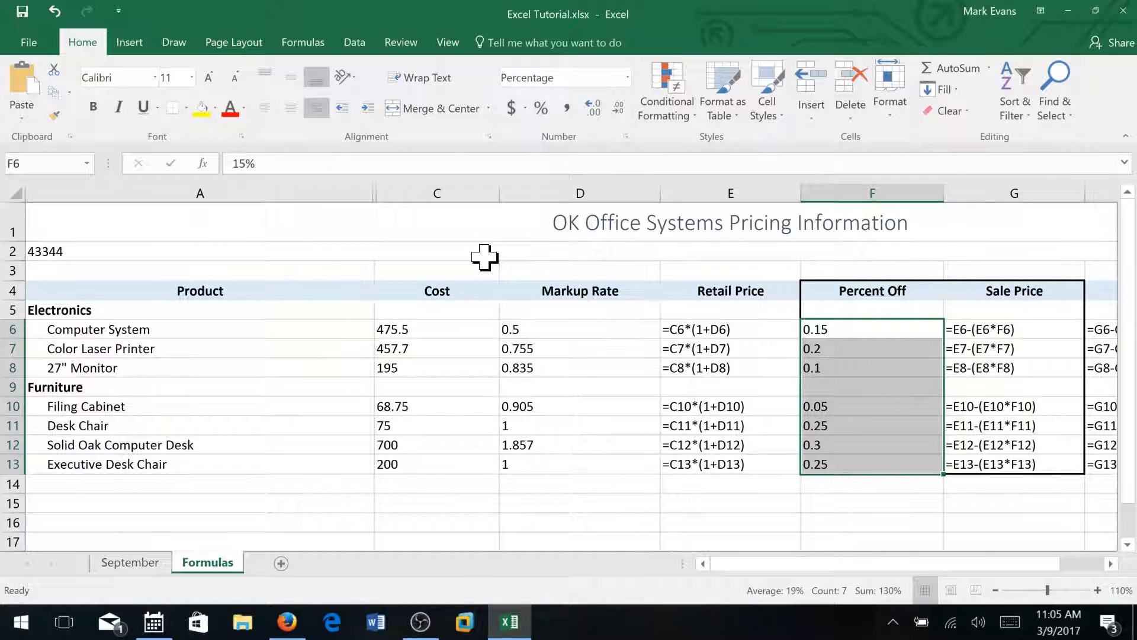
pyautogui.moveTo(455, 336)
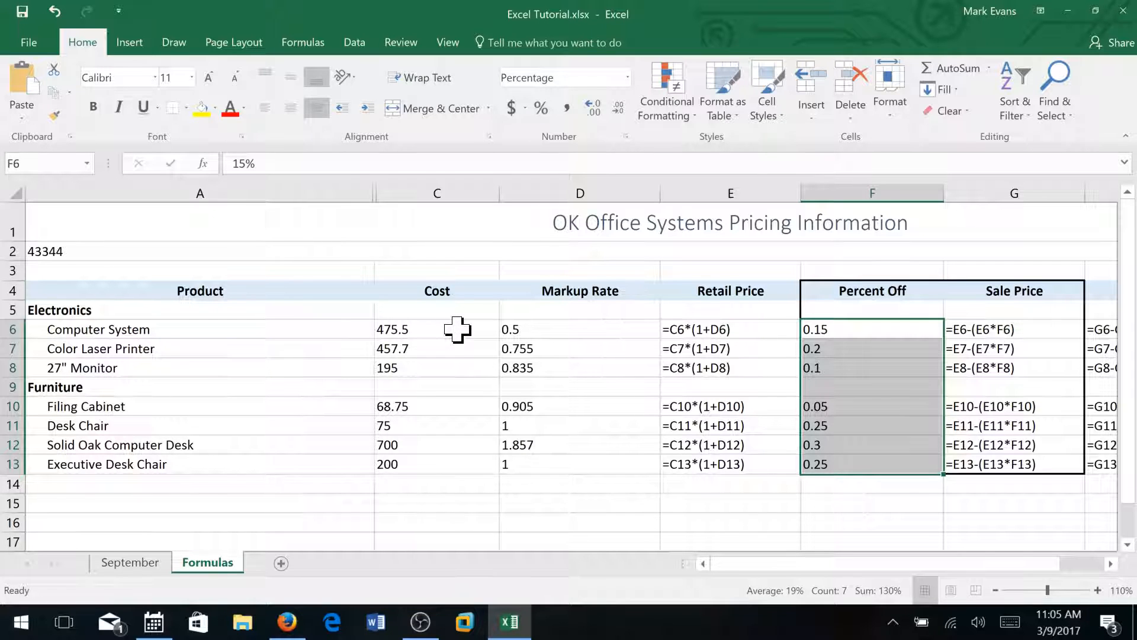
pyautogui.moveTo(446, 301)
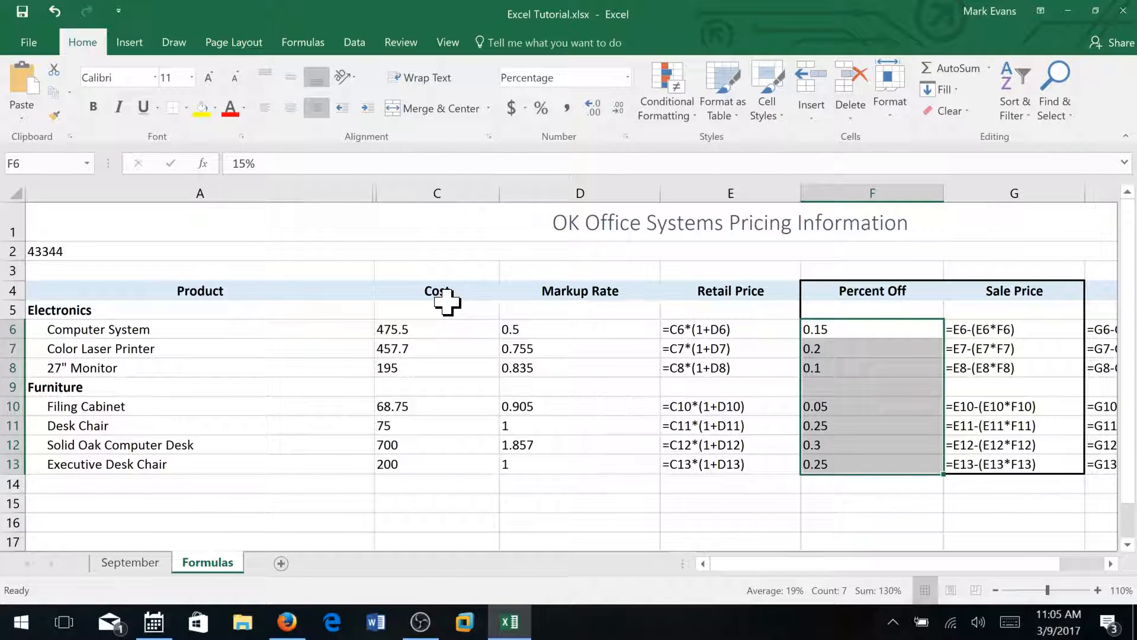
pyautogui.moveTo(505, 323)
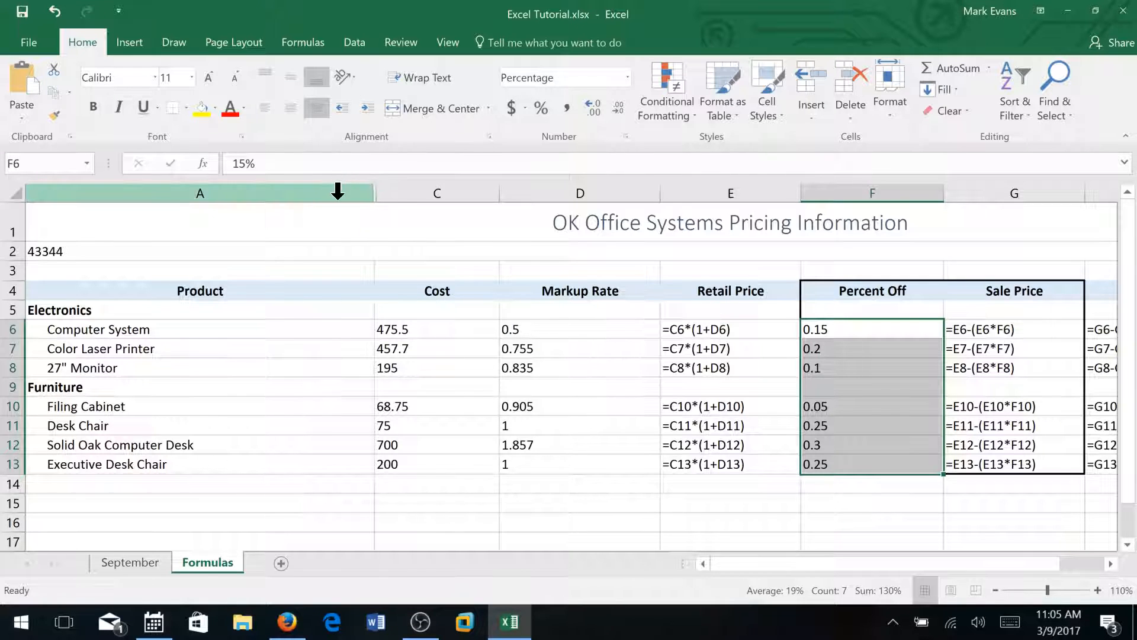
pyautogui.moveTo(375, 197)
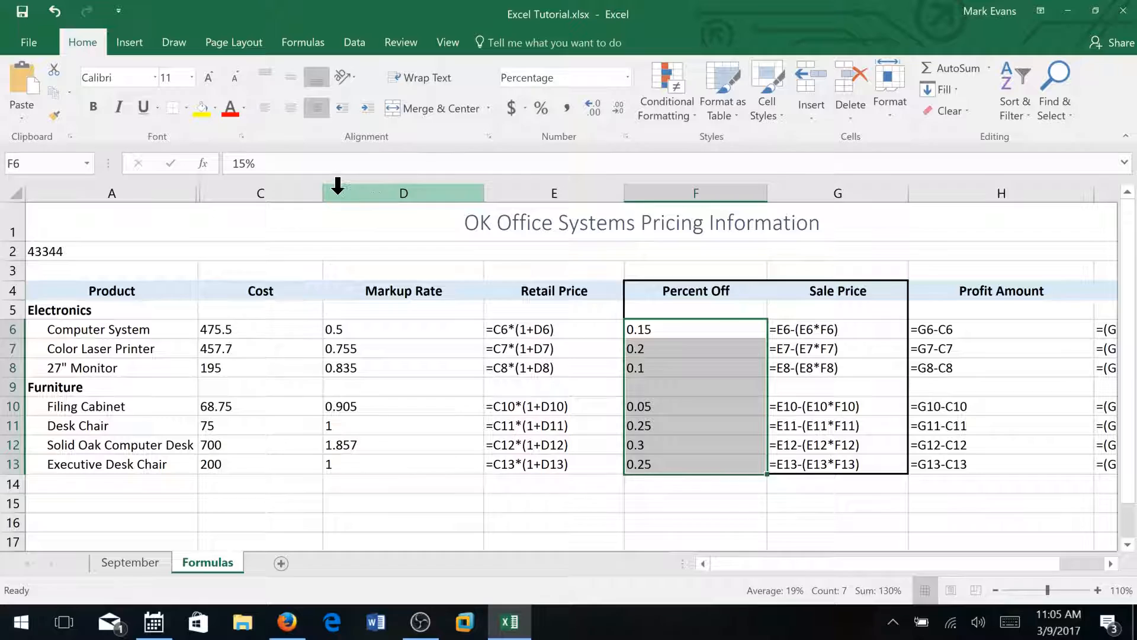
pyautogui.moveTo(323, 194)
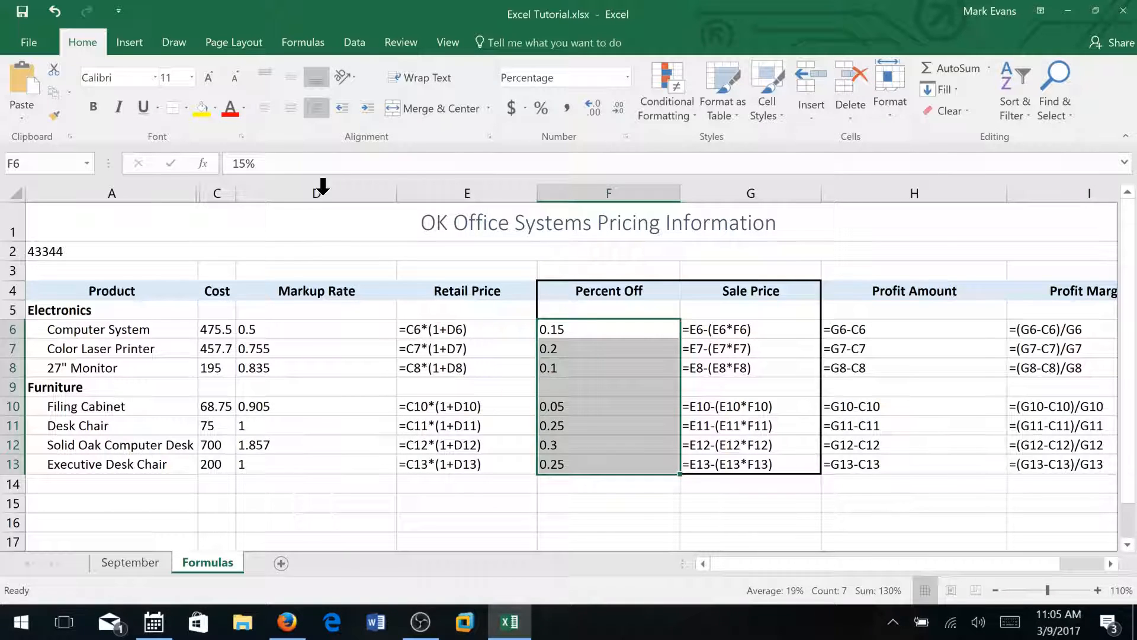
pyautogui.moveTo(394, 208)
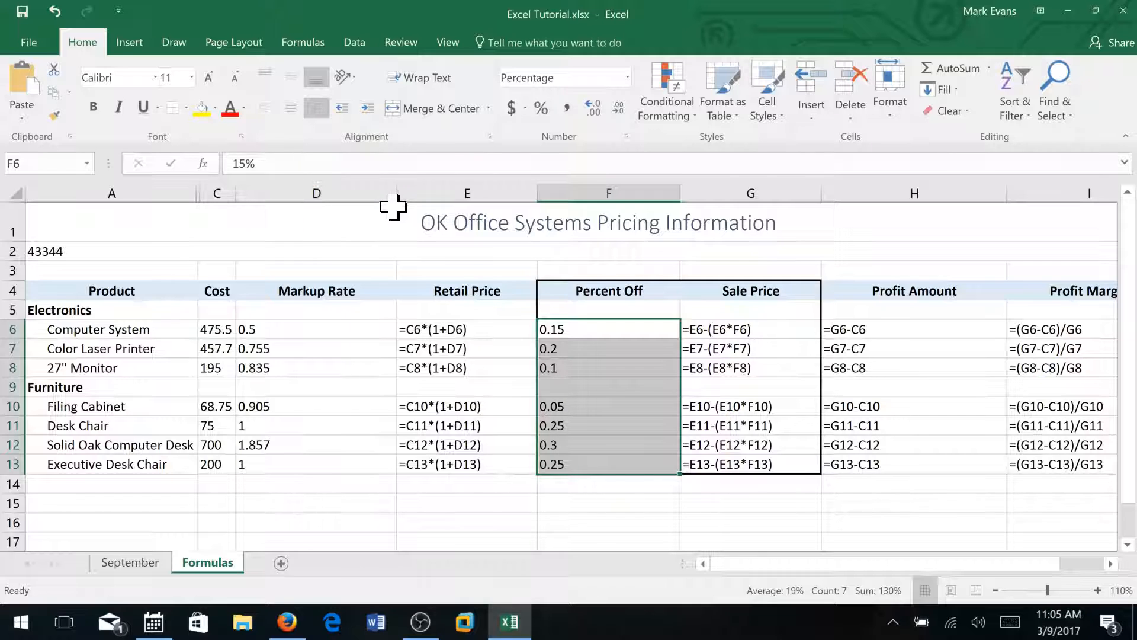
pyautogui.moveTo(397, 193)
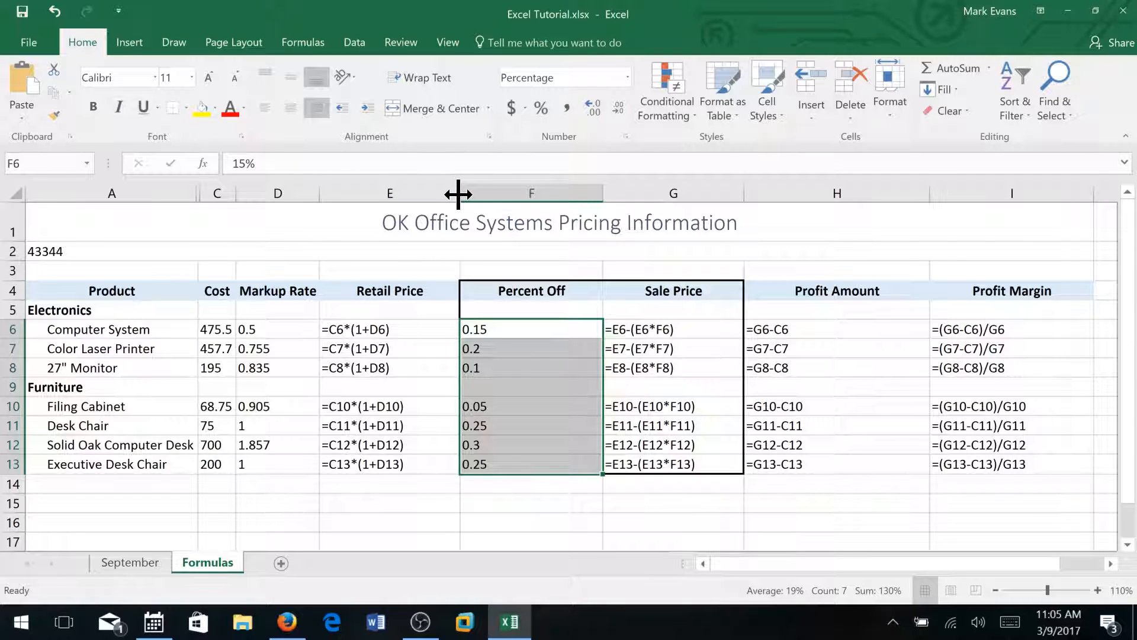
pyautogui.moveTo(458, 194); pyautogui.dragTo(404, 194)
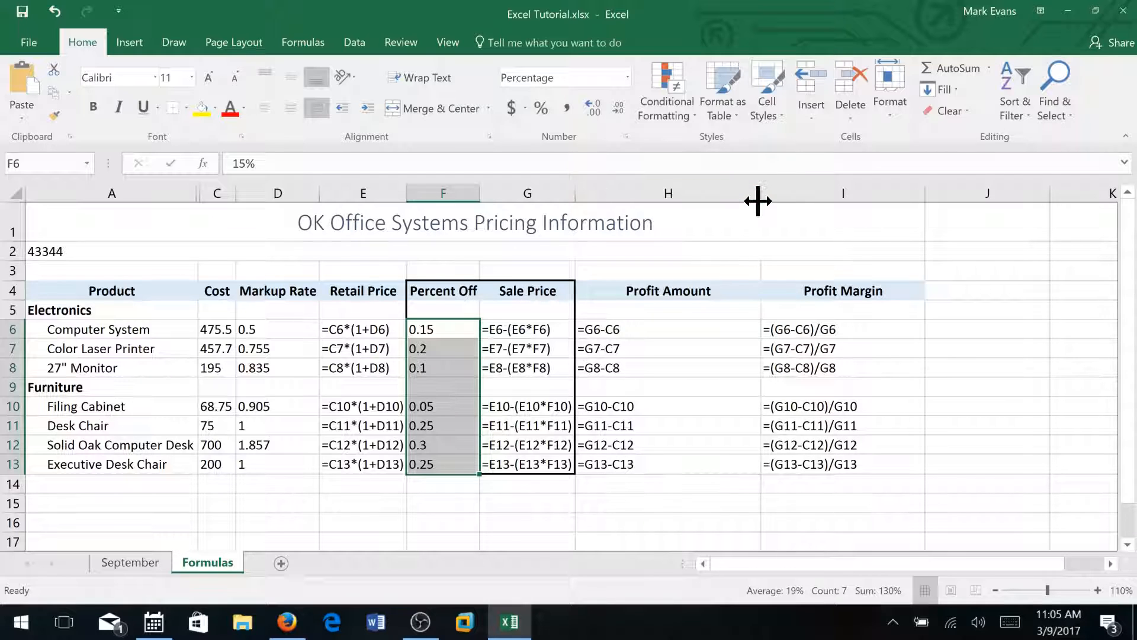
pyautogui.moveTo(759, 193); pyautogui.dragTo(697, 193)
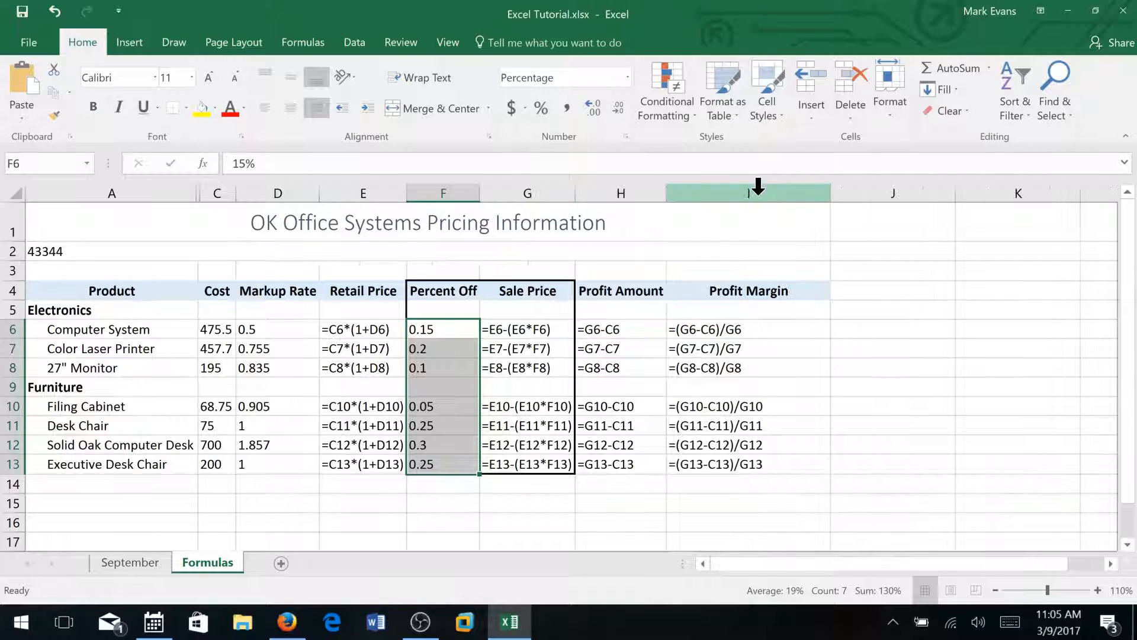
pyautogui.moveTo(837, 214)
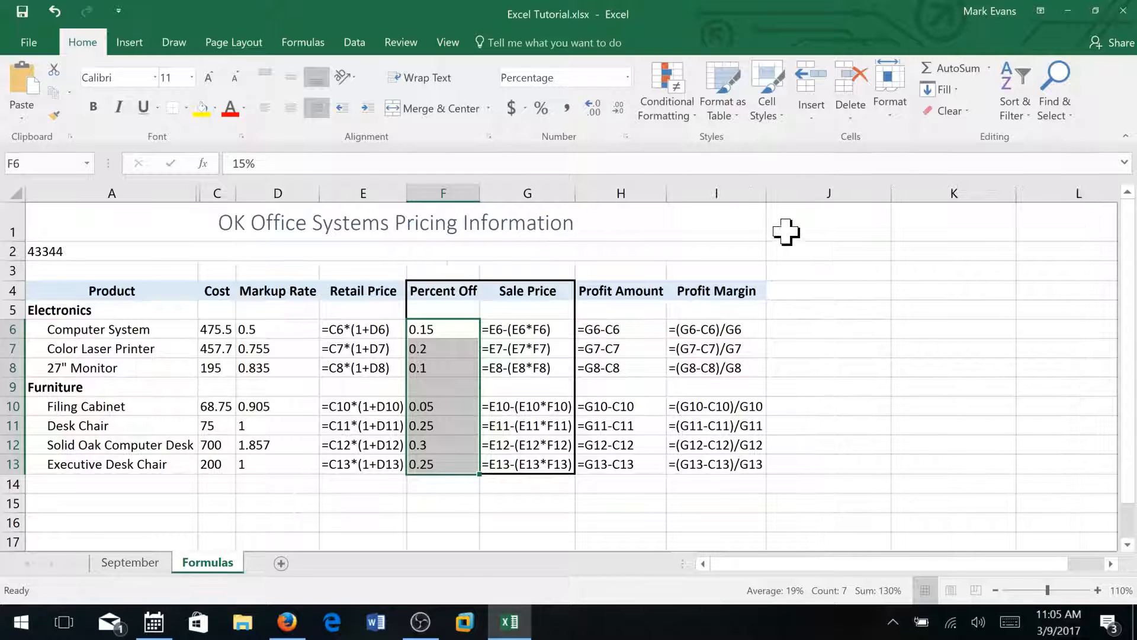
pyautogui.moveTo(775, 375)
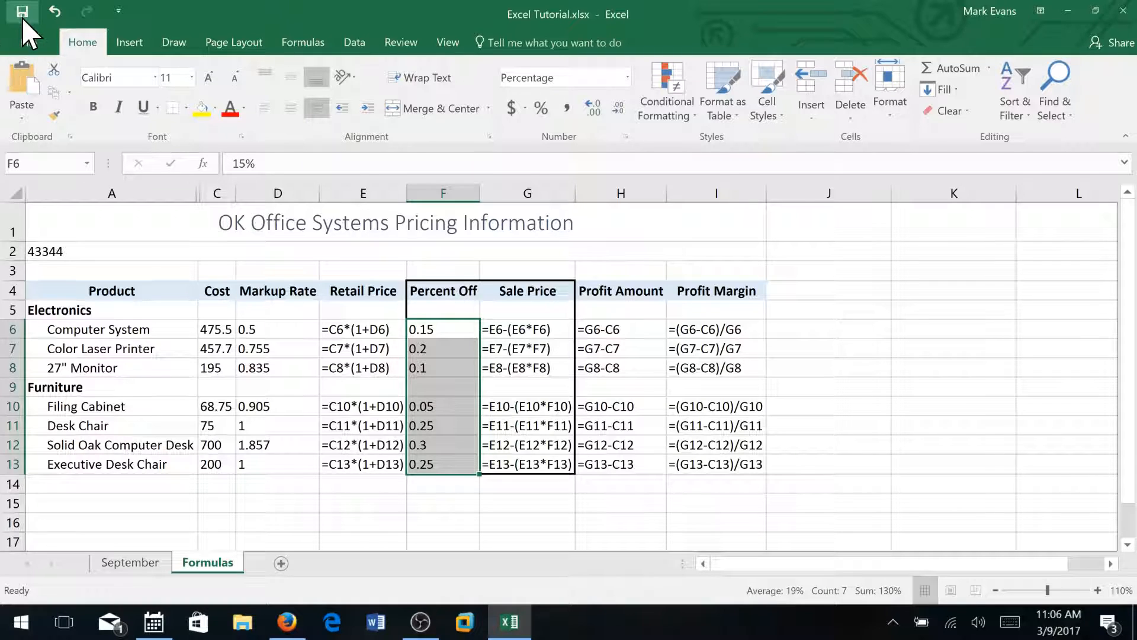
pyautogui.moveTo(22, 13)
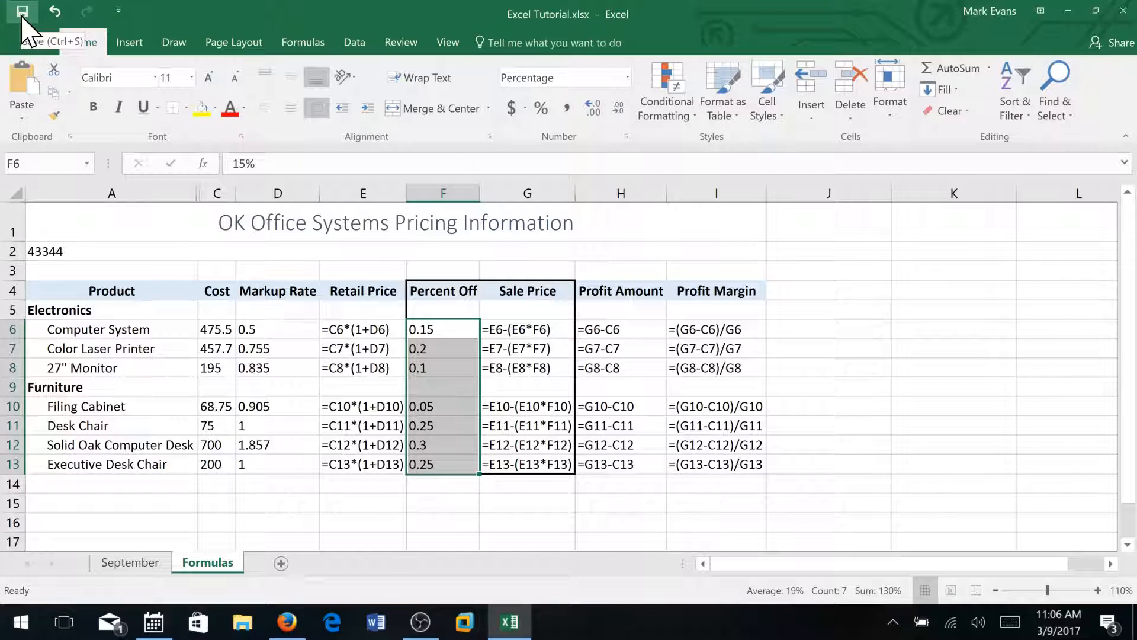
# Save the workbook and scroll back to the left of the sheet
pyautogui.click(953, 445)
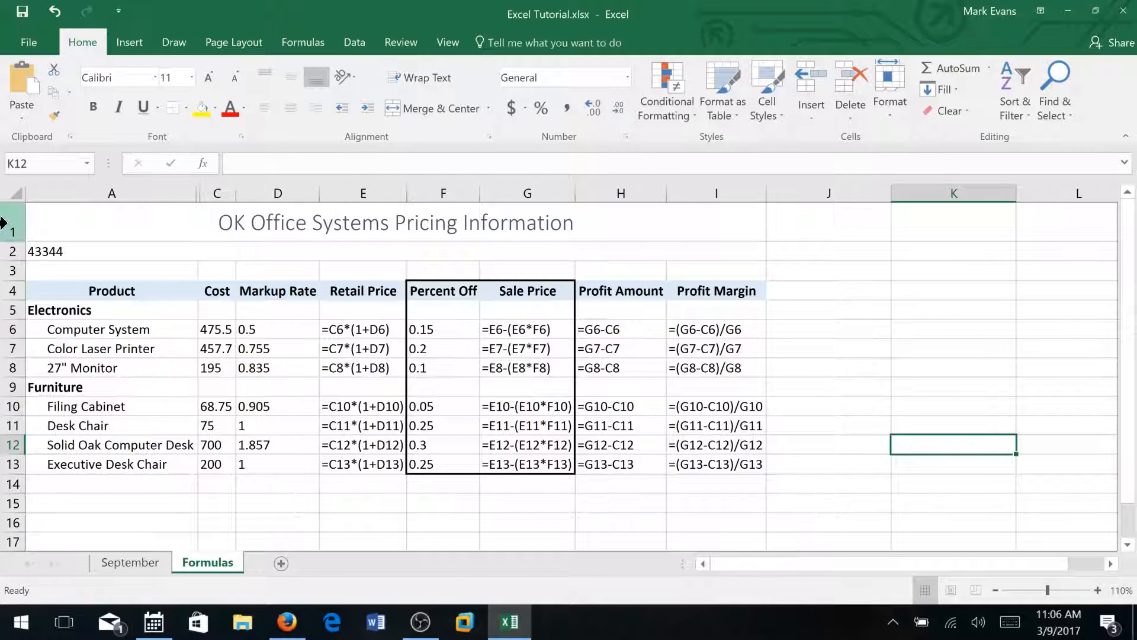
pyautogui.moveTo(743, 380)
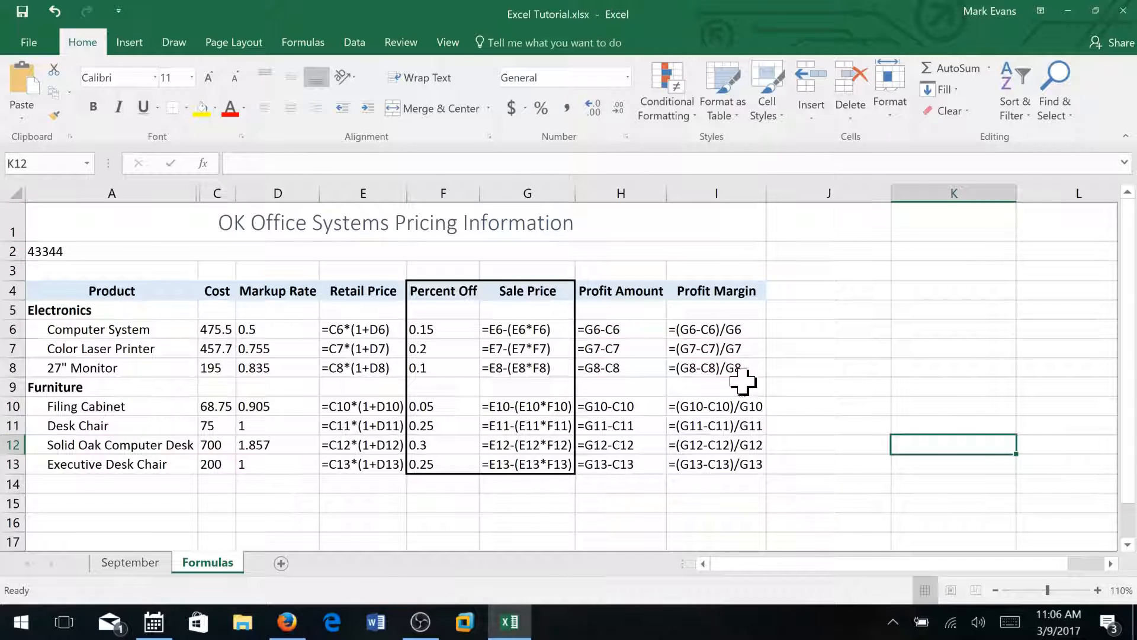
pyautogui.moveTo(687, 501)
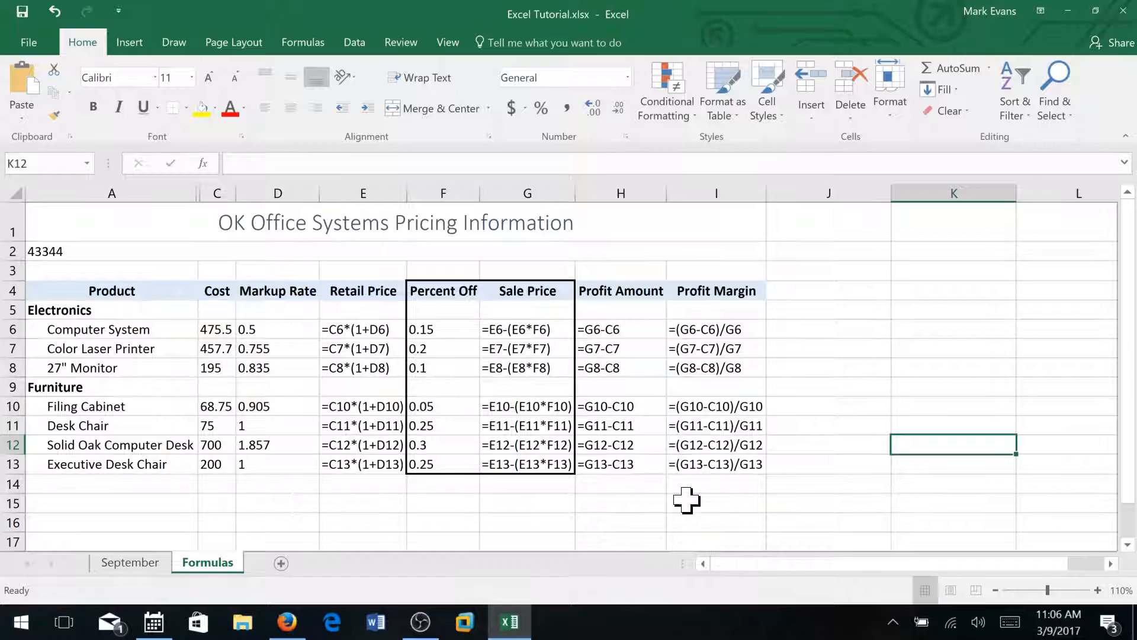
pyautogui.moveTo(573, 502)
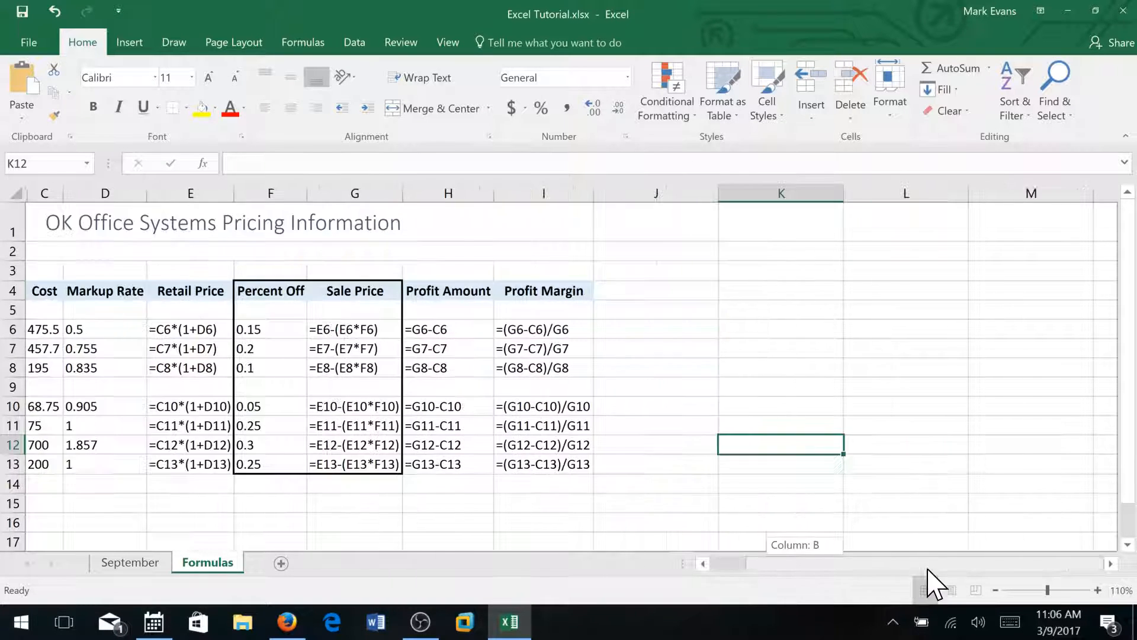
pyautogui.hscroll(-3)
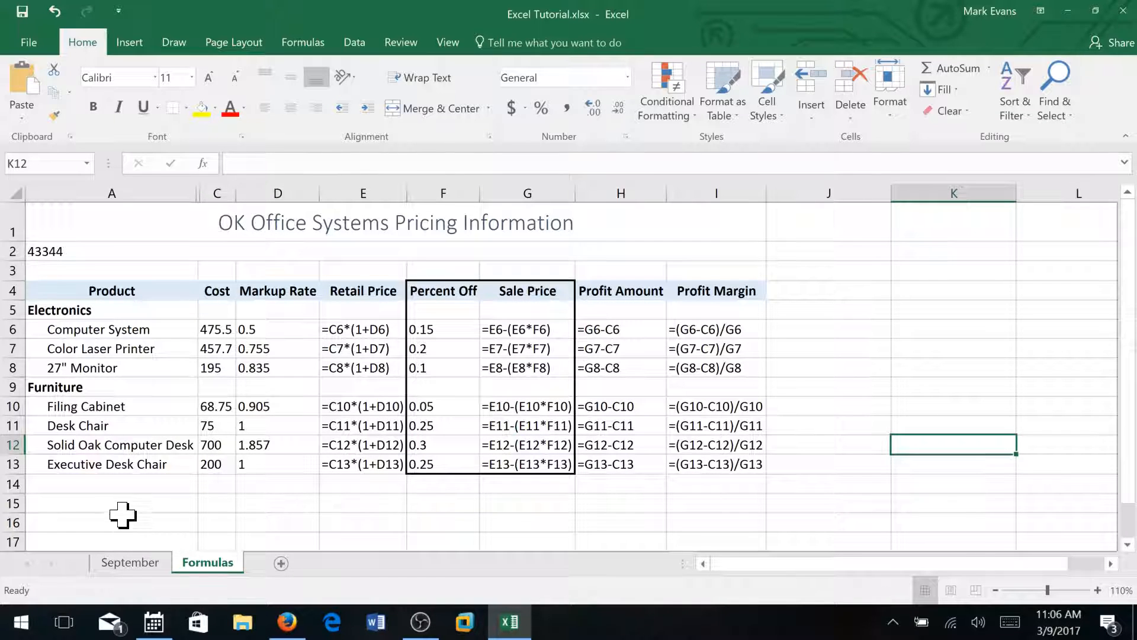
pyautogui.moveTo(117, 502)
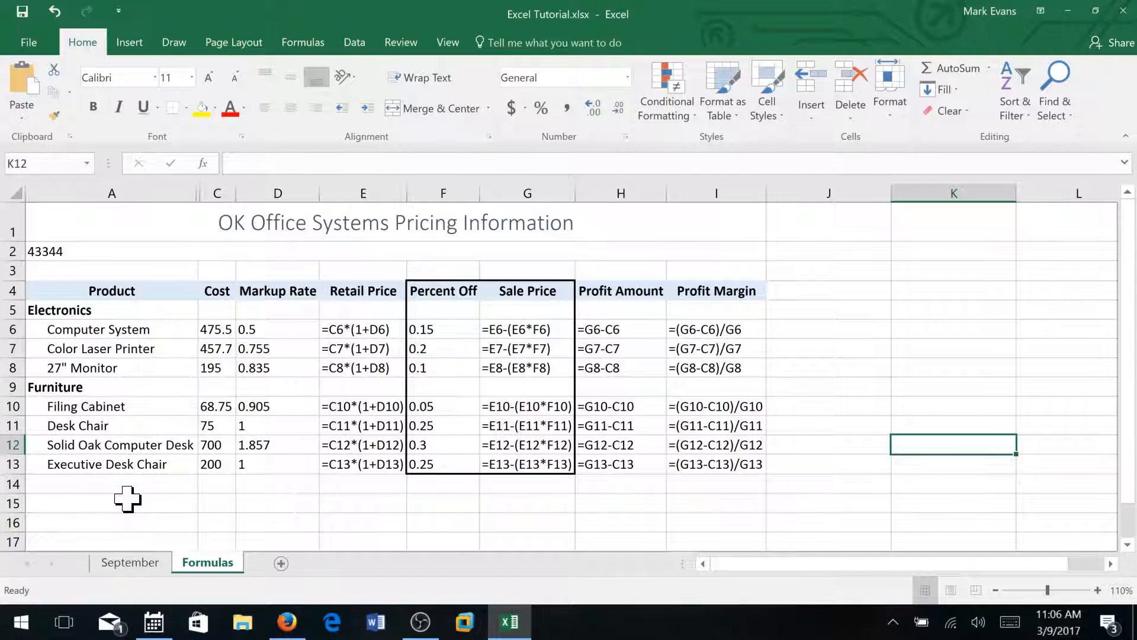
pyautogui.moveTo(127, 548)
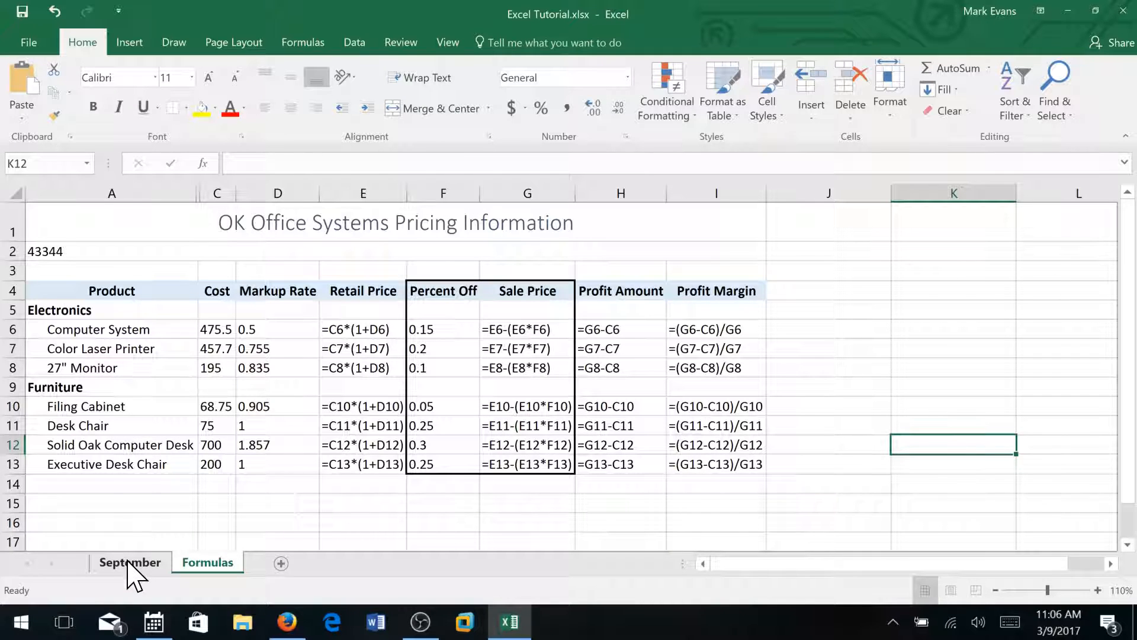
# Group the September and Formulas sheet tabs, with September active
pyautogui.click(208, 562)
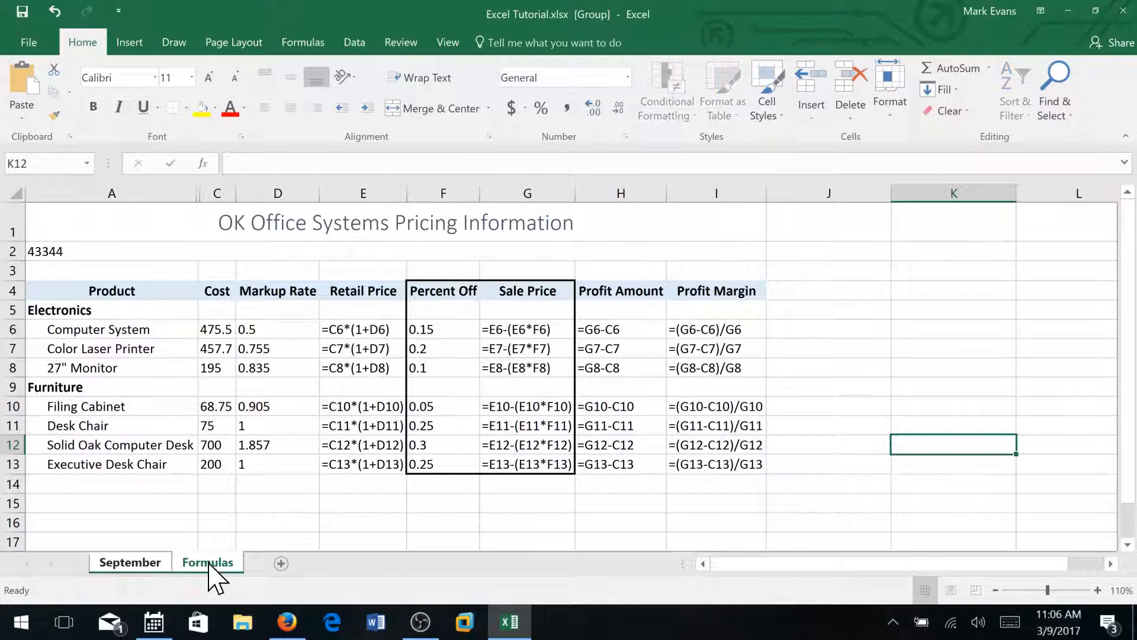
pyautogui.moveTo(130, 562)
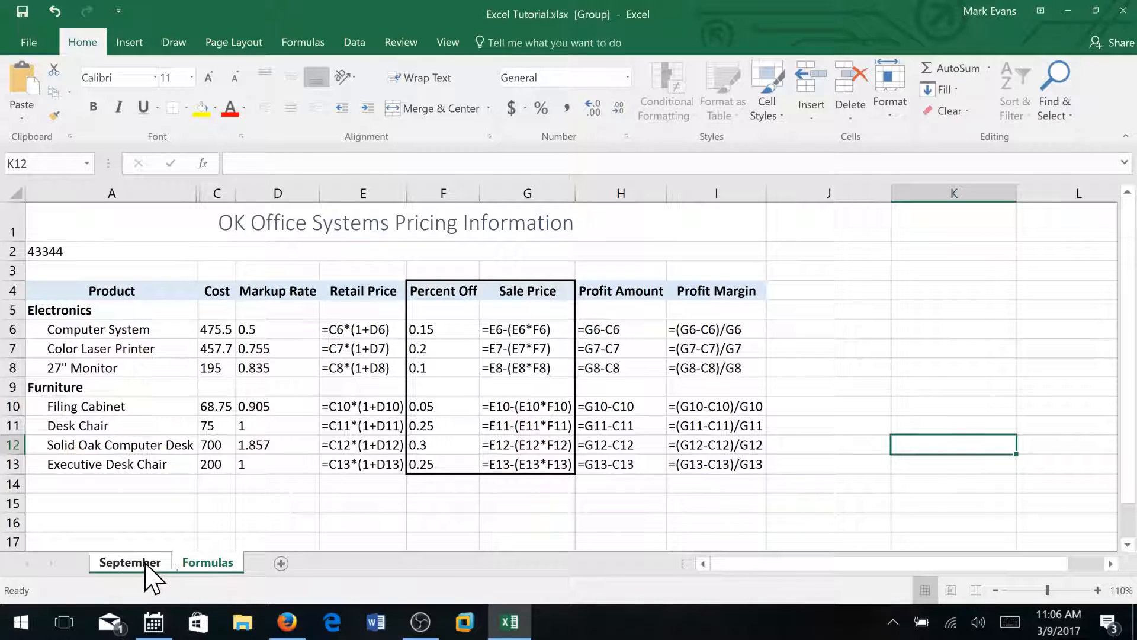
pyautogui.moveTo(181, 572)
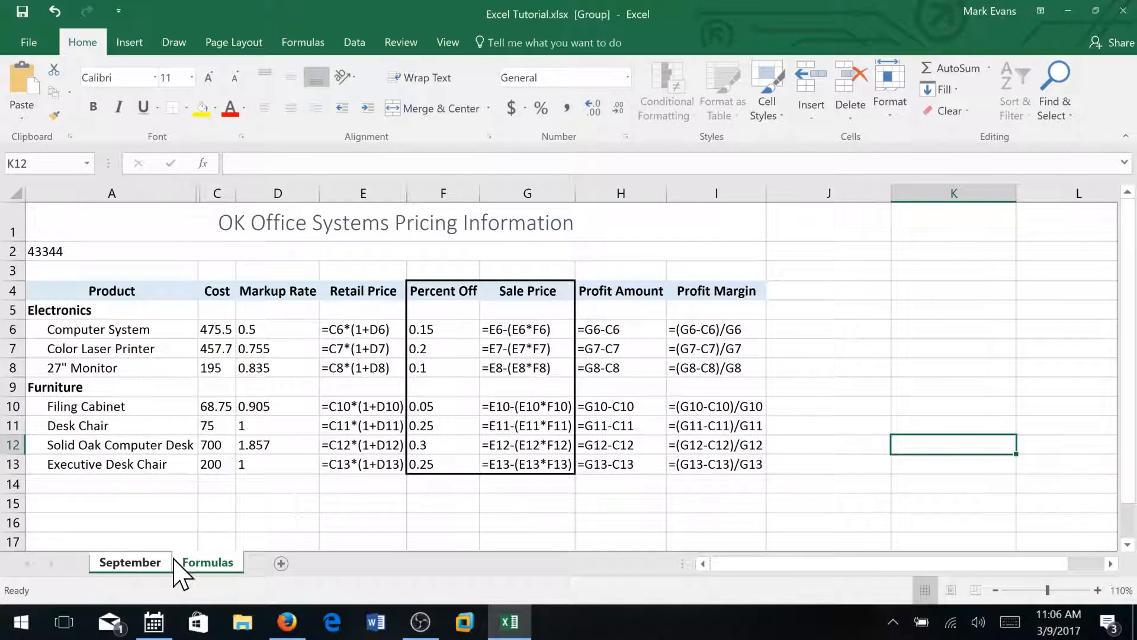
pyautogui.moveTo(152, 581)
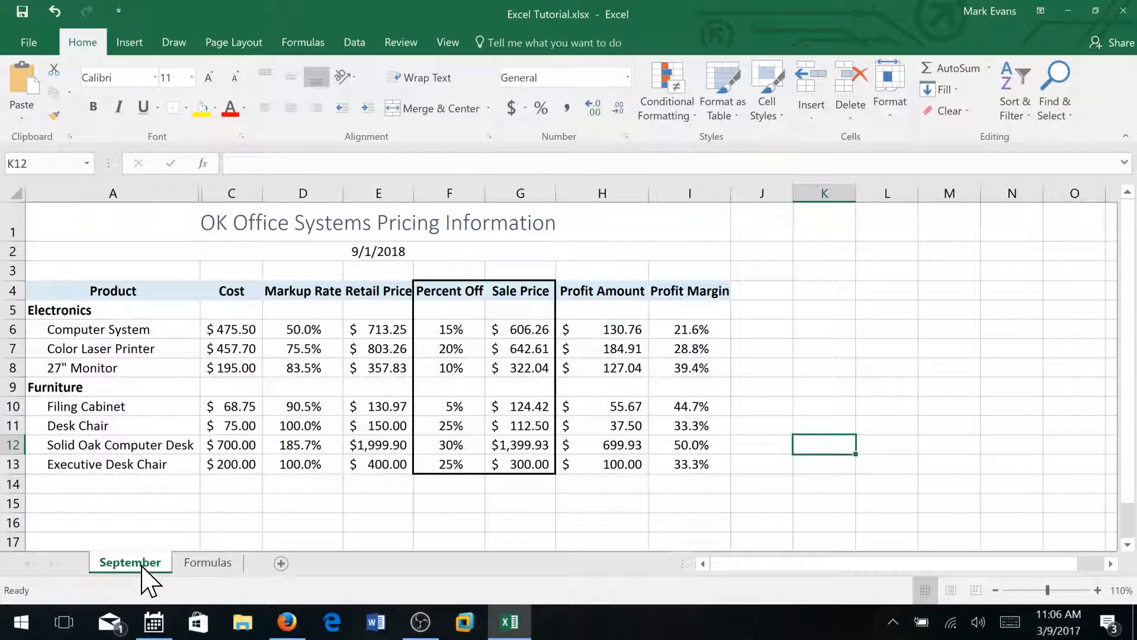
pyautogui.moveTo(208, 572)
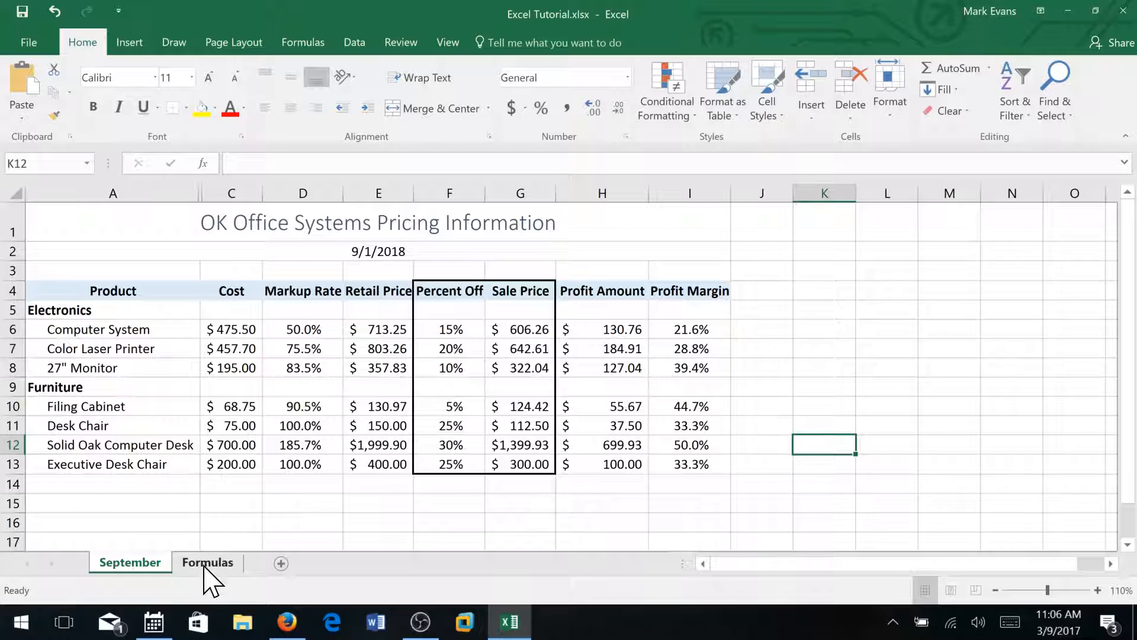
pyautogui.click(208, 562)
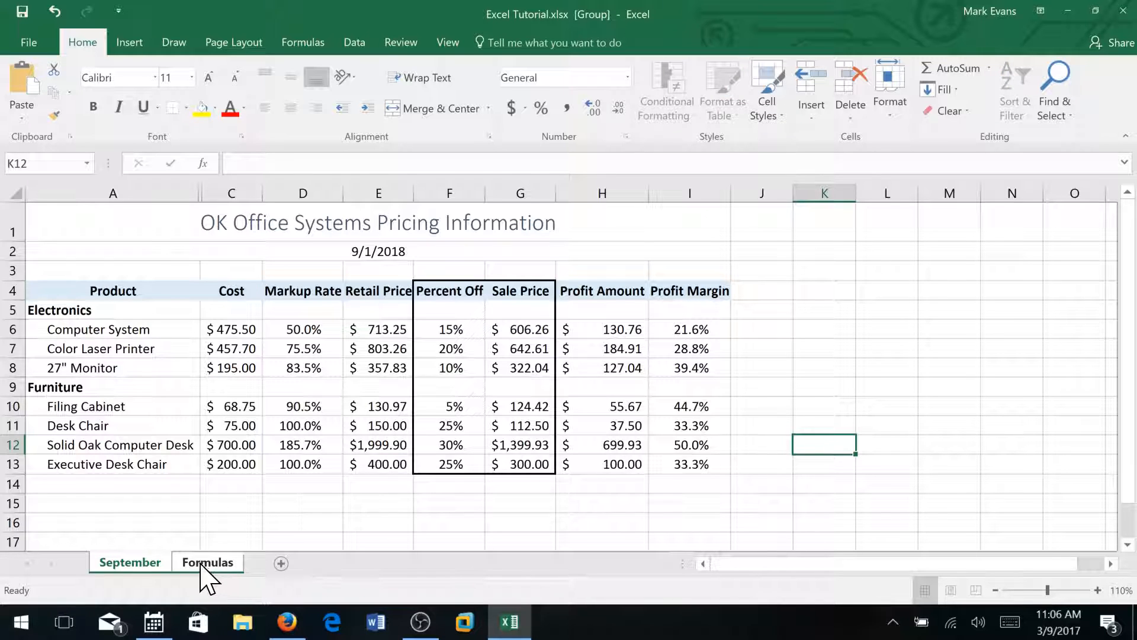
pyautogui.moveTo(129, 562)
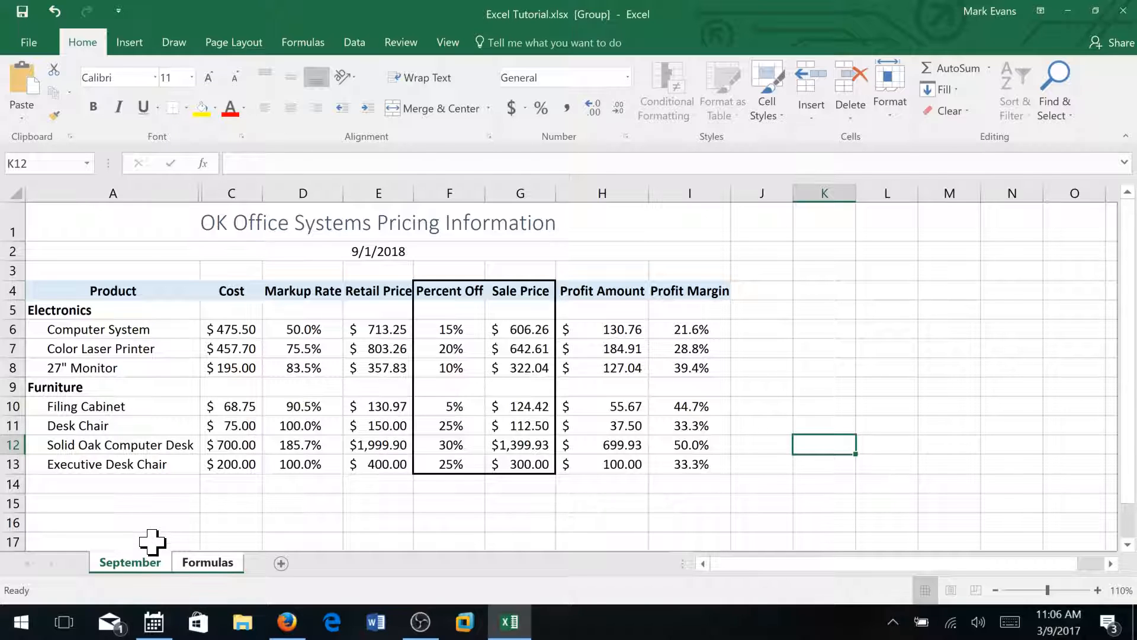
pyautogui.moveTo(207, 524)
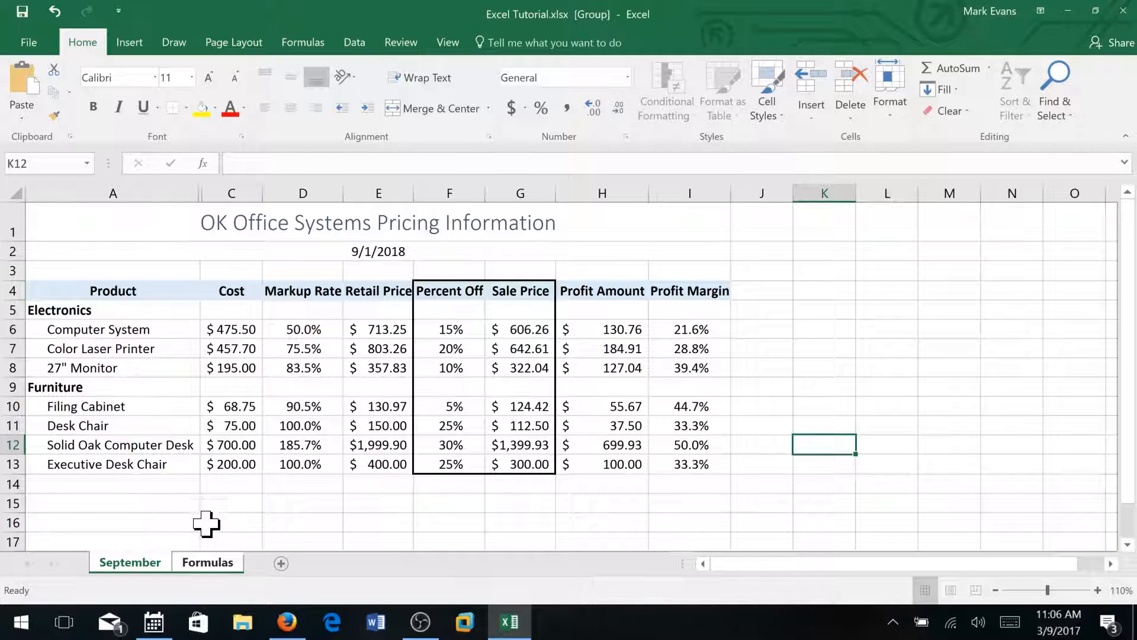
pyautogui.moveTo(230, 566)
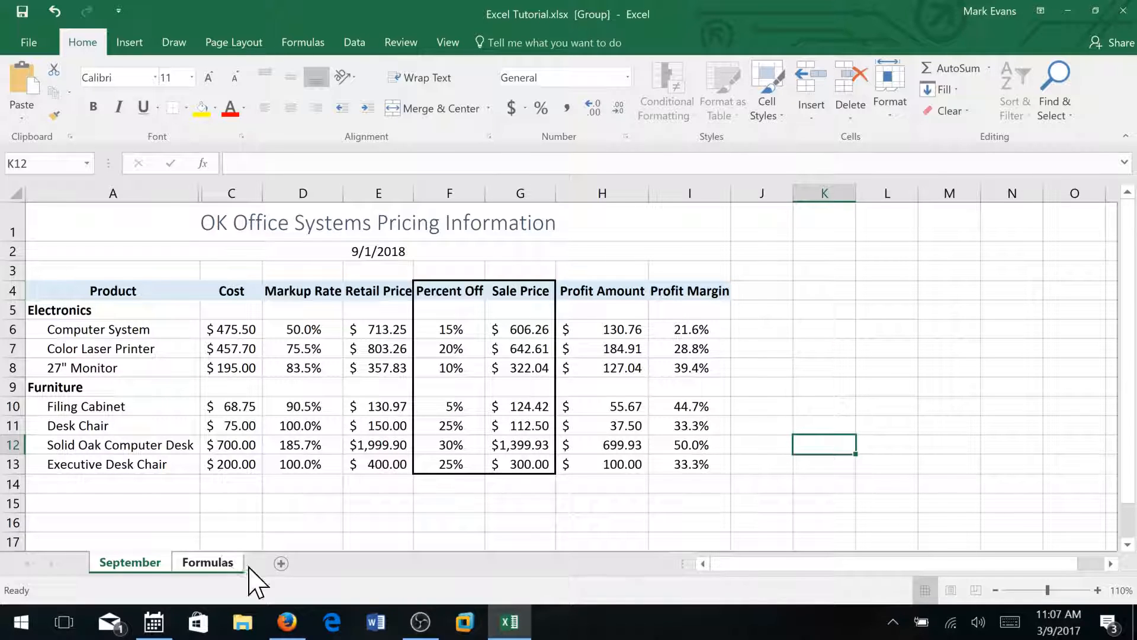
pyautogui.moveTo(205, 116)
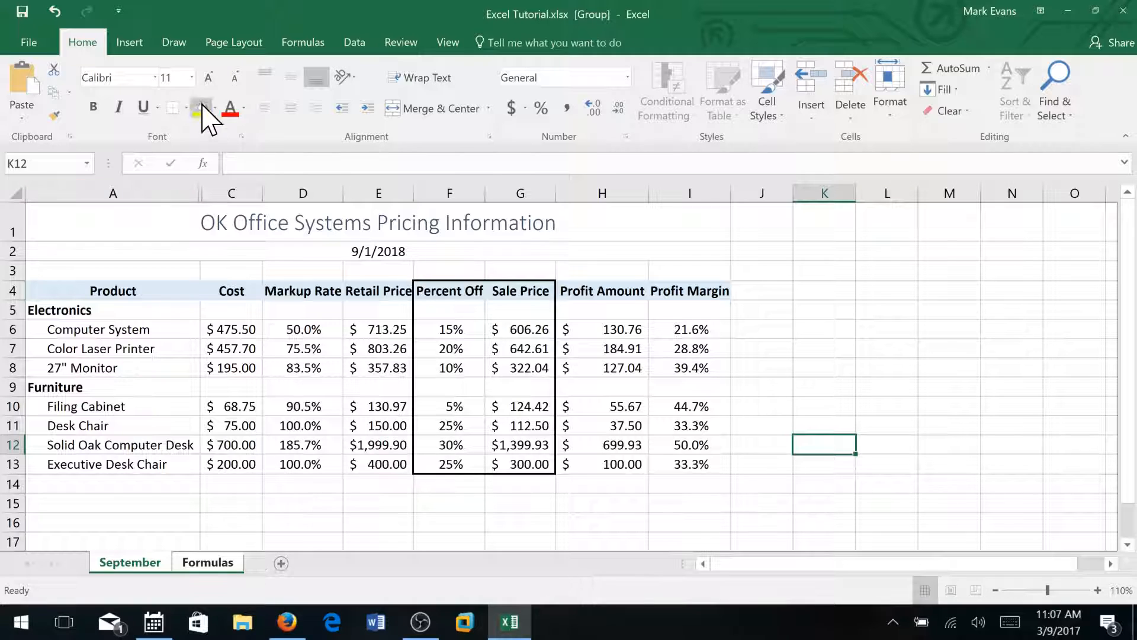
# Set the page orientation to Landscape from Page Layout
pyautogui.click(234, 42)
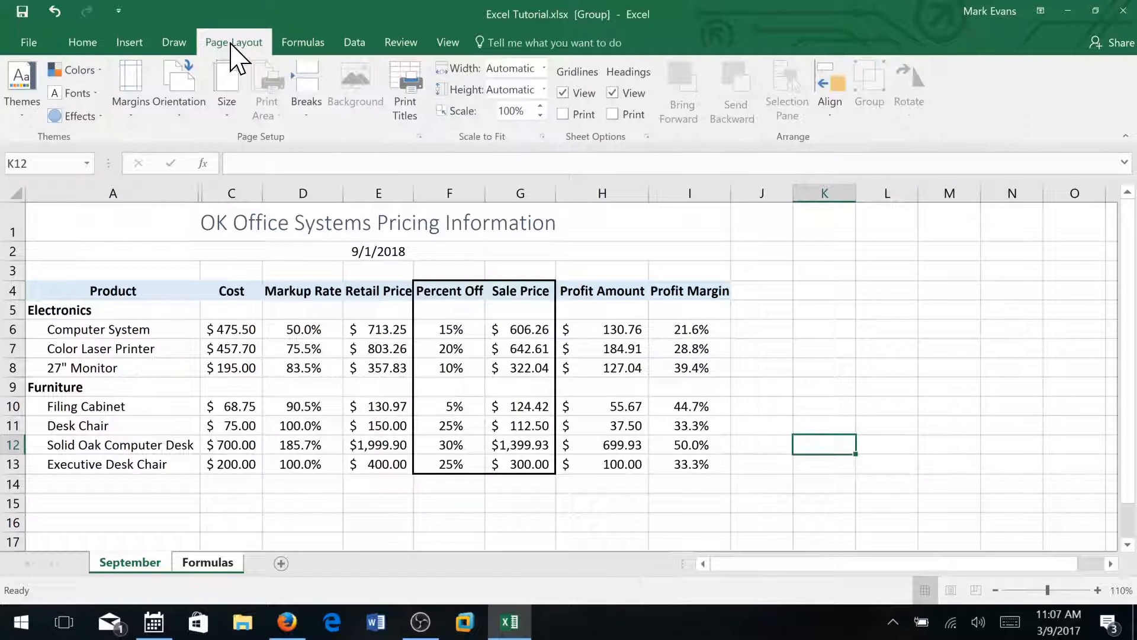
pyautogui.moveTo(250, 32)
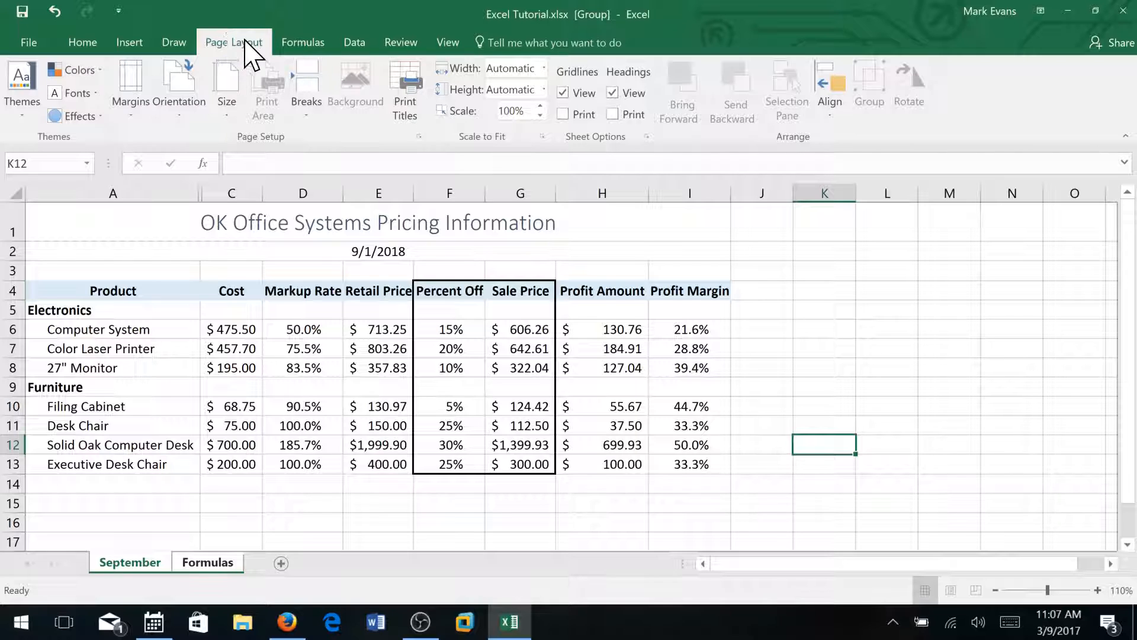
pyautogui.moveTo(261, 52)
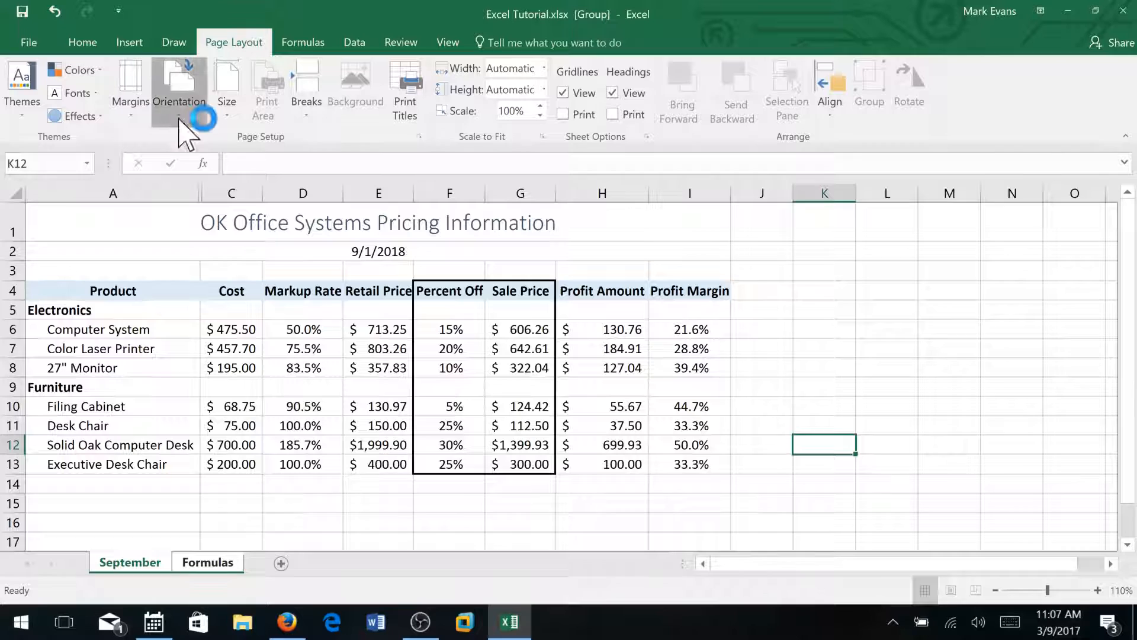
pyautogui.click(175, 87)
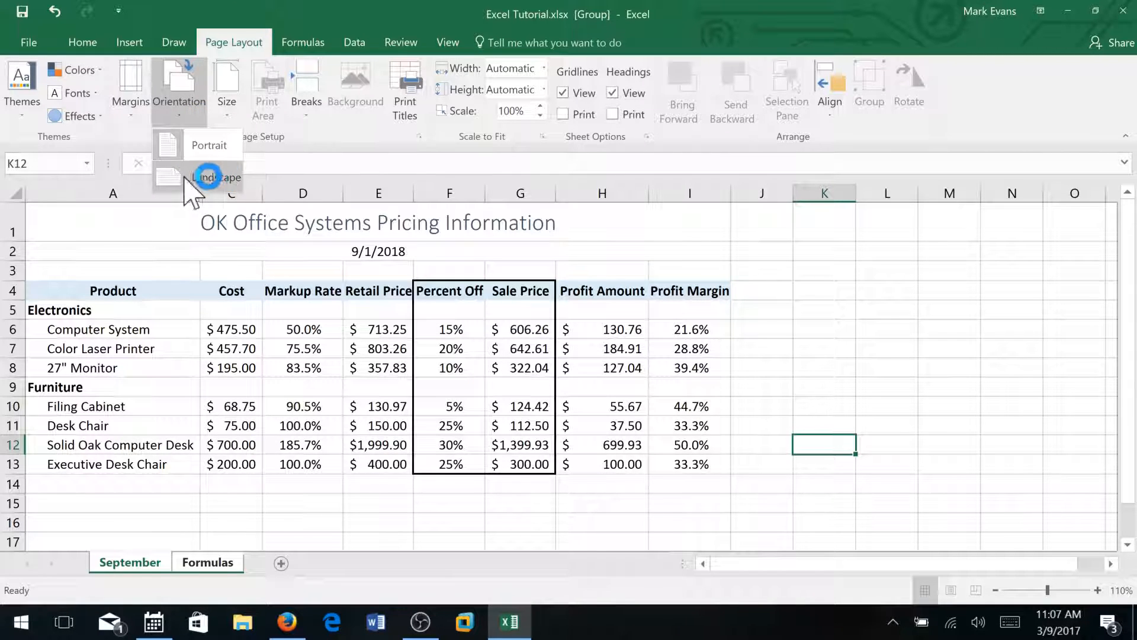
pyautogui.moveTo(210, 185)
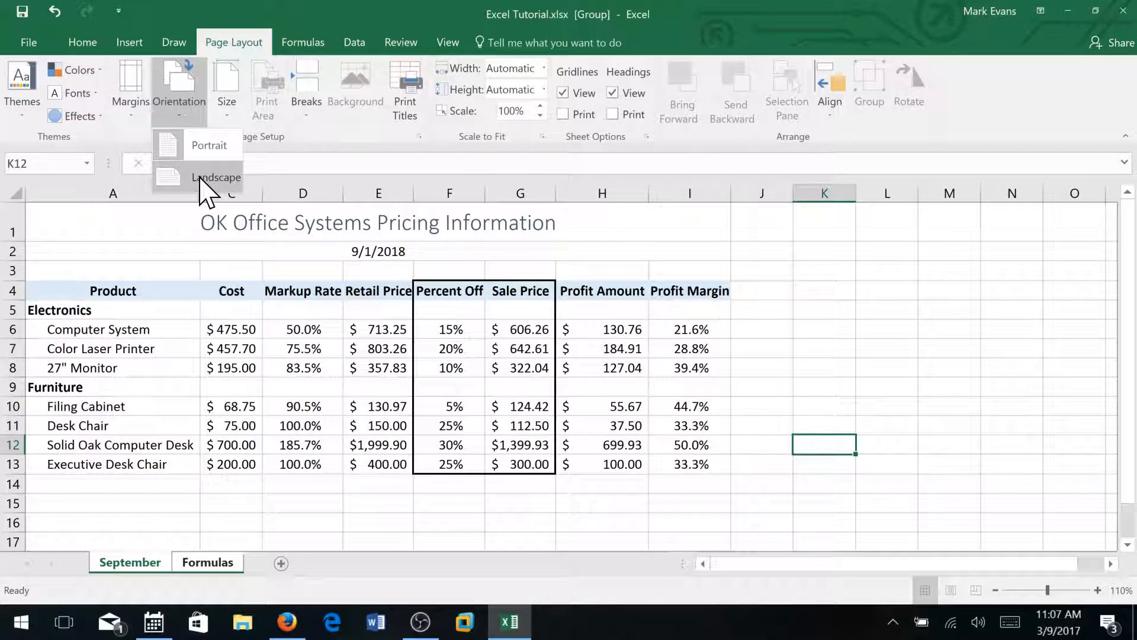
pyautogui.click(216, 177)
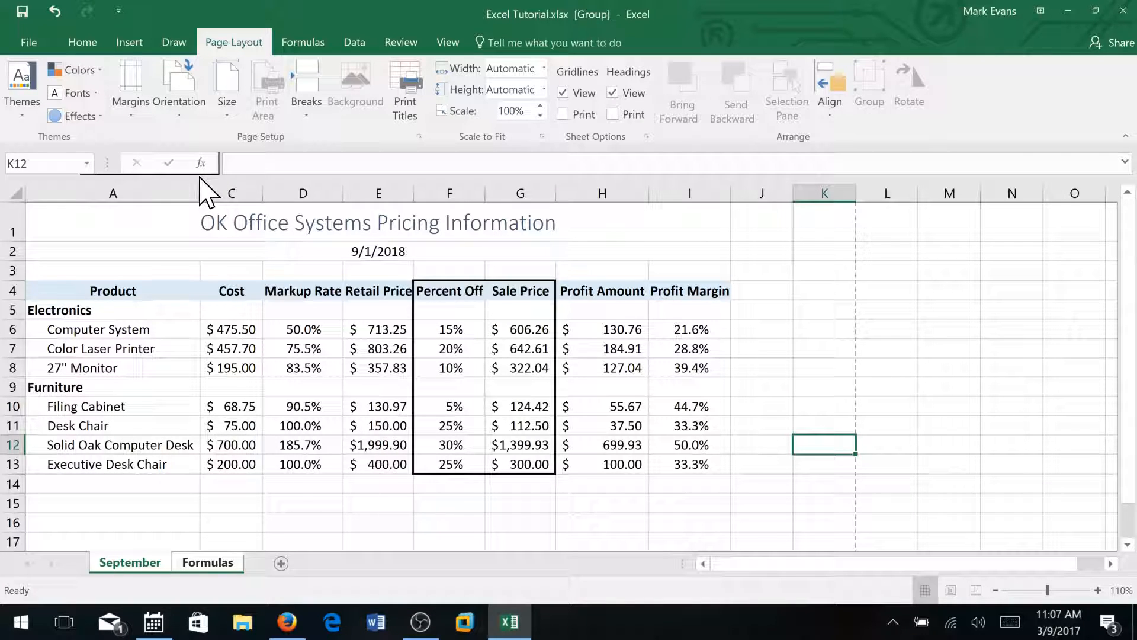
pyautogui.click(112, 193)
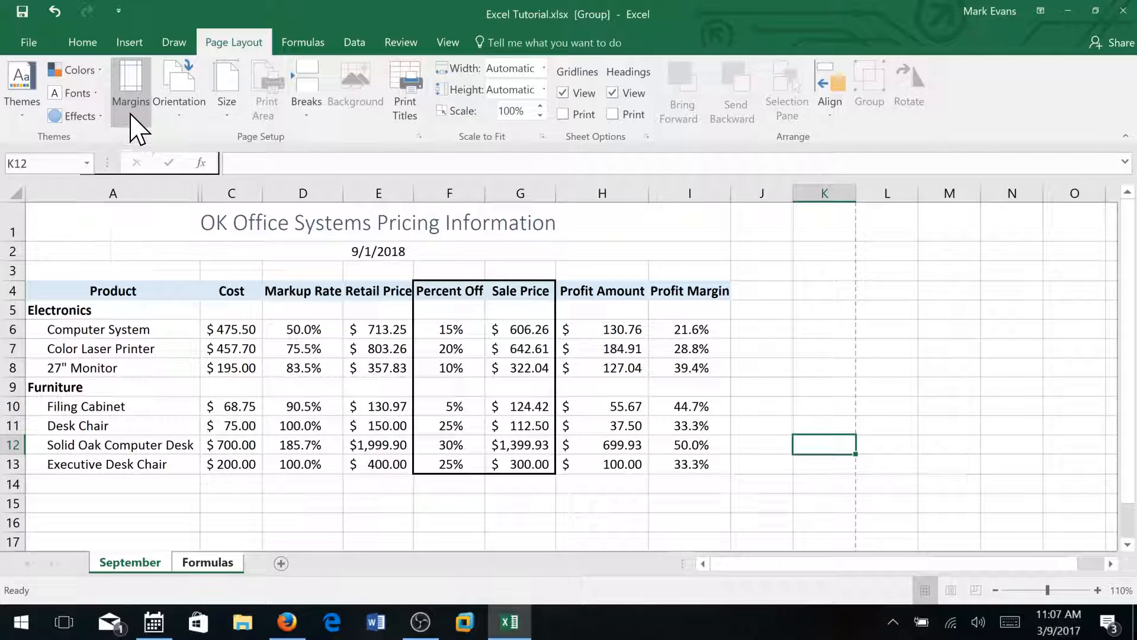
# Tick Center on page Horizontally under Custom Margins
pyautogui.click(132, 87)
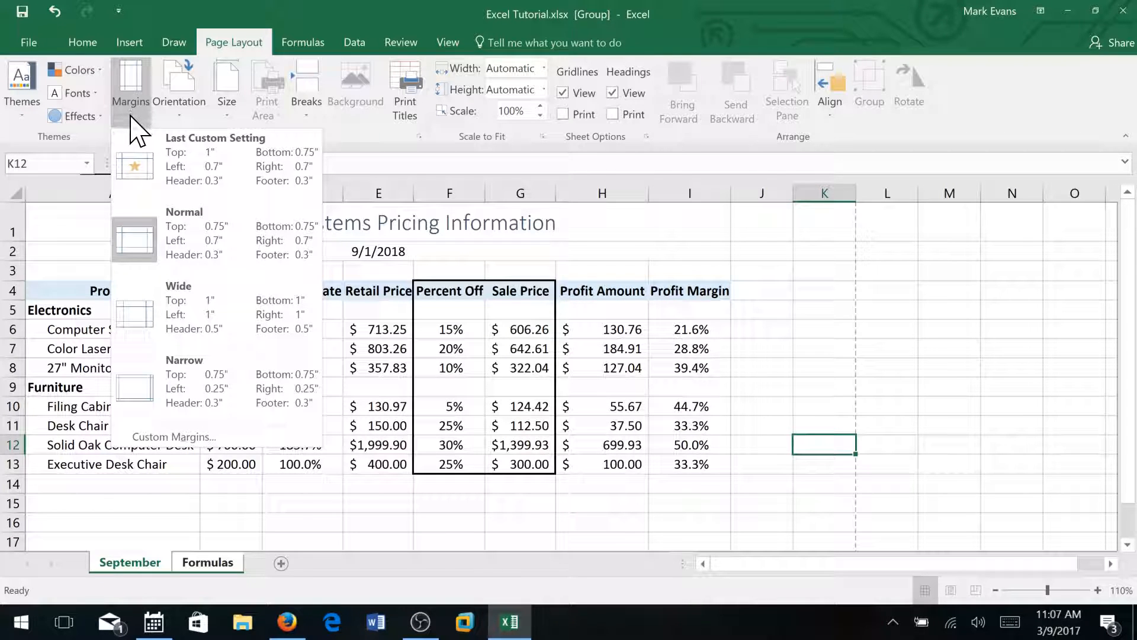
pyautogui.moveTo(173, 436)
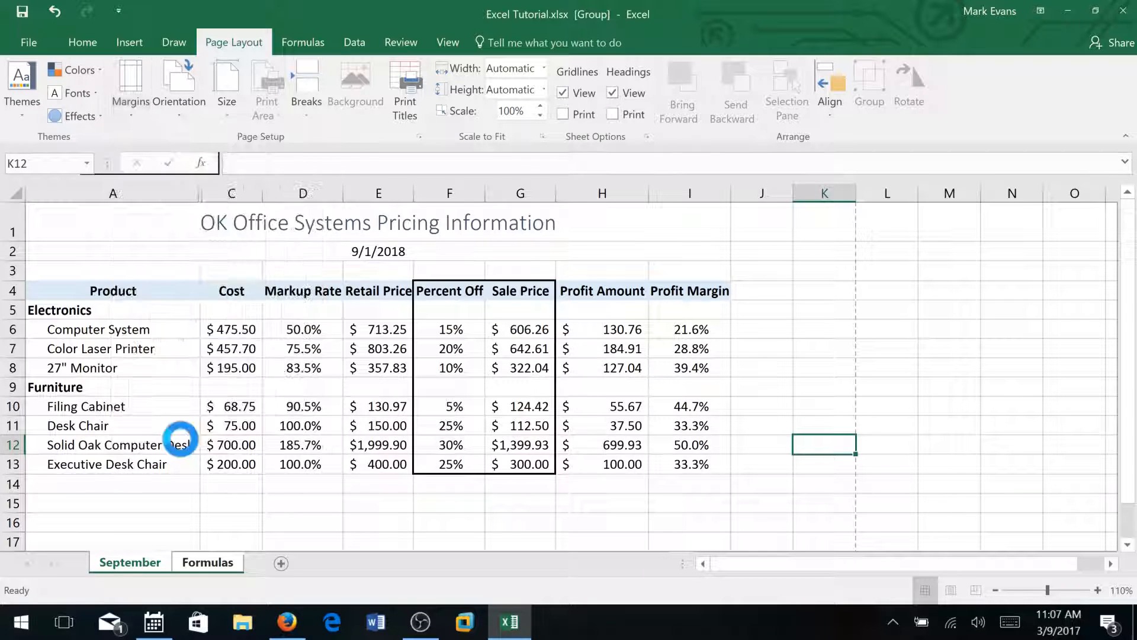
pyautogui.click(439, 137)
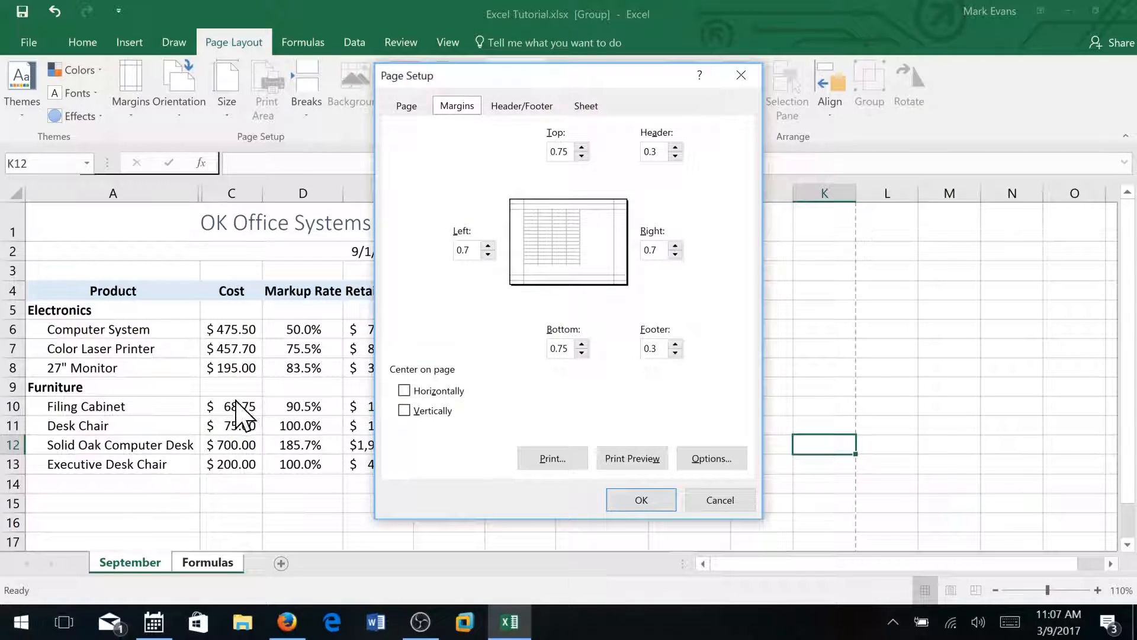
pyautogui.moveTo(411, 395)
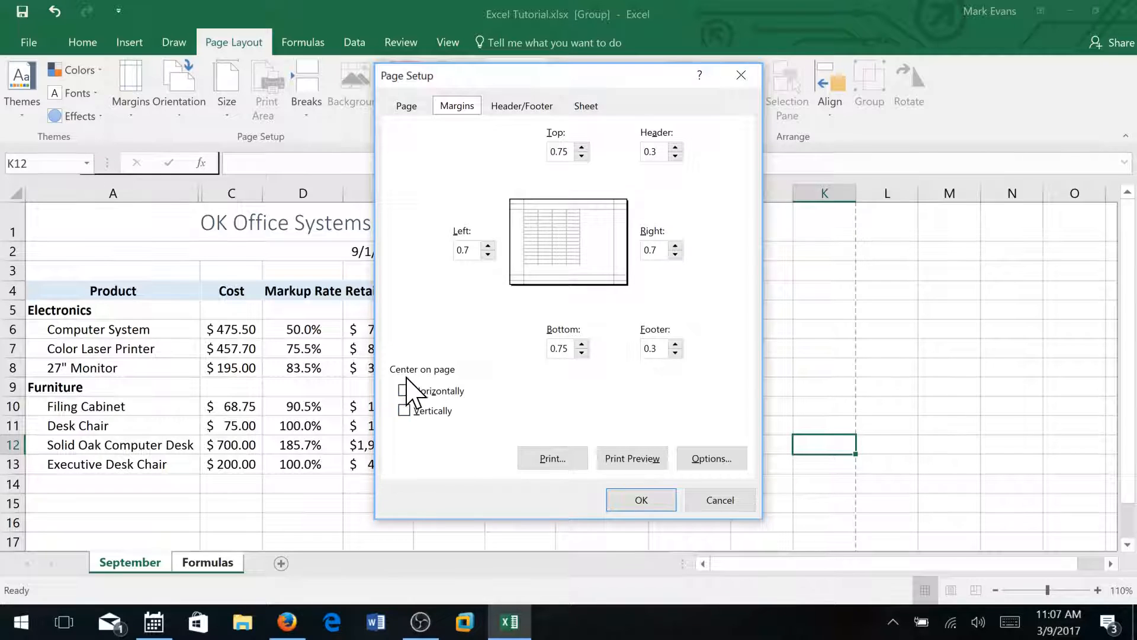
pyautogui.click(405, 391)
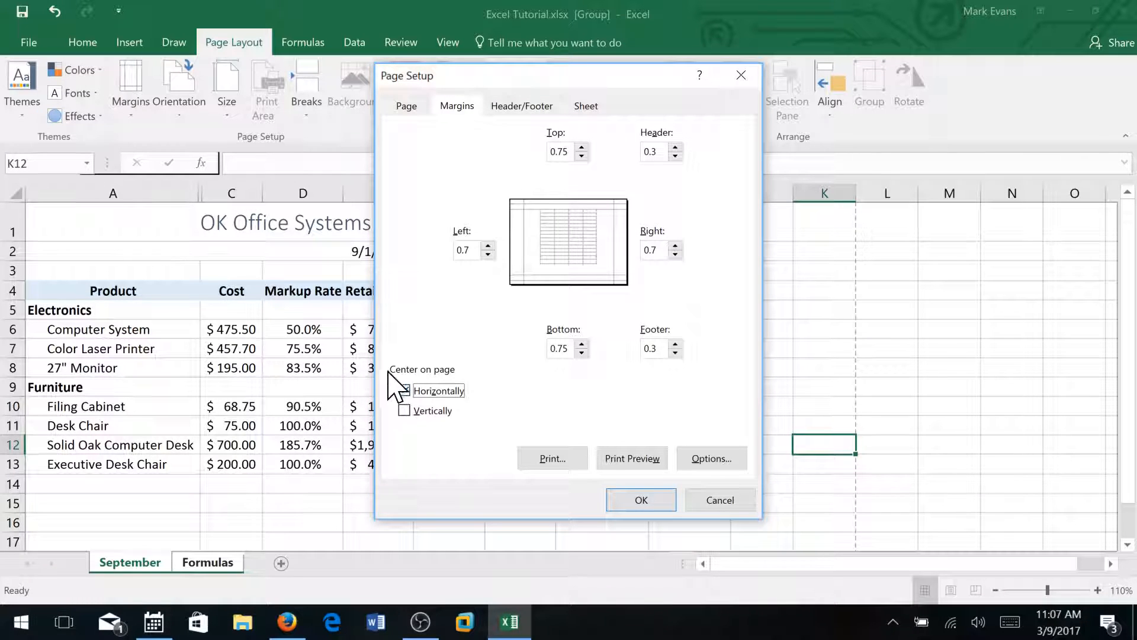
pyautogui.click(404, 390)
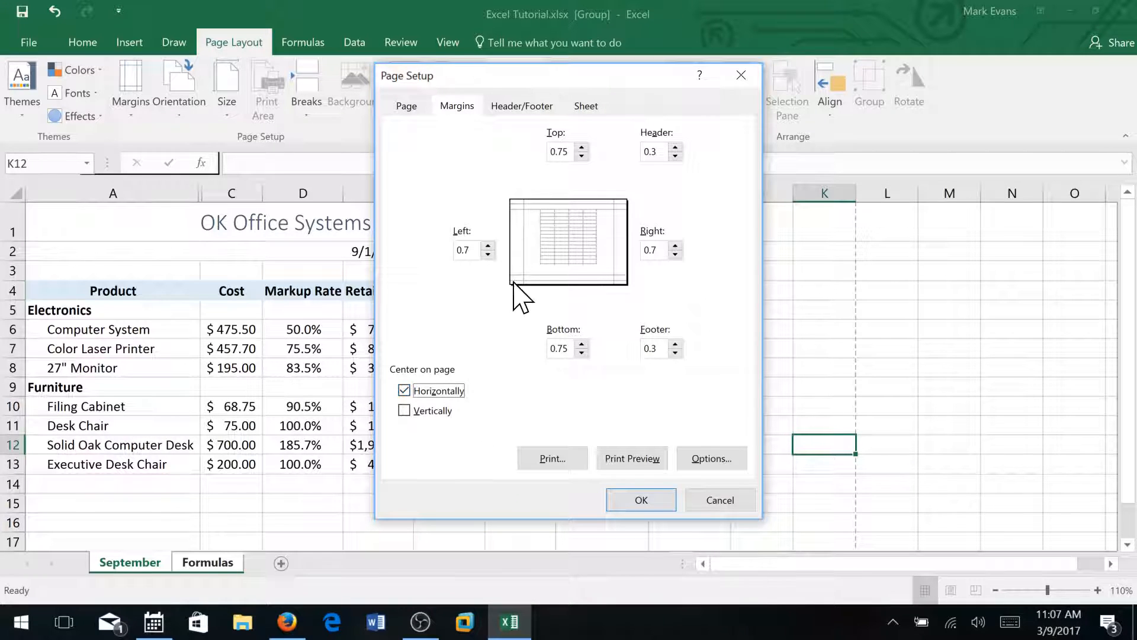
pyautogui.moveTo(587, 167)
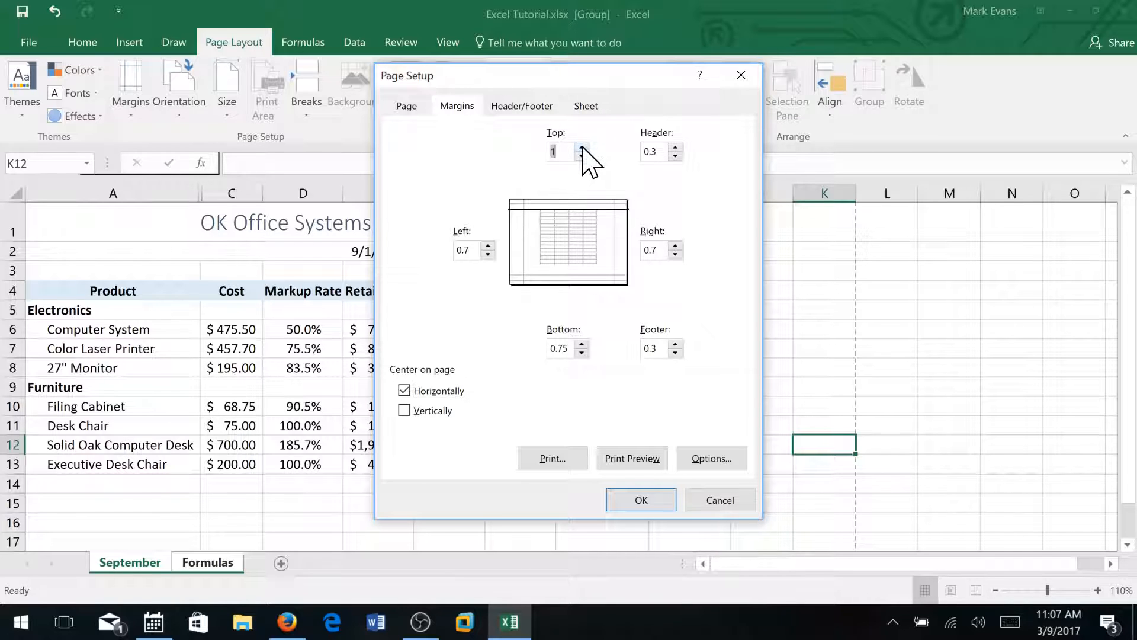
pyautogui.moveTo(555, 164)
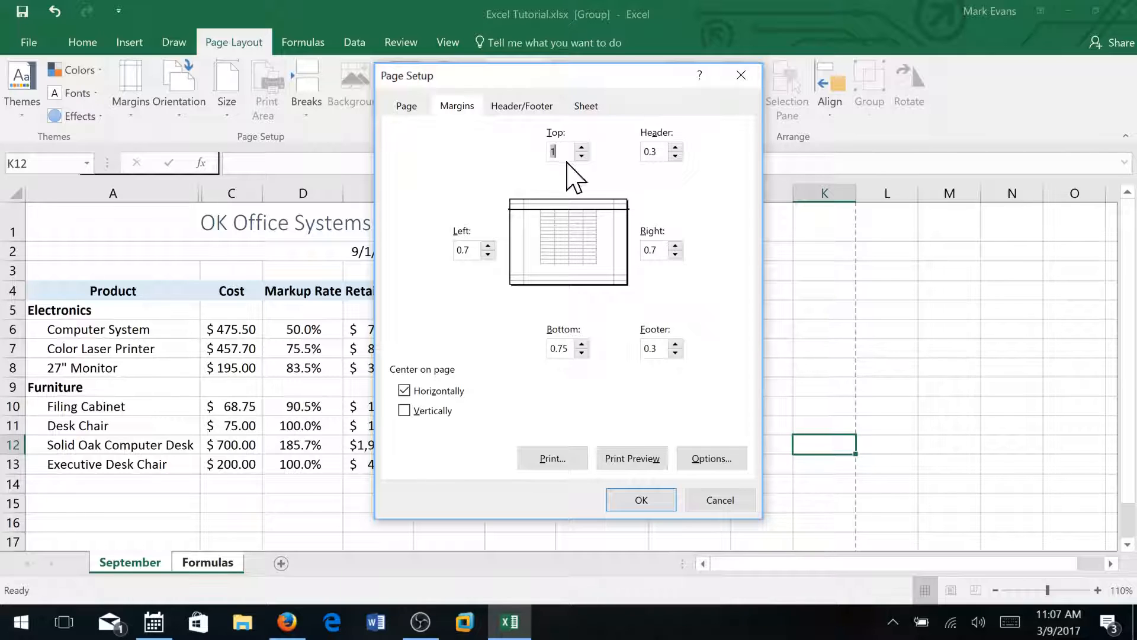
pyautogui.moveTo(456, 113)
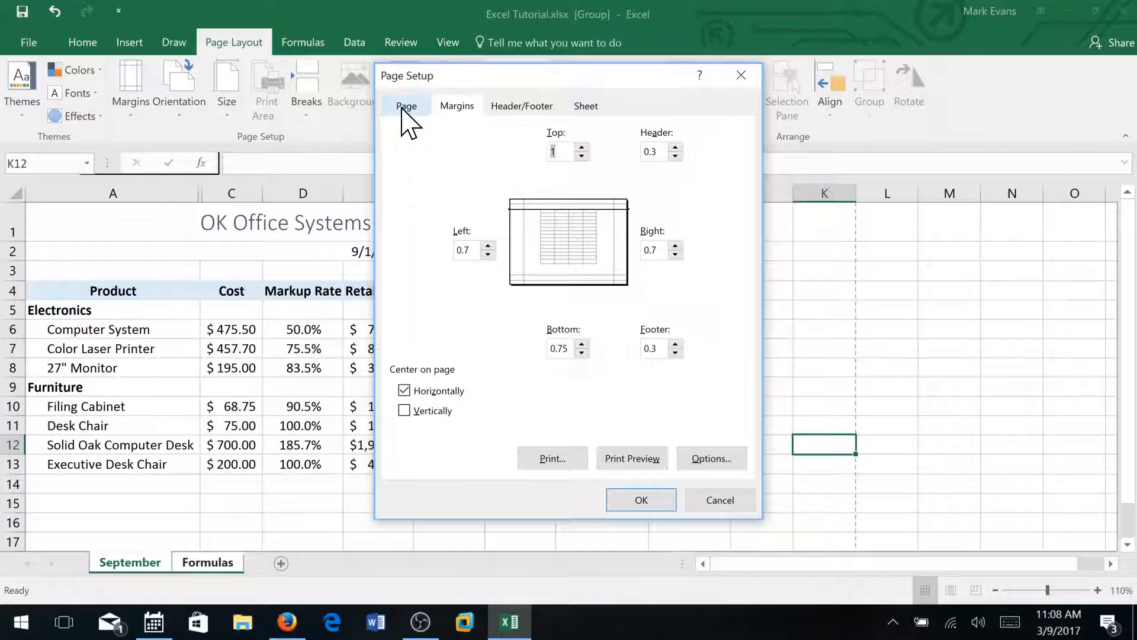
# Scale printing to fit 1 page wide by 1 page tall
pyautogui.click(406, 106)
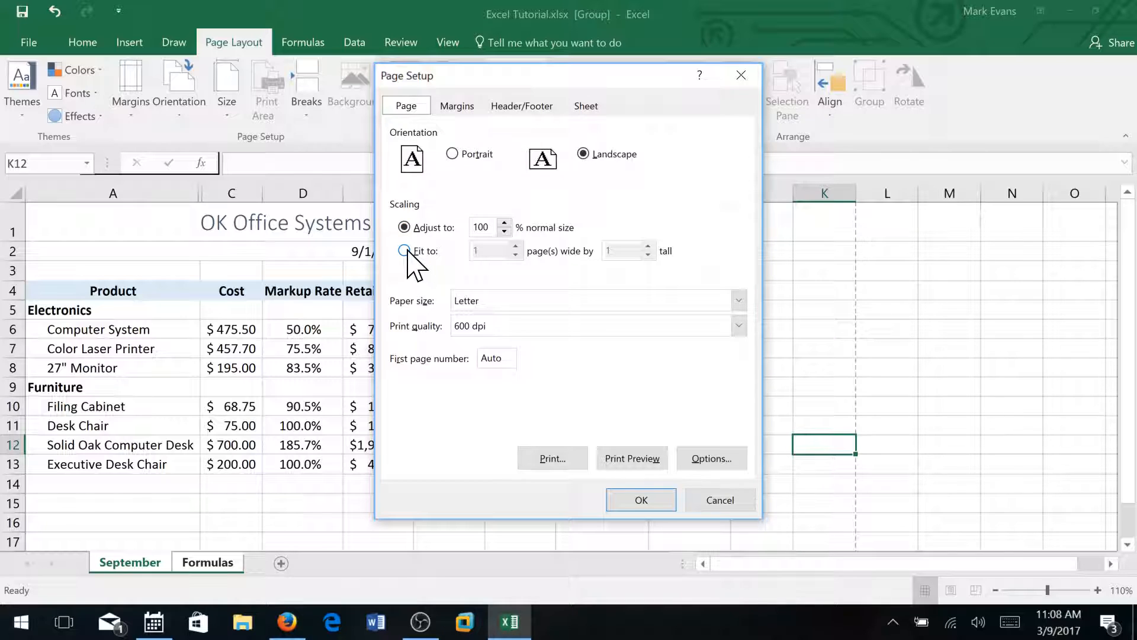
pyautogui.click(404, 250)
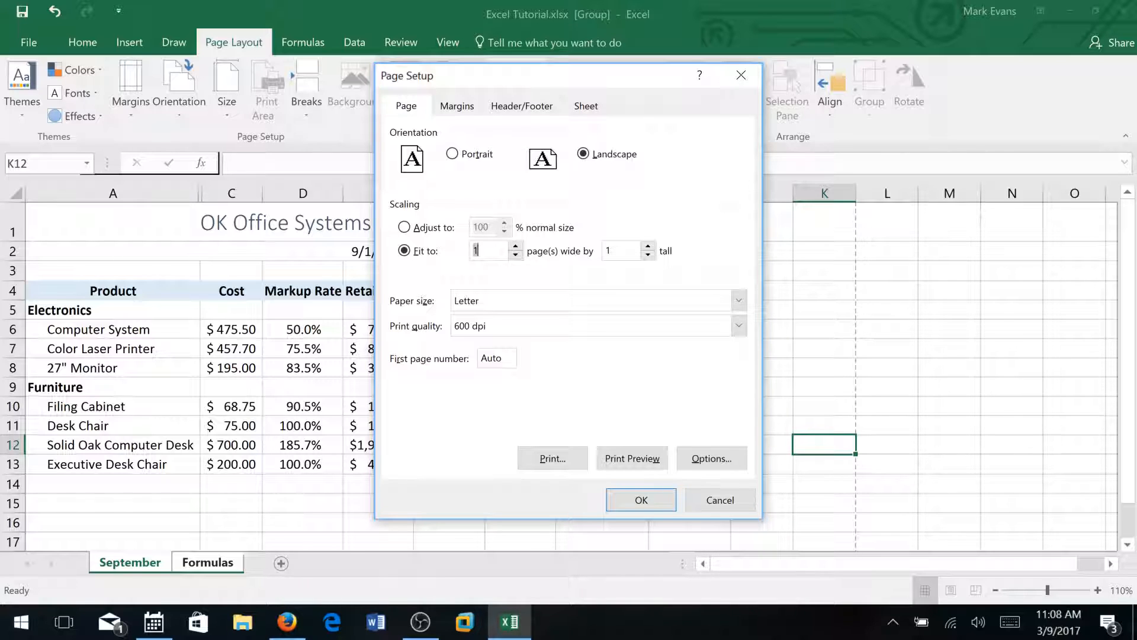
pyautogui.moveTo(634, 613)
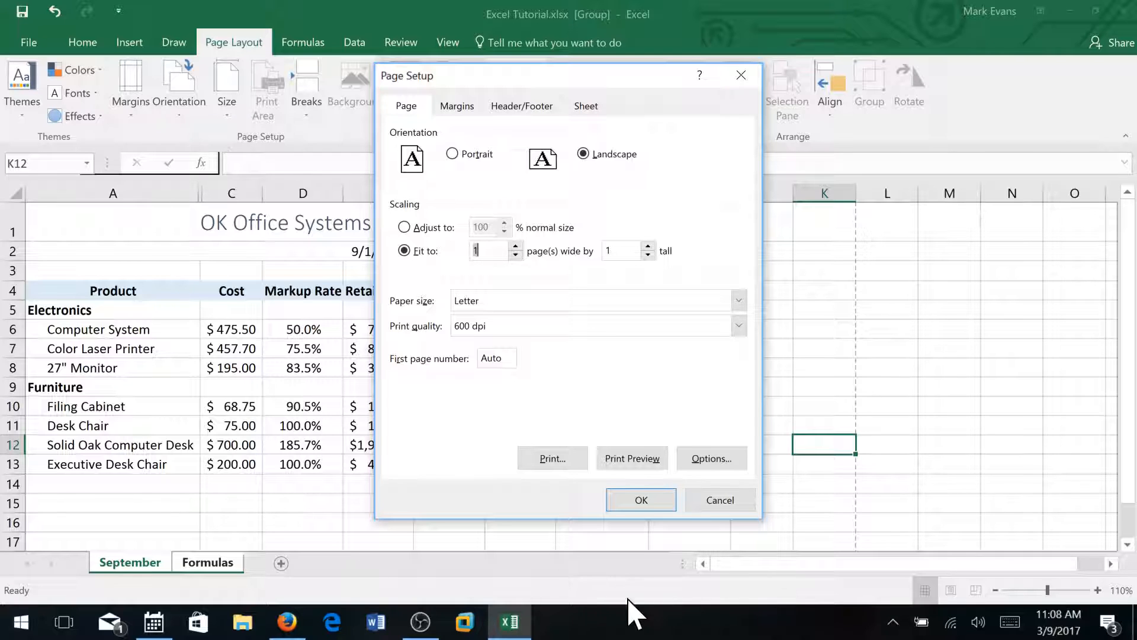
pyautogui.moveTo(632, 458)
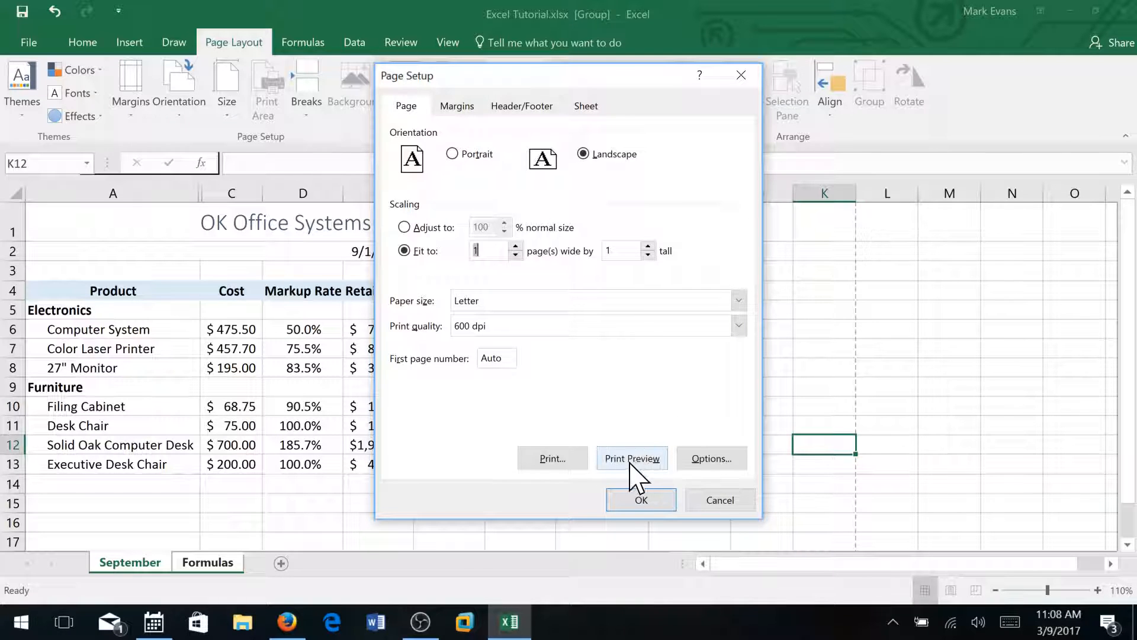
# Preview the one-page landscape printout, then return to the worksheet
pyautogui.click(630, 458)
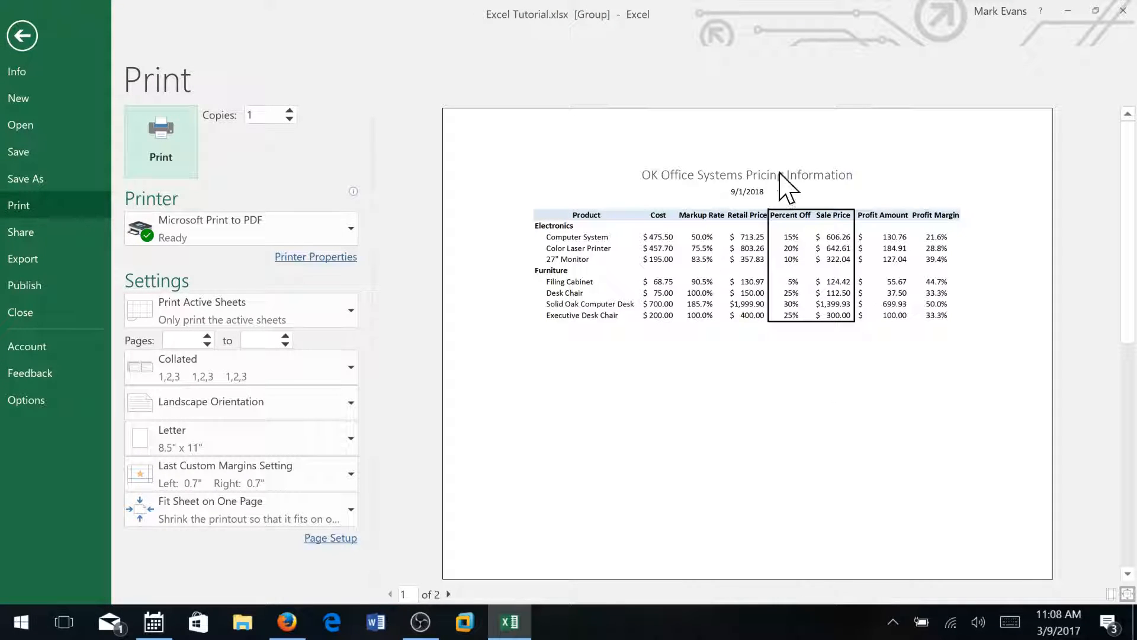
pyautogui.moveTo(639, 221)
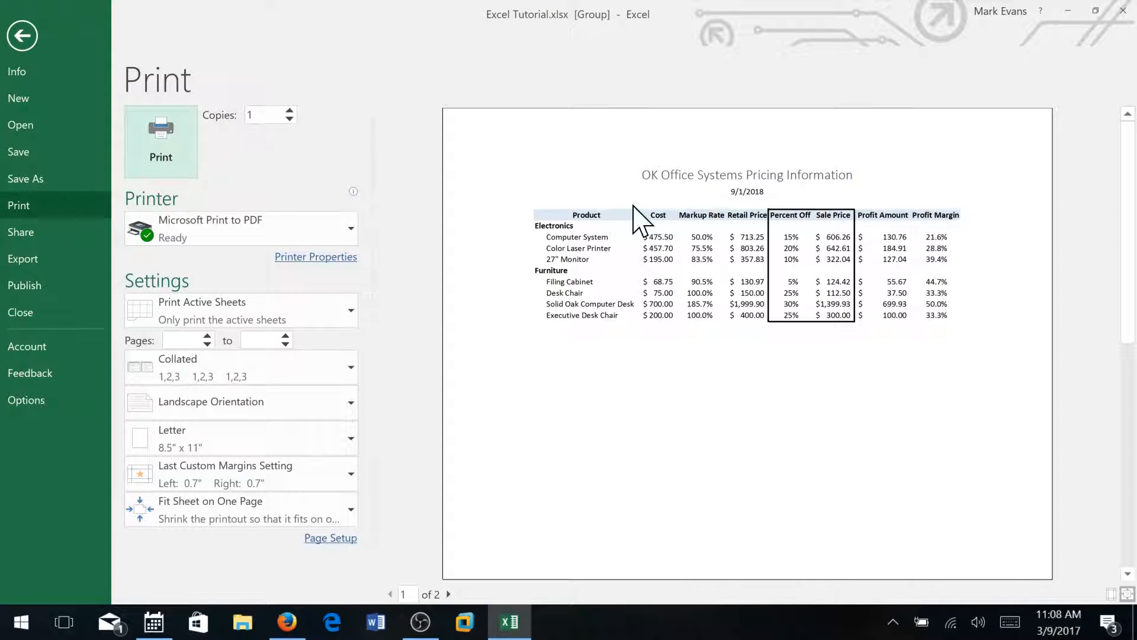
pyautogui.moveTo(896, 341)
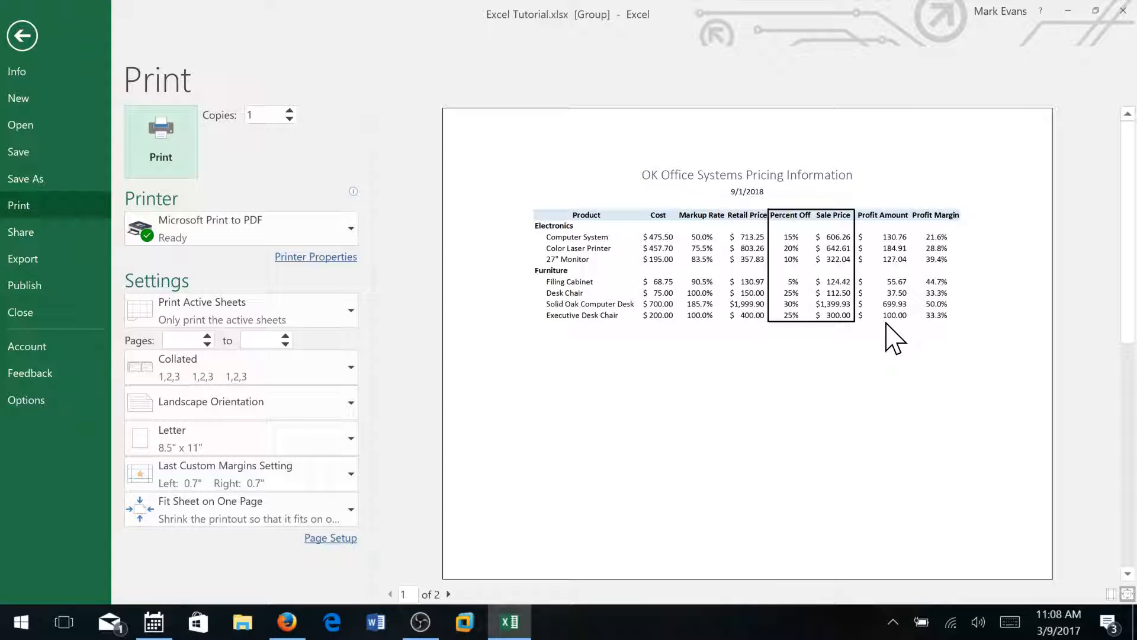
pyautogui.moveTo(511, 246)
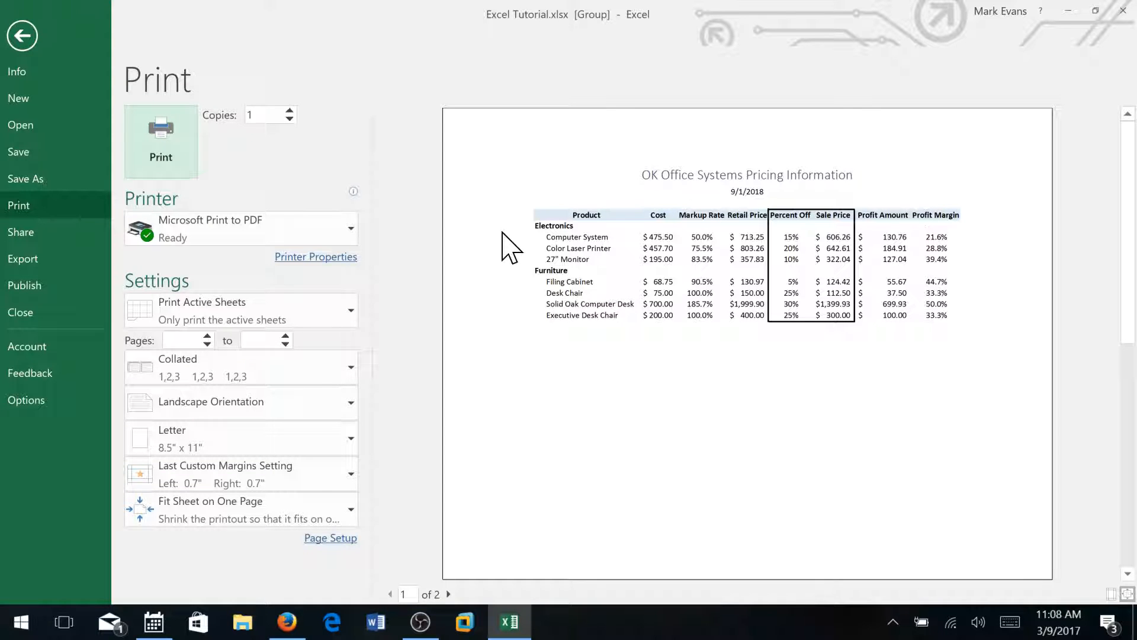
pyautogui.moveTo(22, 35)
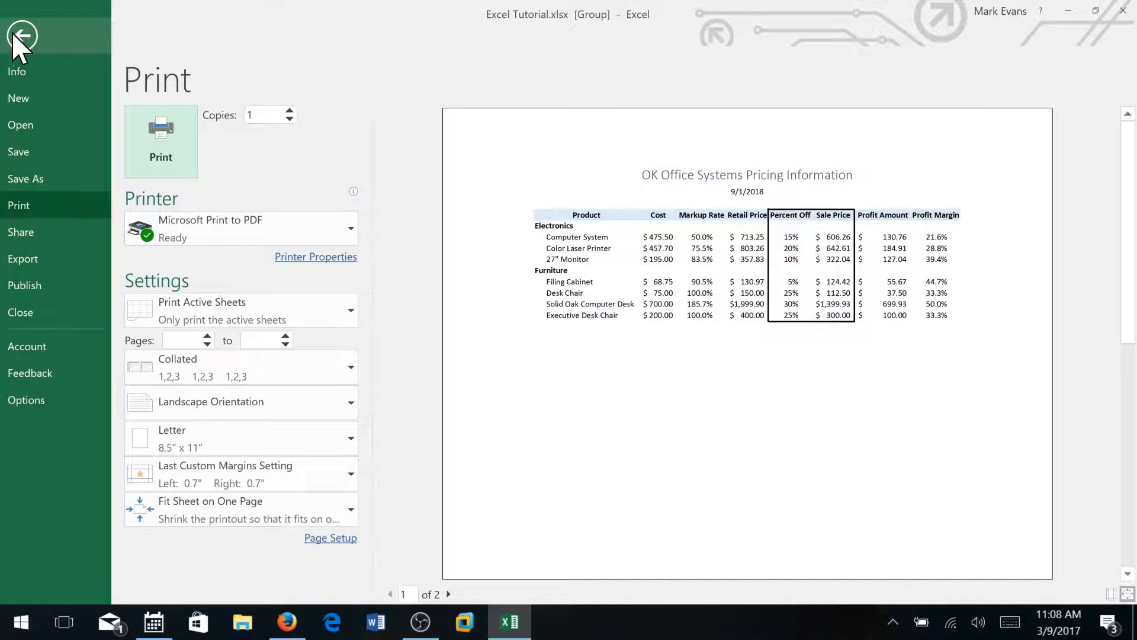
pyautogui.click(22, 35)
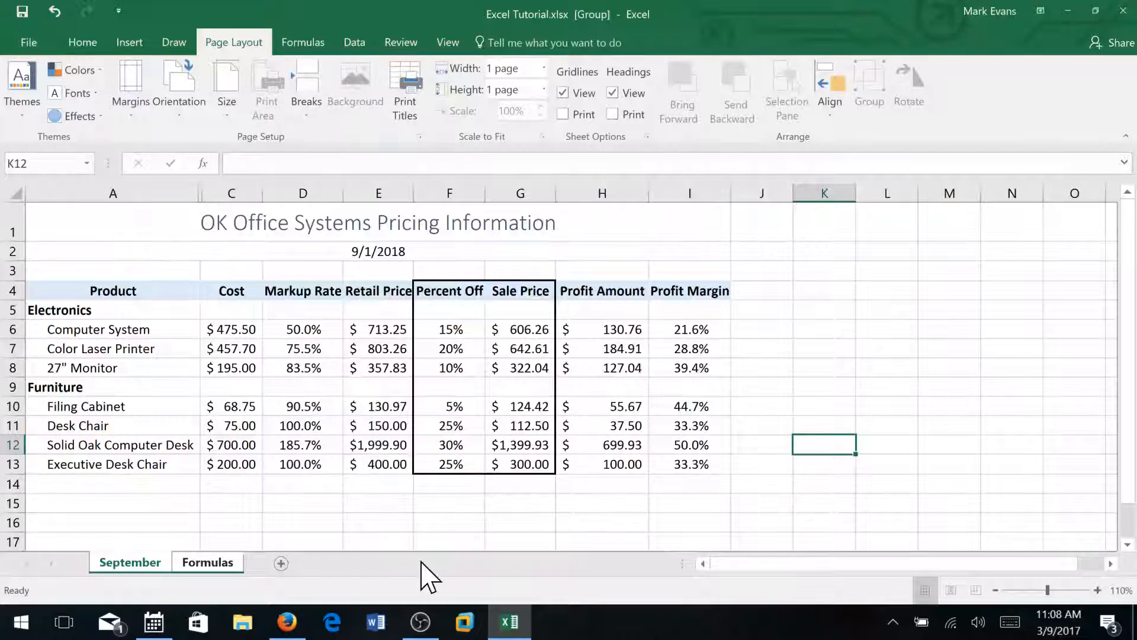
pyautogui.moveTo(594, 414)
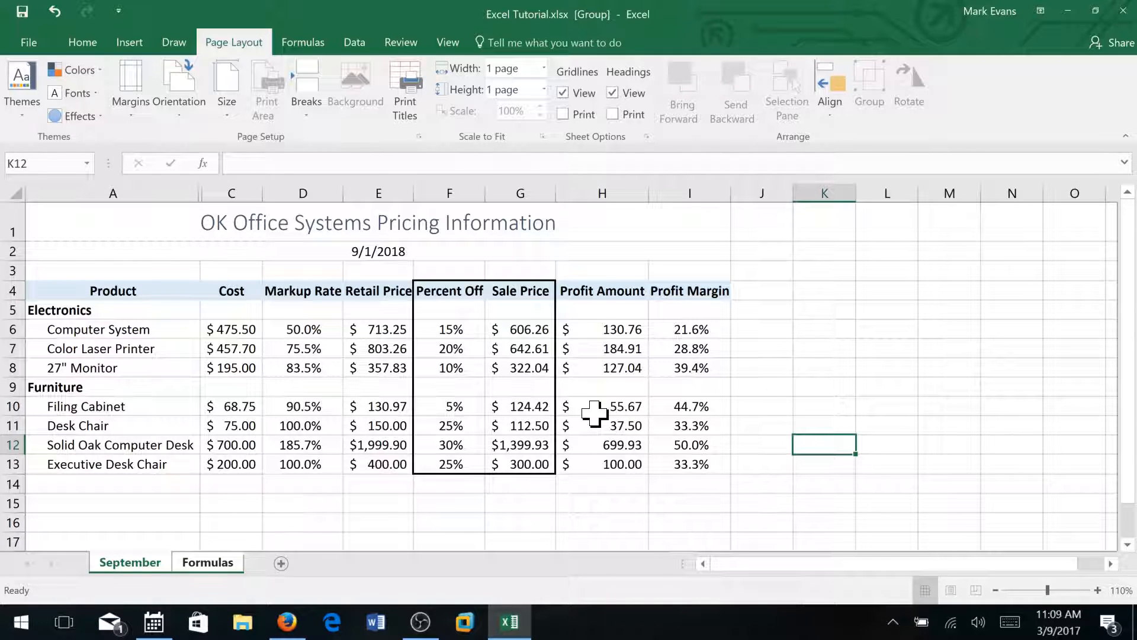
pyautogui.moveTo(600, 382)
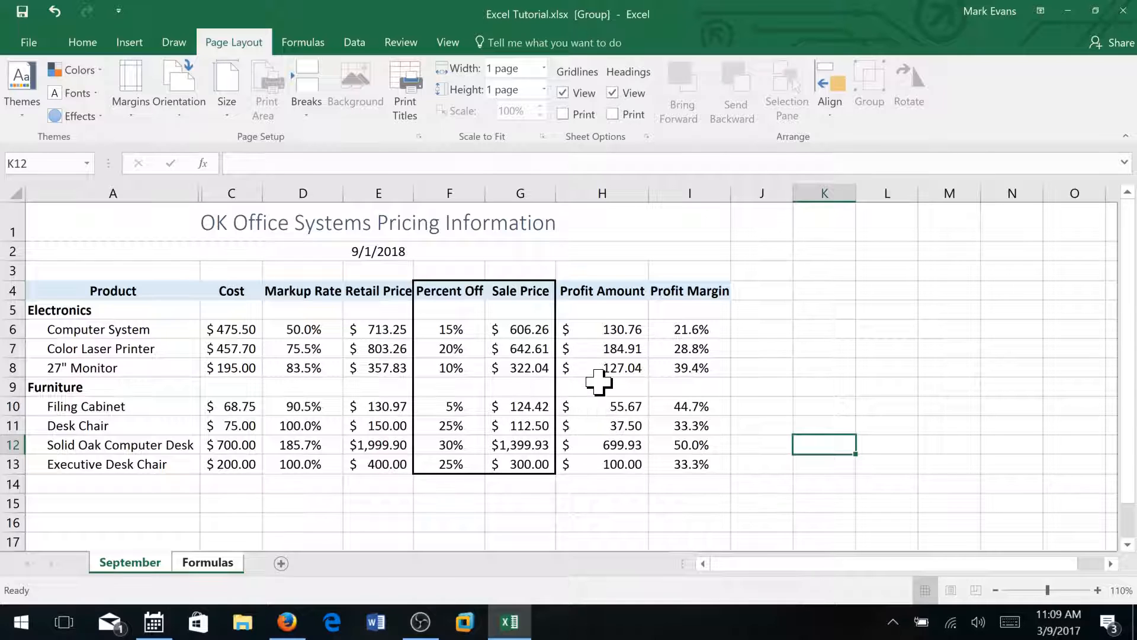
# Put the pricing sheet into Page Layout view with its header open via Insert > Header & Footer
pyautogui.click(129, 42)
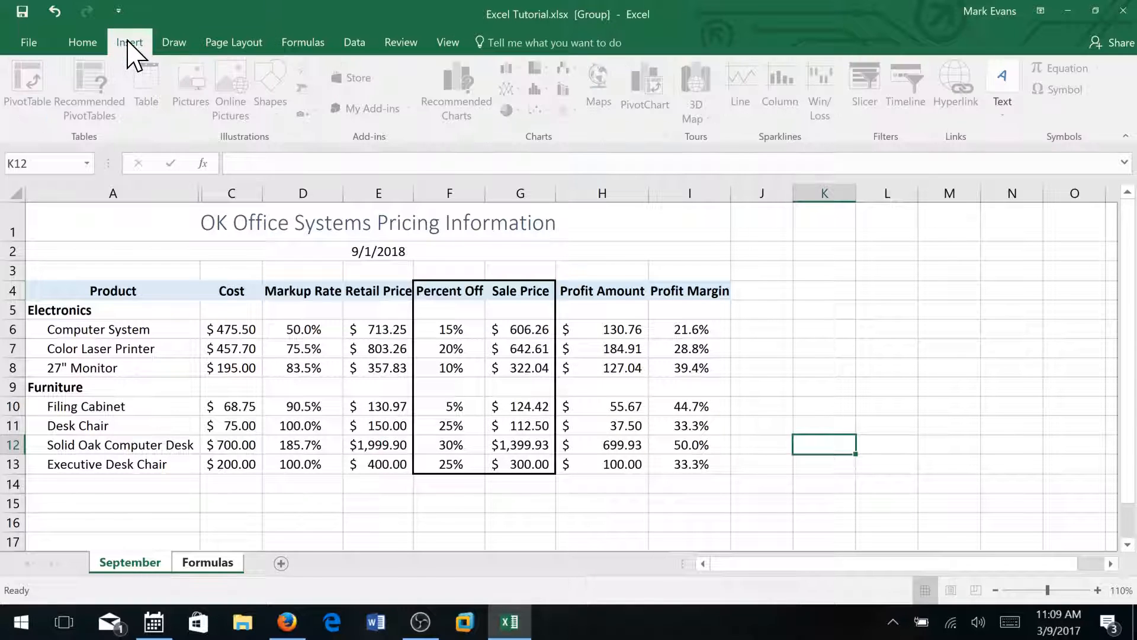
pyautogui.moveTo(475, 256)
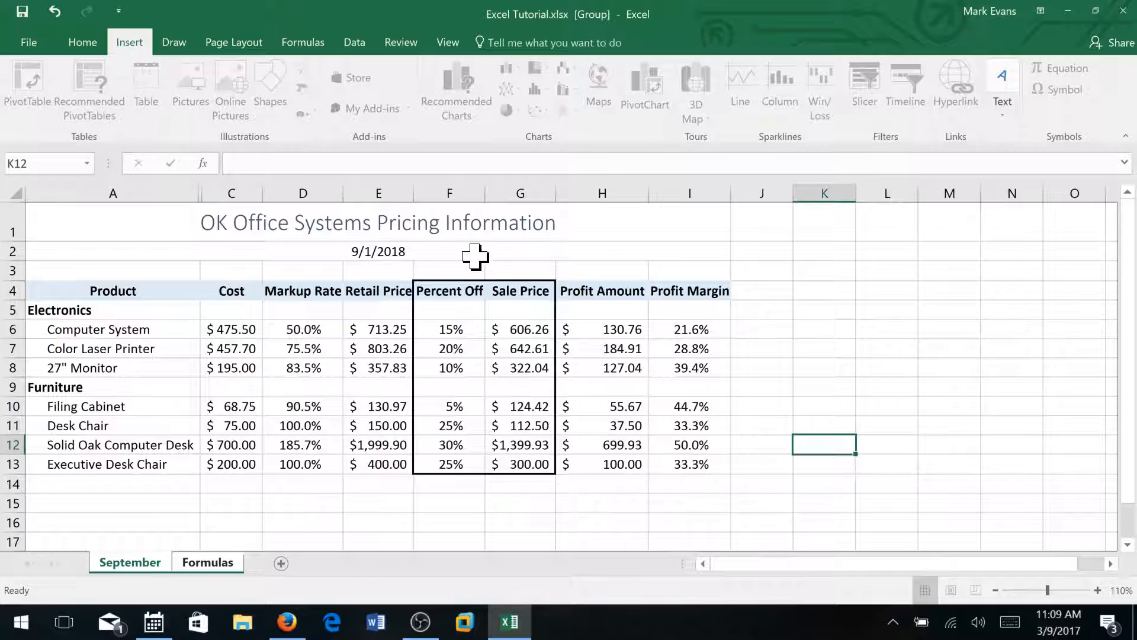
pyautogui.moveTo(1017, 161)
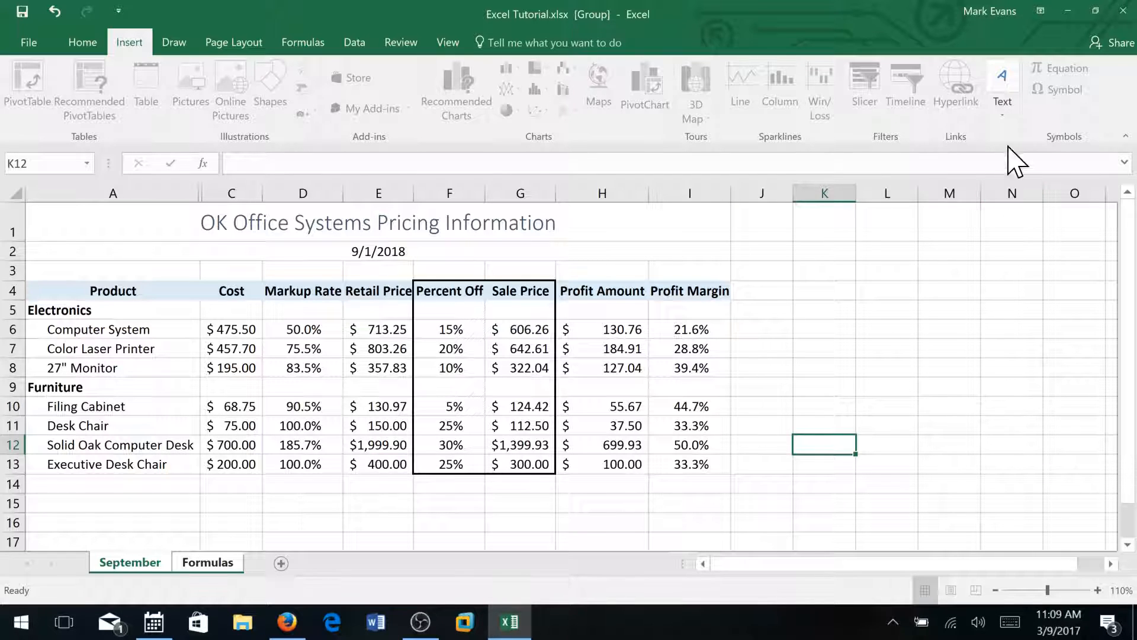
pyautogui.moveTo(1003, 112)
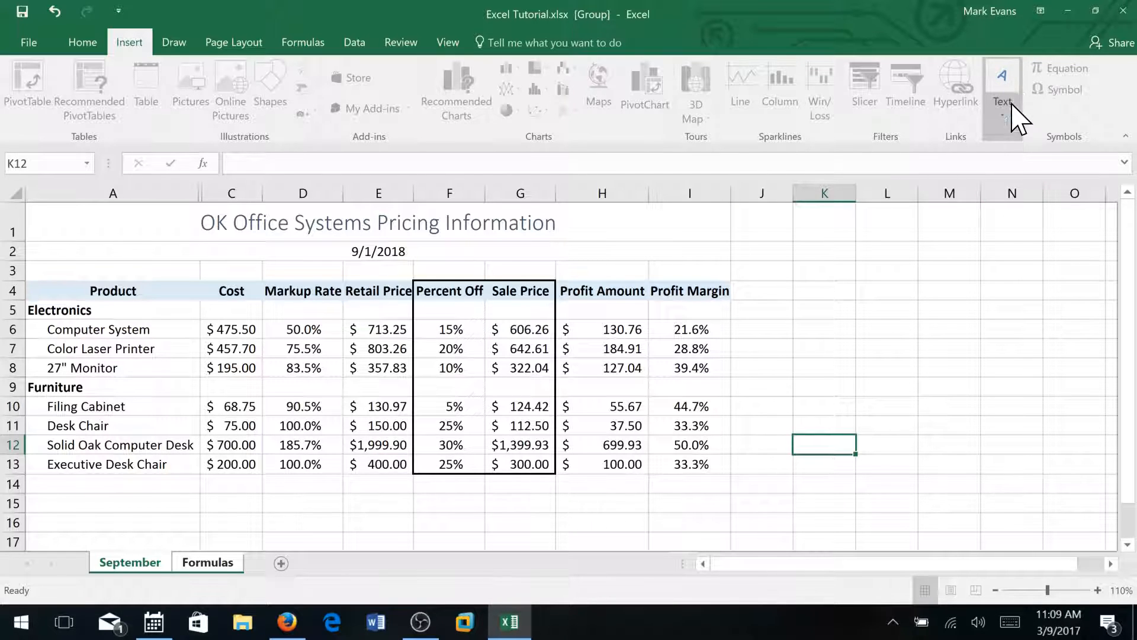
pyautogui.moveTo(1008, 109)
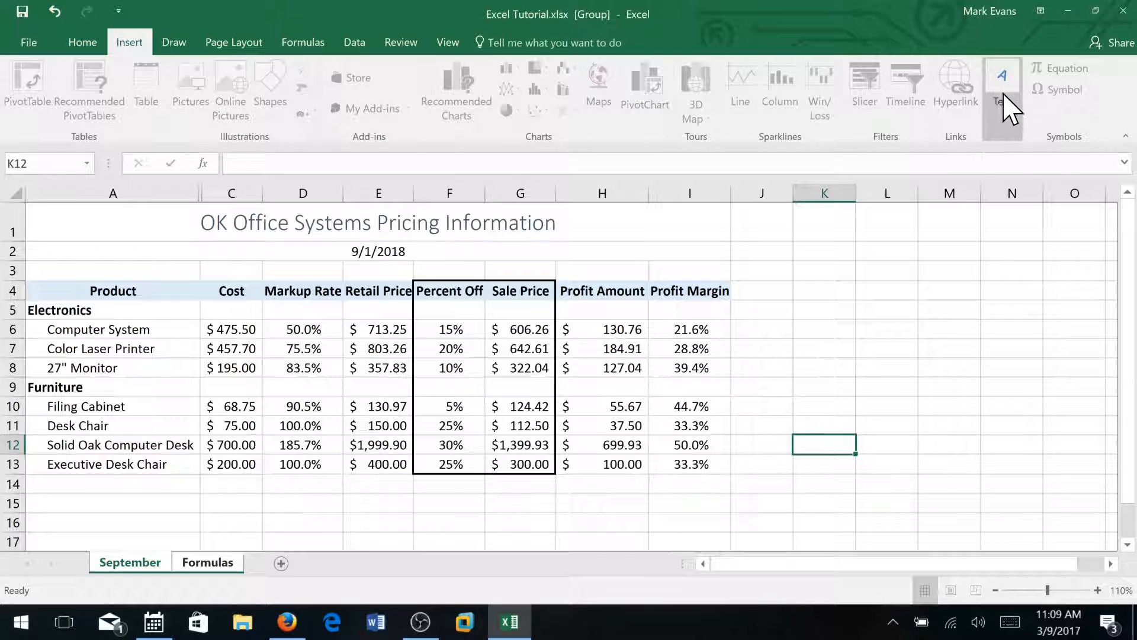
pyautogui.click(1002, 87)
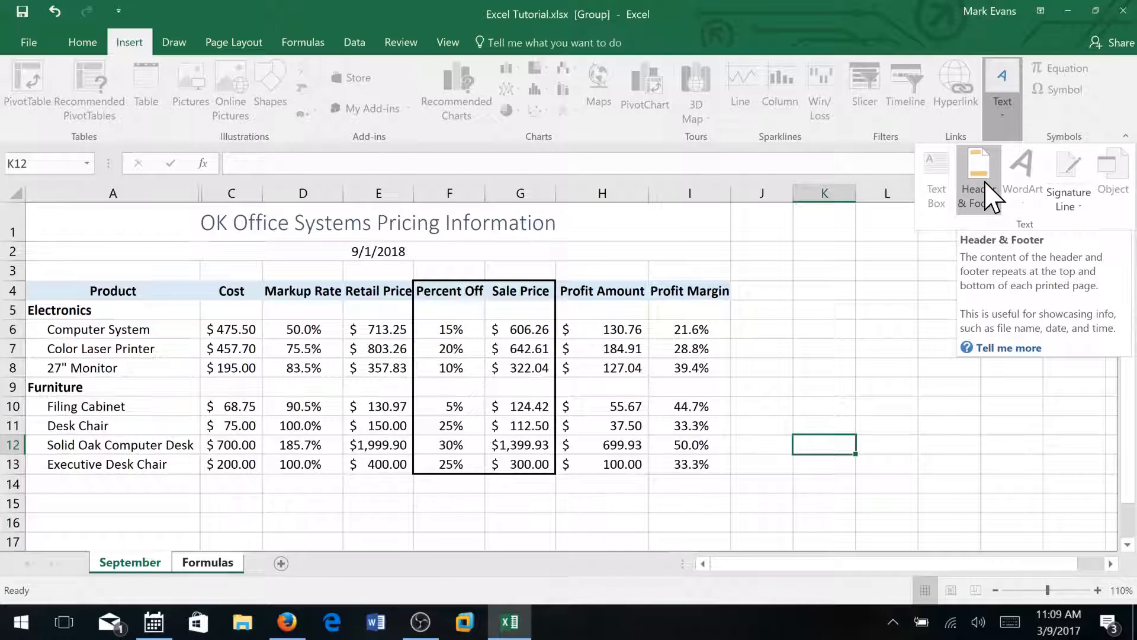
pyautogui.moveTo(982, 196)
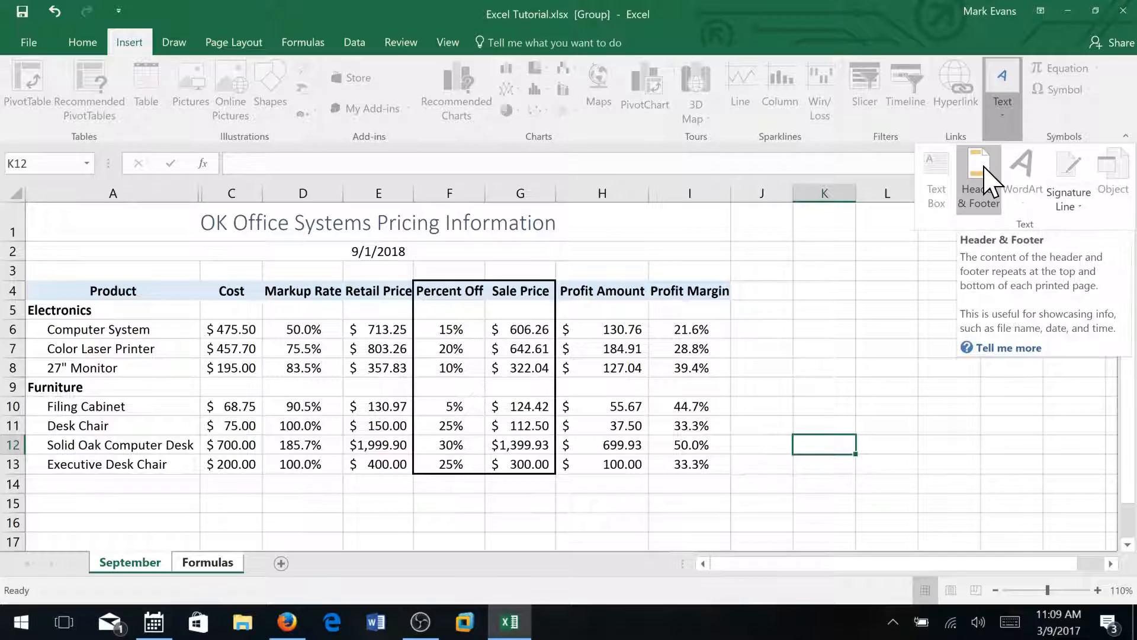
pyautogui.click(978, 178)
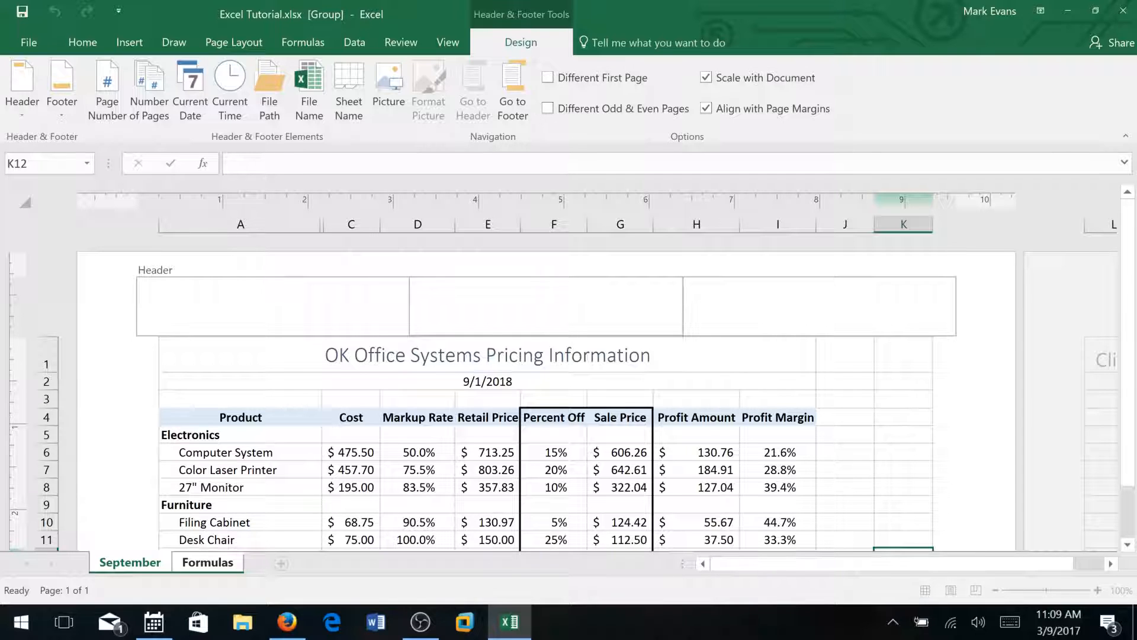
# Add the Sheet Name field to the centre header section so it shows 'September'
pyautogui.click(545, 305)
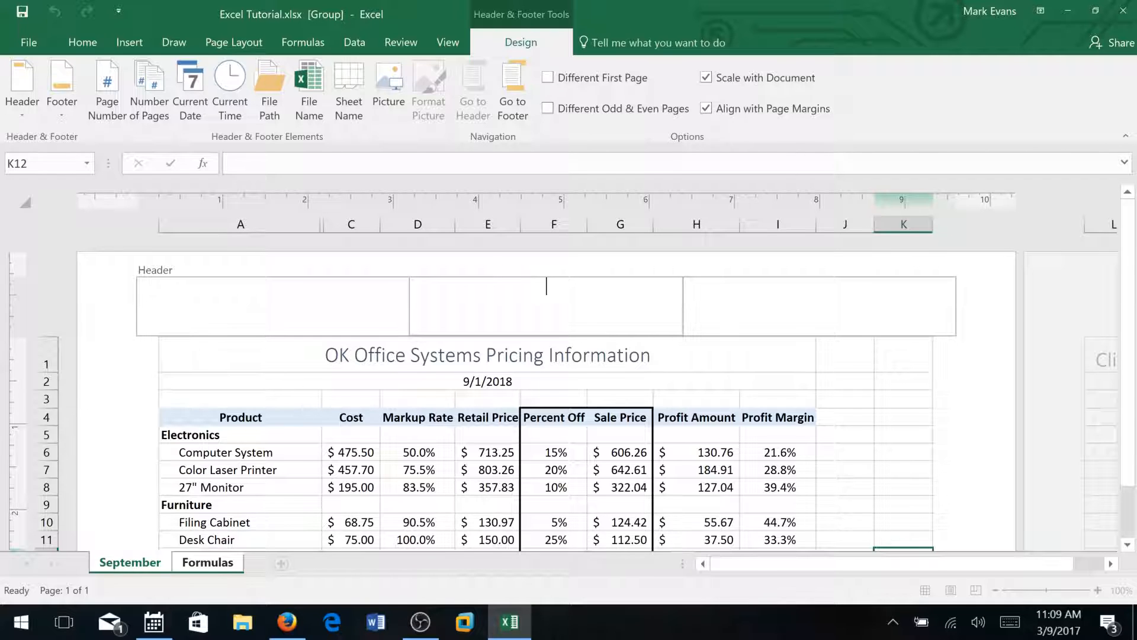
pyautogui.moveTo(190, 87)
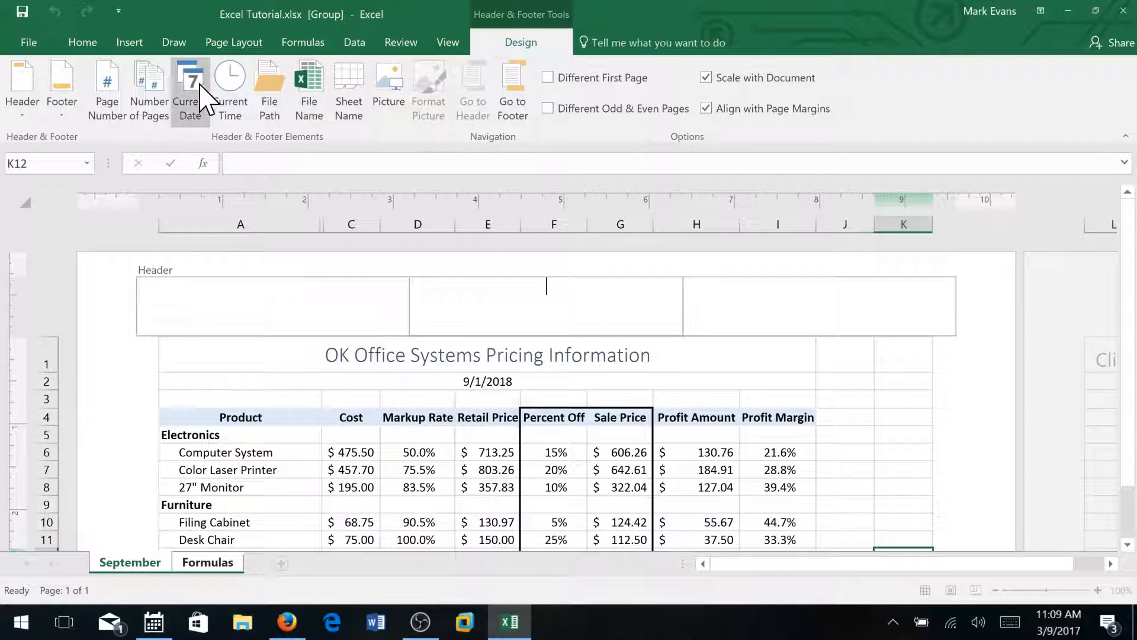
pyautogui.moveTo(106, 87)
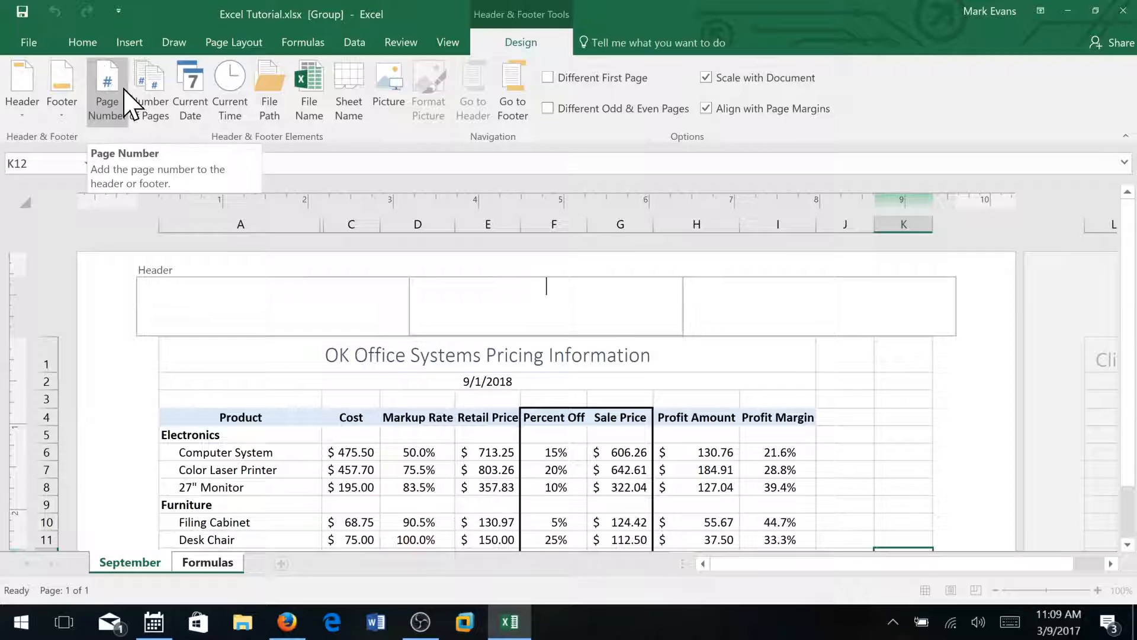
pyautogui.moveTo(148, 91)
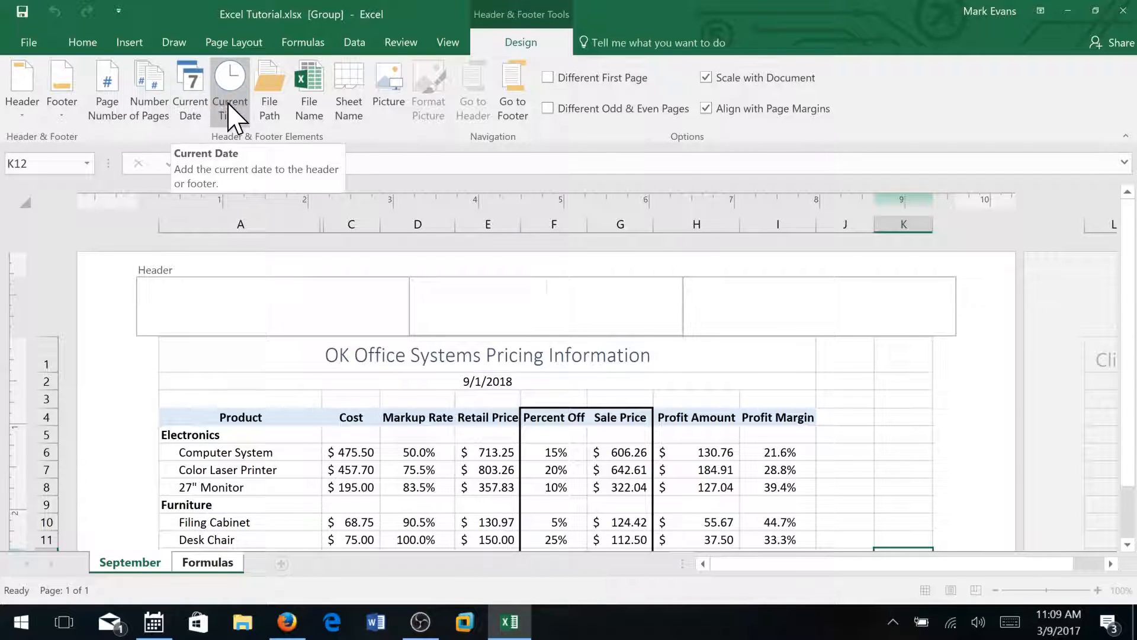
pyautogui.moveTo(348, 94)
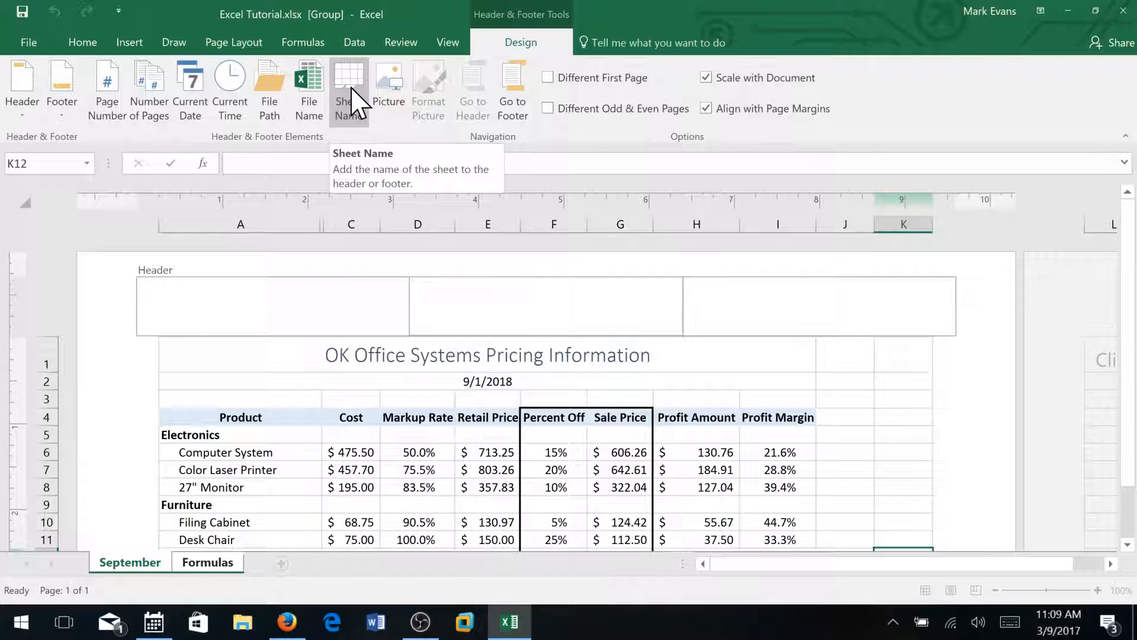
pyautogui.click(348, 83)
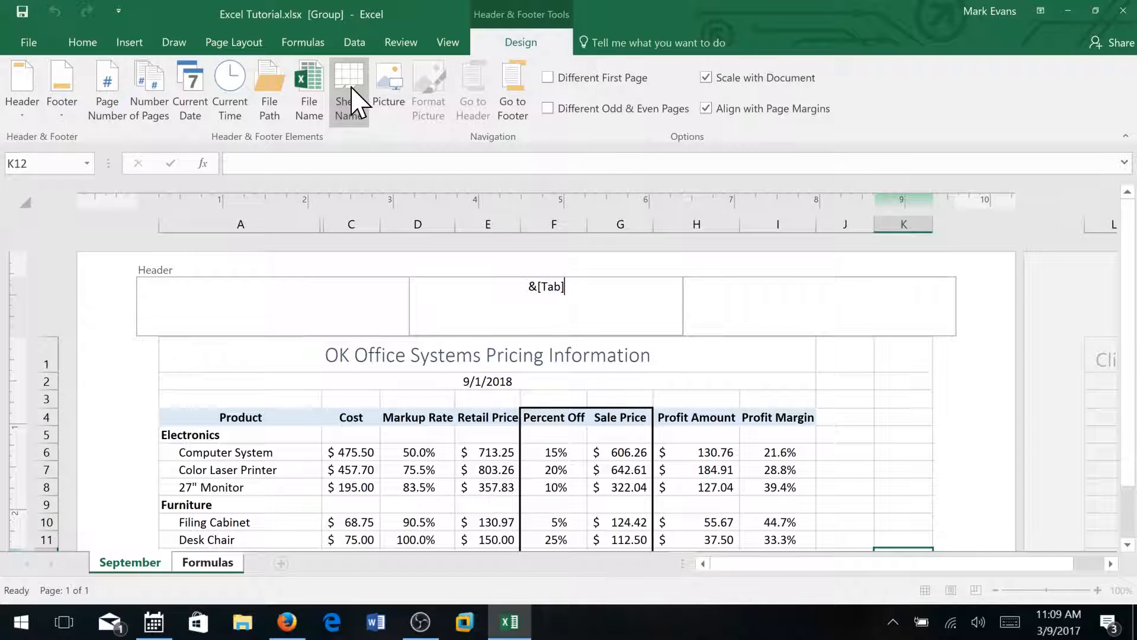
pyautogui.moveTo(377, 119)
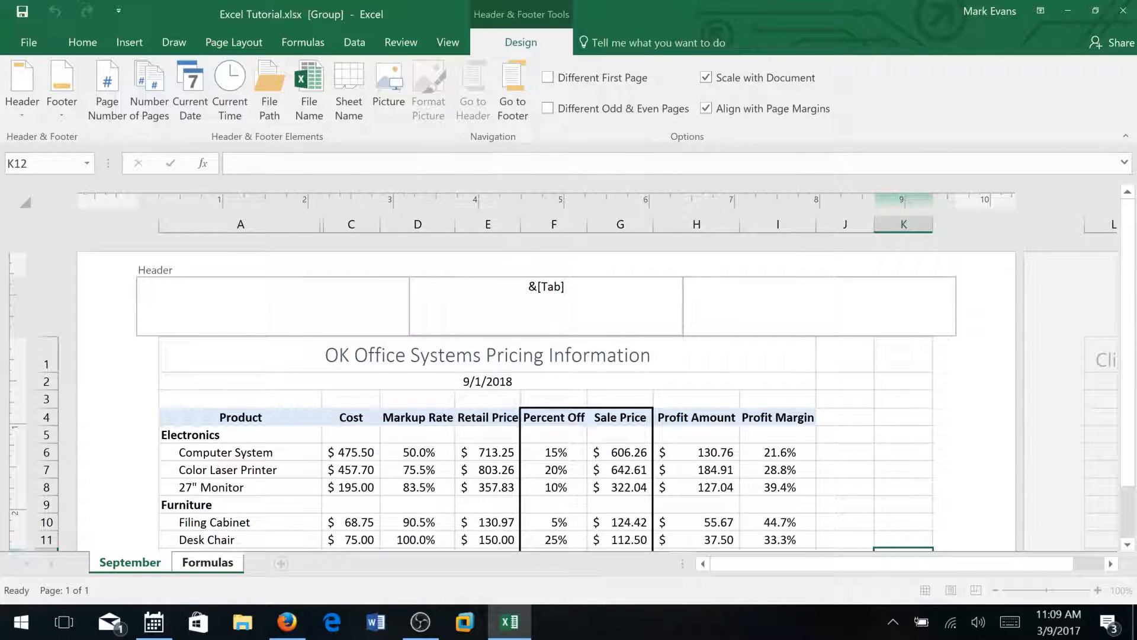
pyautogui.moveTo(177, 312)
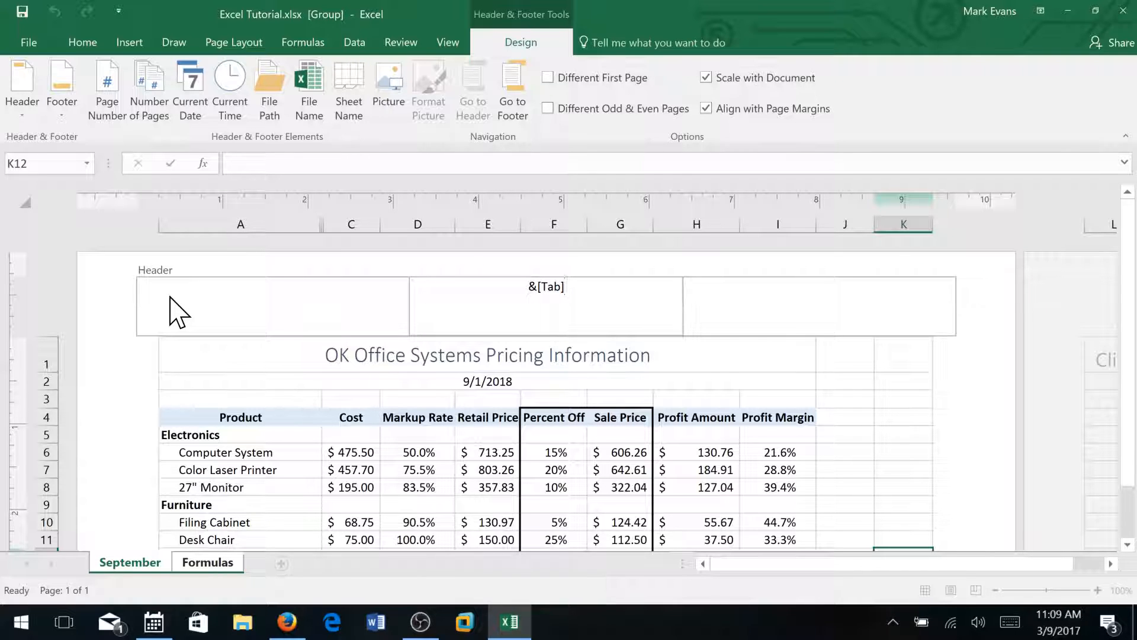
pyautogui.click(349, 87)
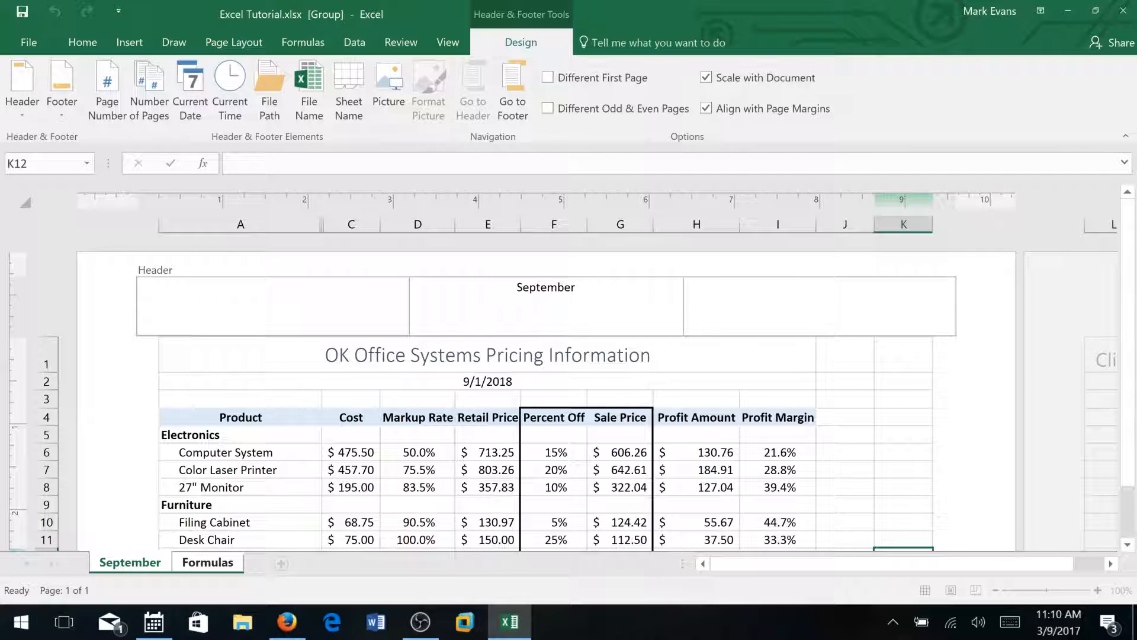
# Enter 'Mark Evans' in the left header section
pyautogui.write('Mark Eva')
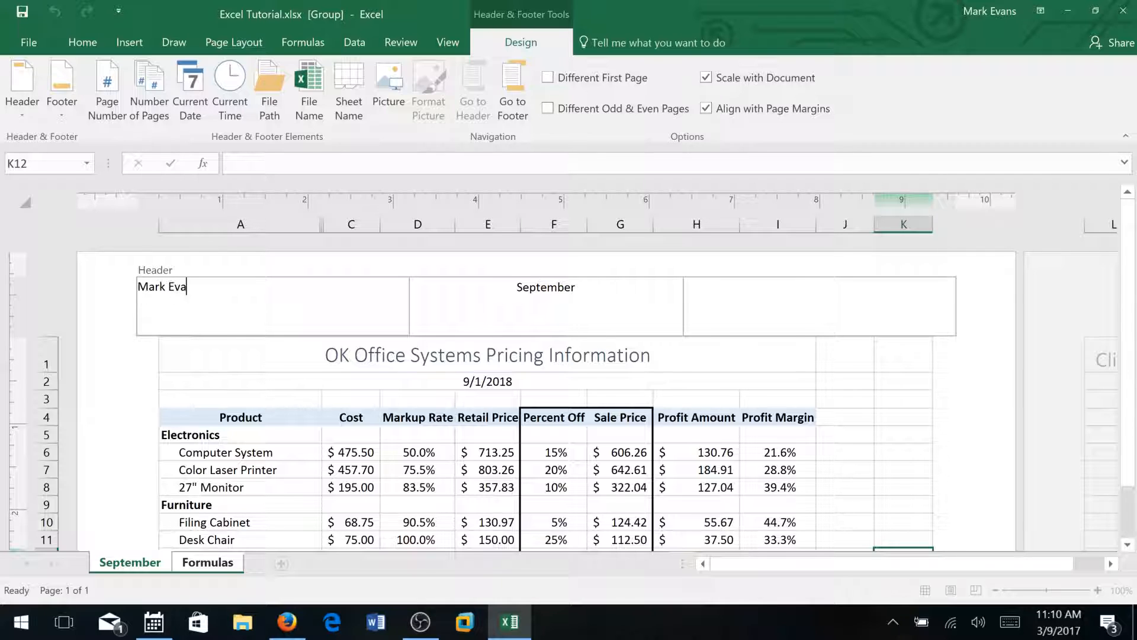
pyautogui.write('ns')
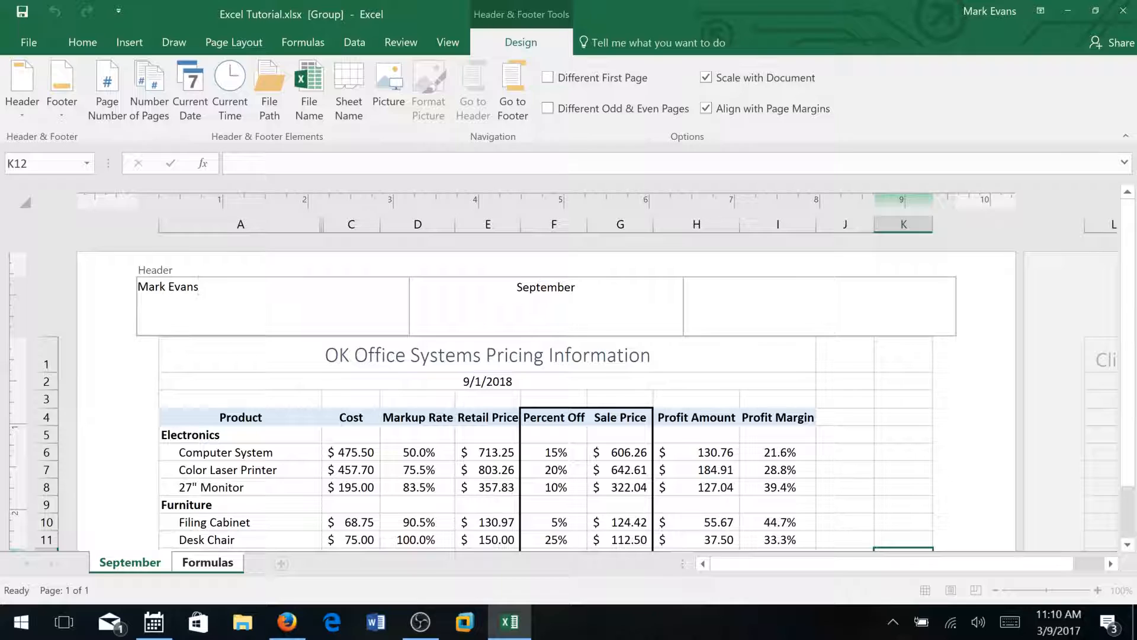
pyautogui.moveTo(920, 315)
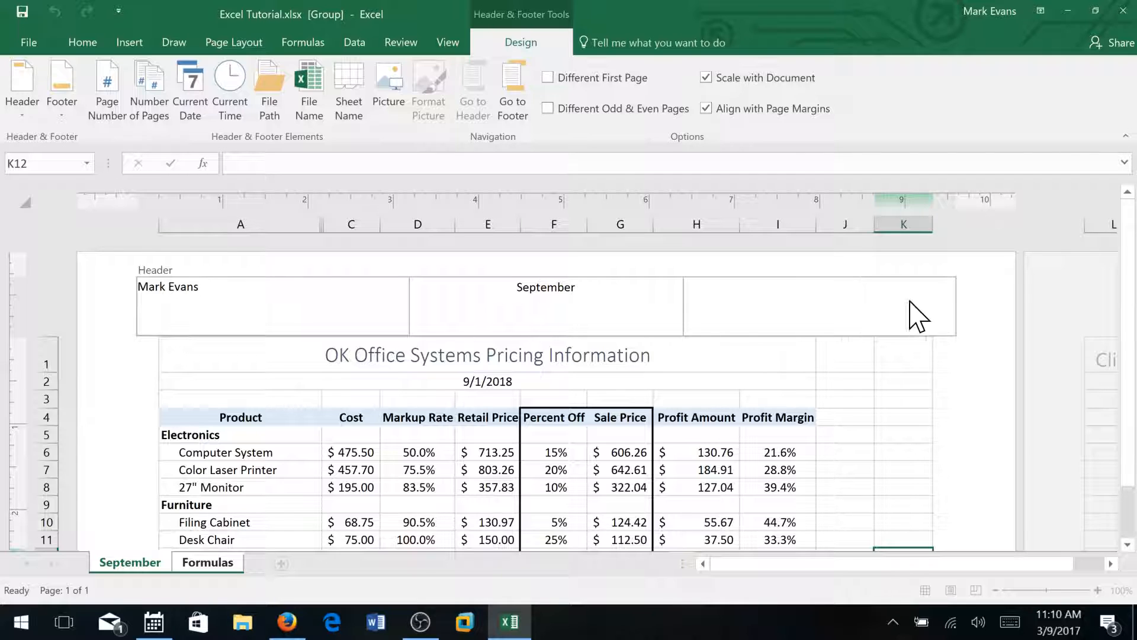
pyautogui.click(167, 287)
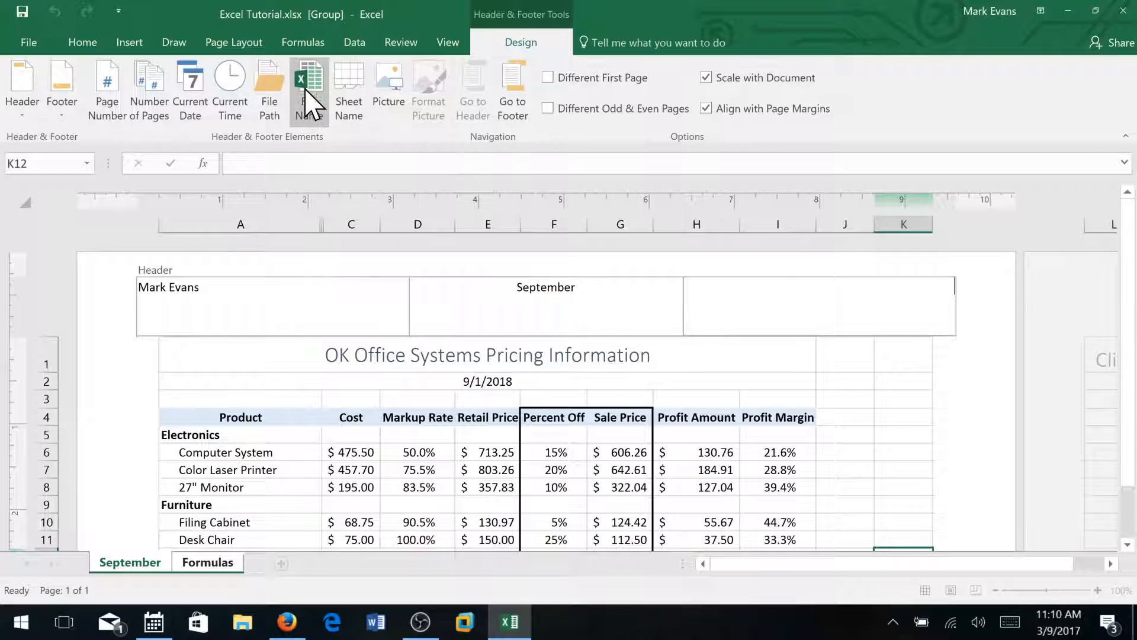
pyautogui.moveTo(307, 80)
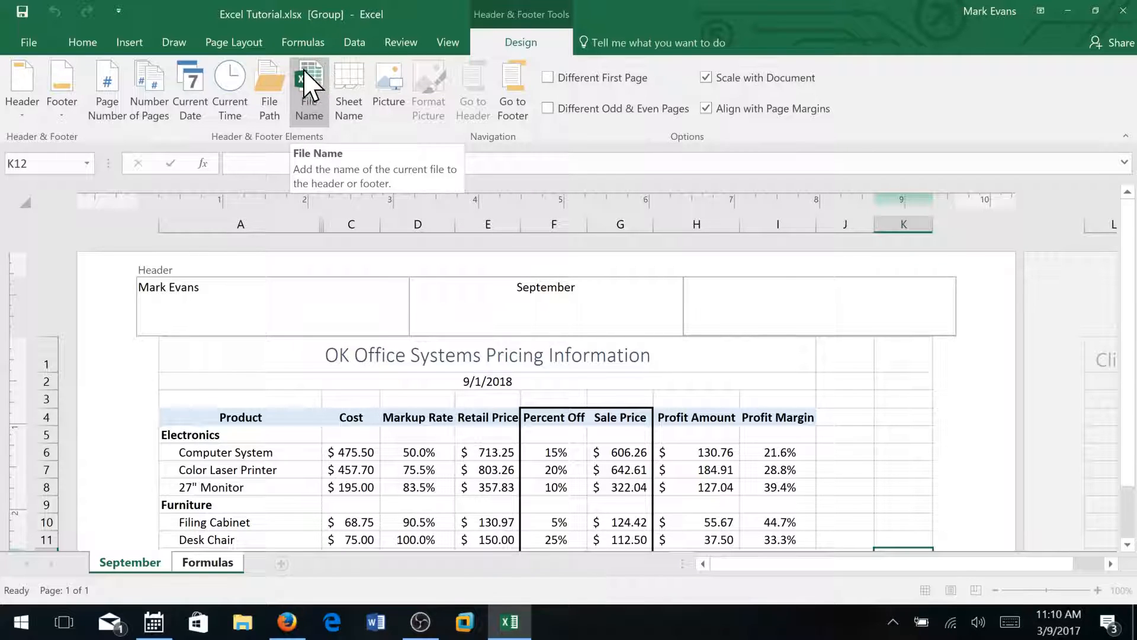
pyautogui.moveTo(301, 87)
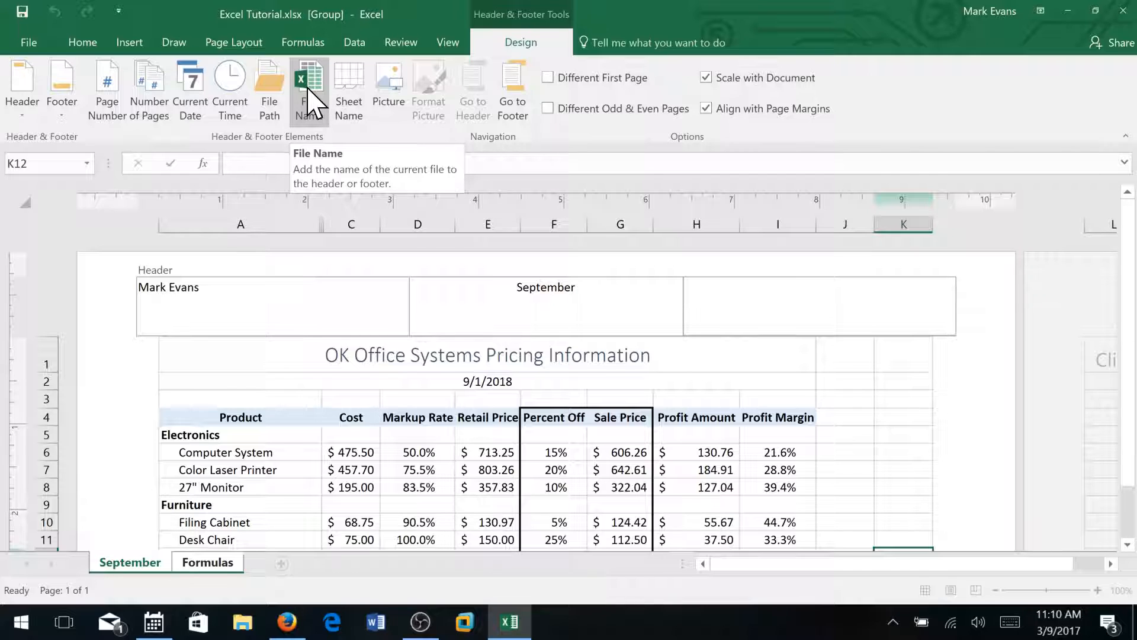
# Insert the File Name field in the right header section, showing 'Excel Tutorial.xlsx'
pyautogui.click(308, 80)
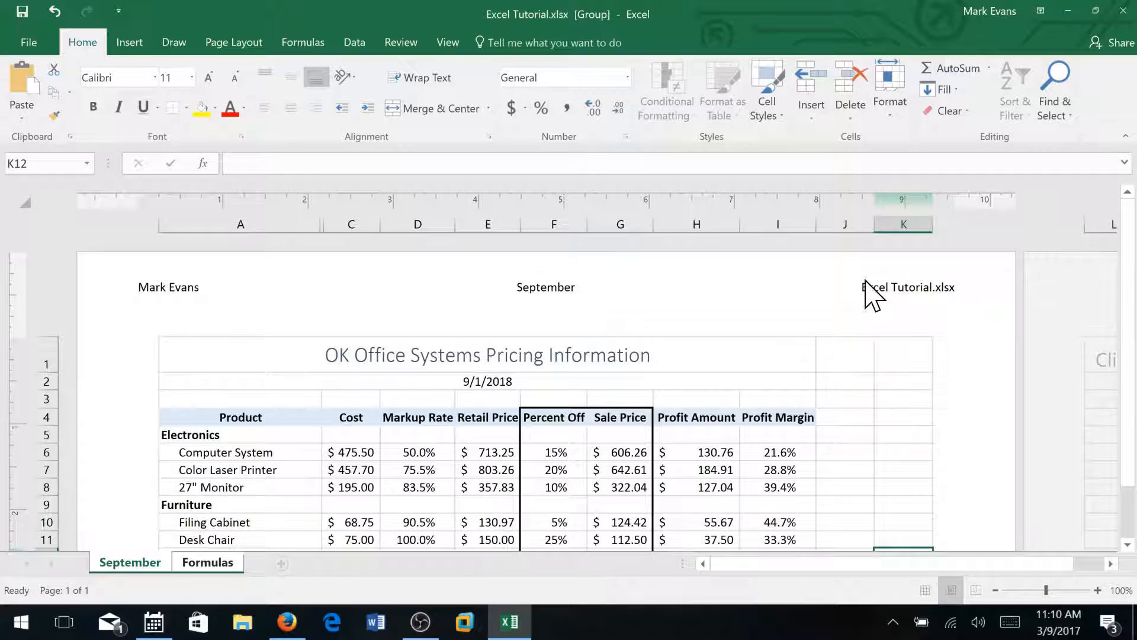
pyautogui.moveTo(910, 290)
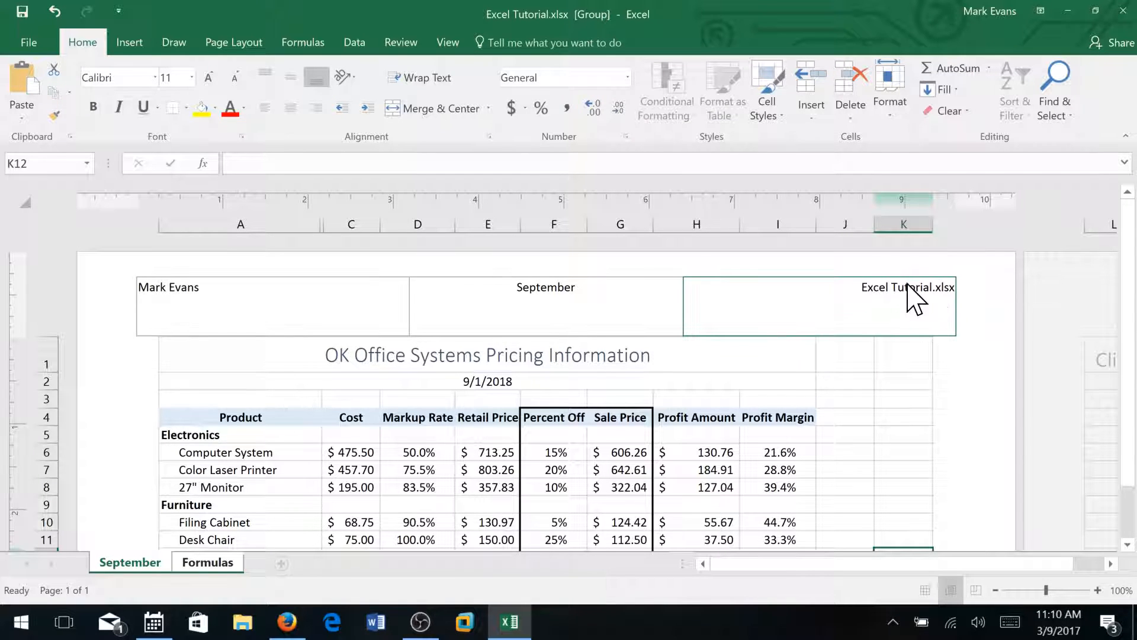
pyautogui.moveTo(921, 320)
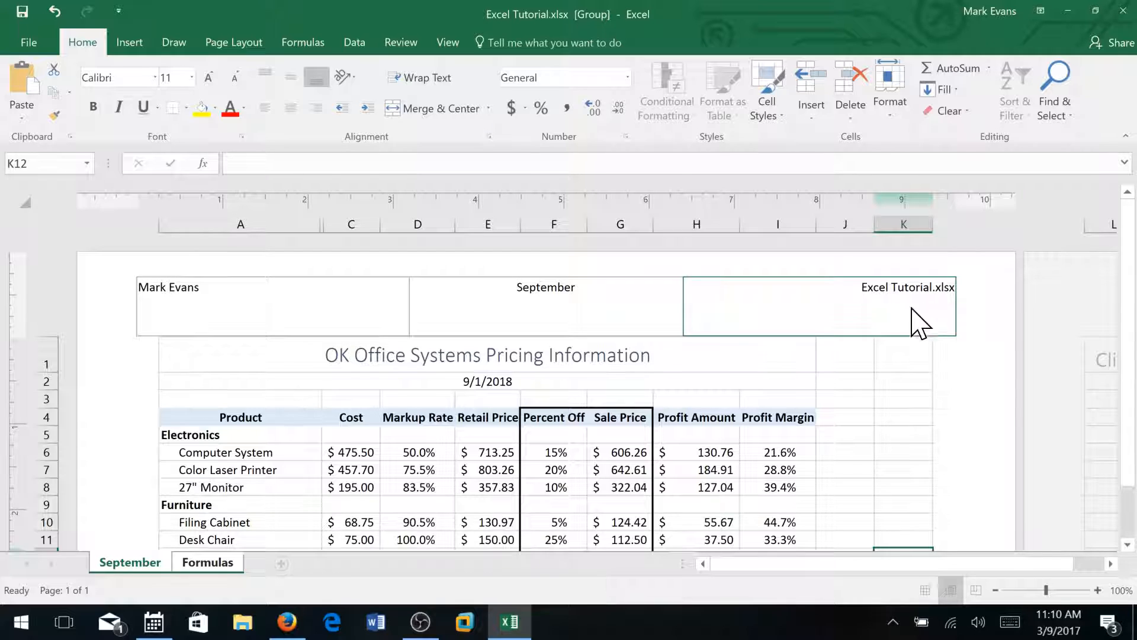
pyautogui.moveTo(934, 304)
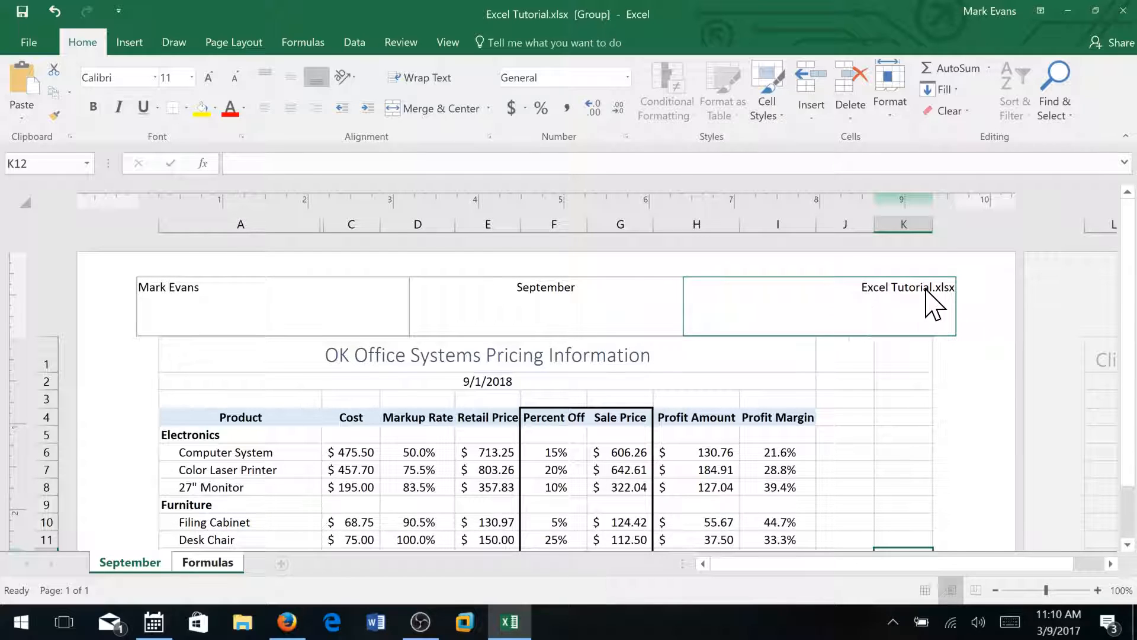
pyautogui.moveTo(912, 305)
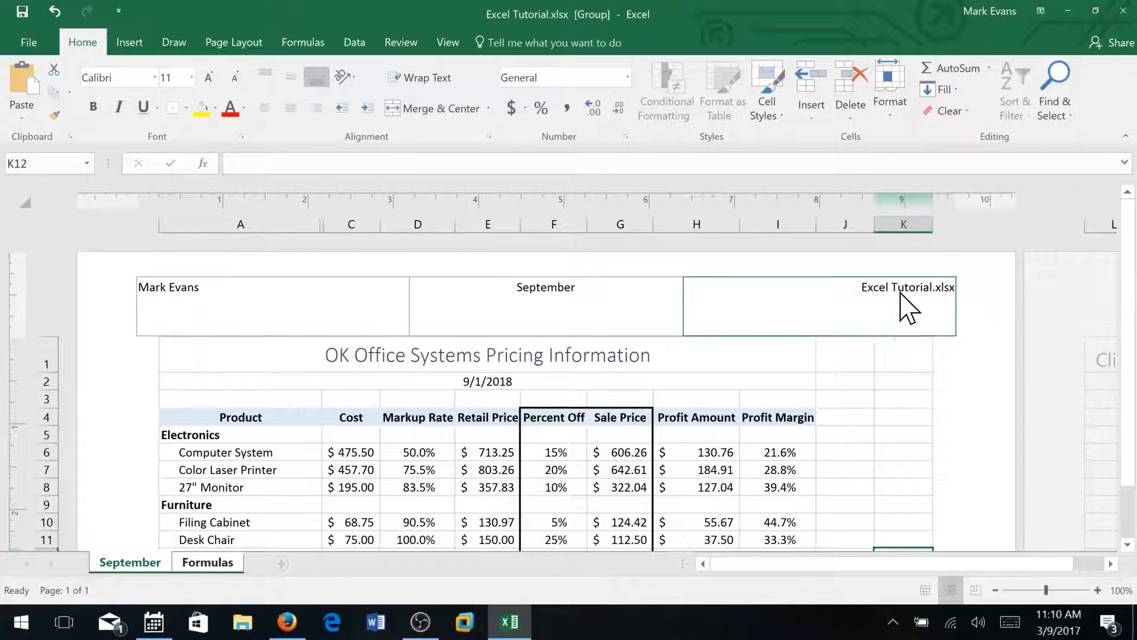
pyautogui.moveTo(880, 313)
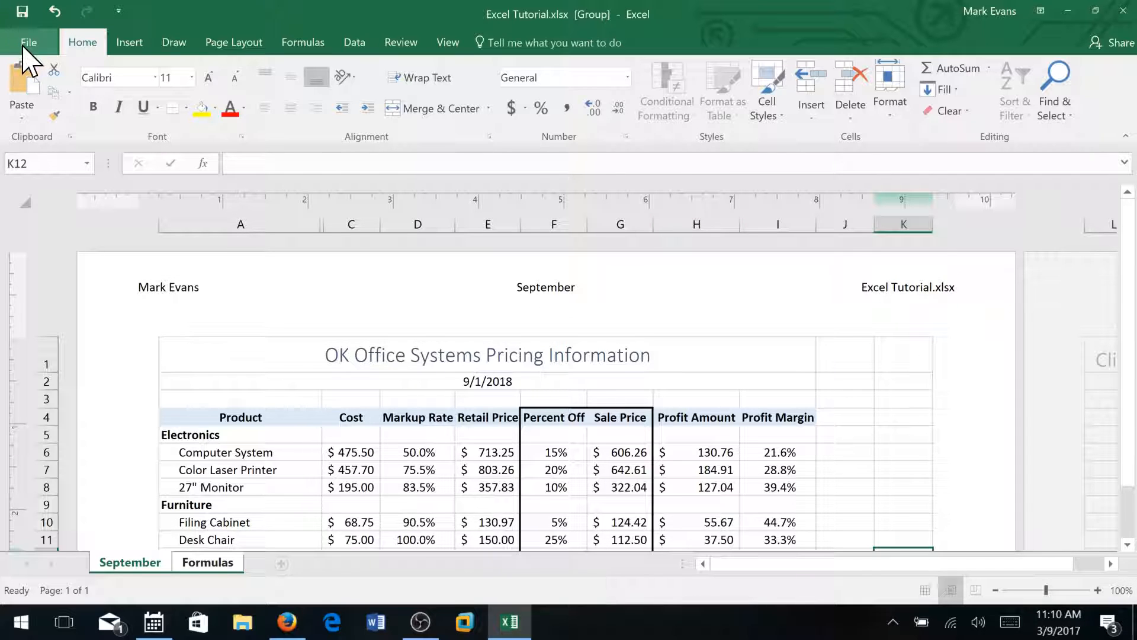
pyautogui.click(29, 42)
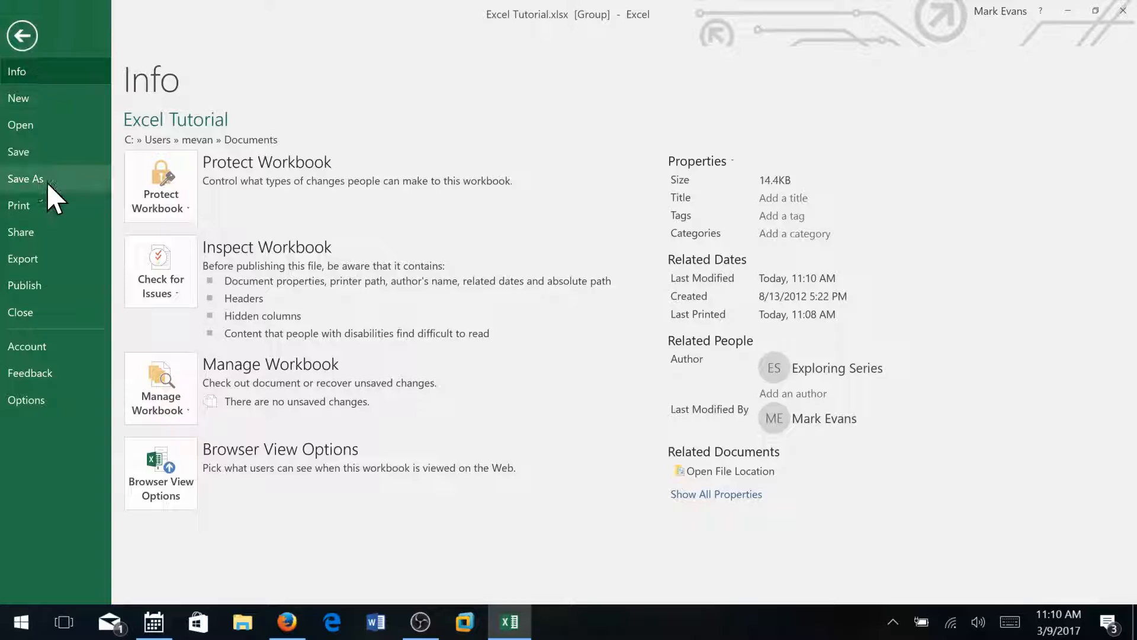
# Save the workbook under the new name 'Monthly Sales Report.xlsx'
pyautogui.click(26, 179)
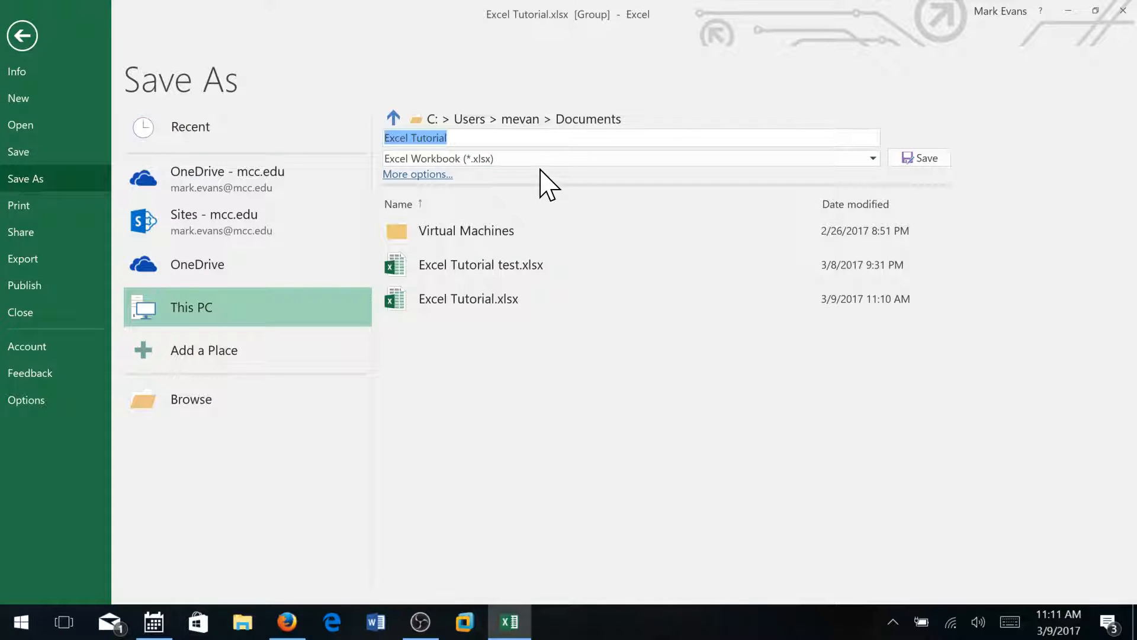
pyautogui.write('Sales Report')
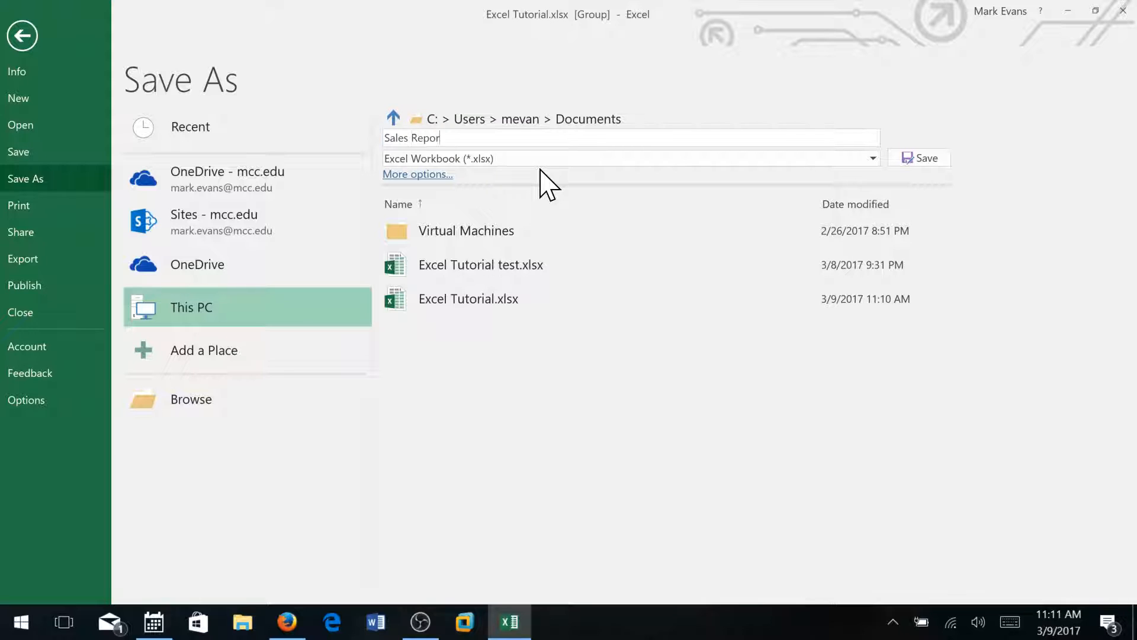
pyautogui.write('t')
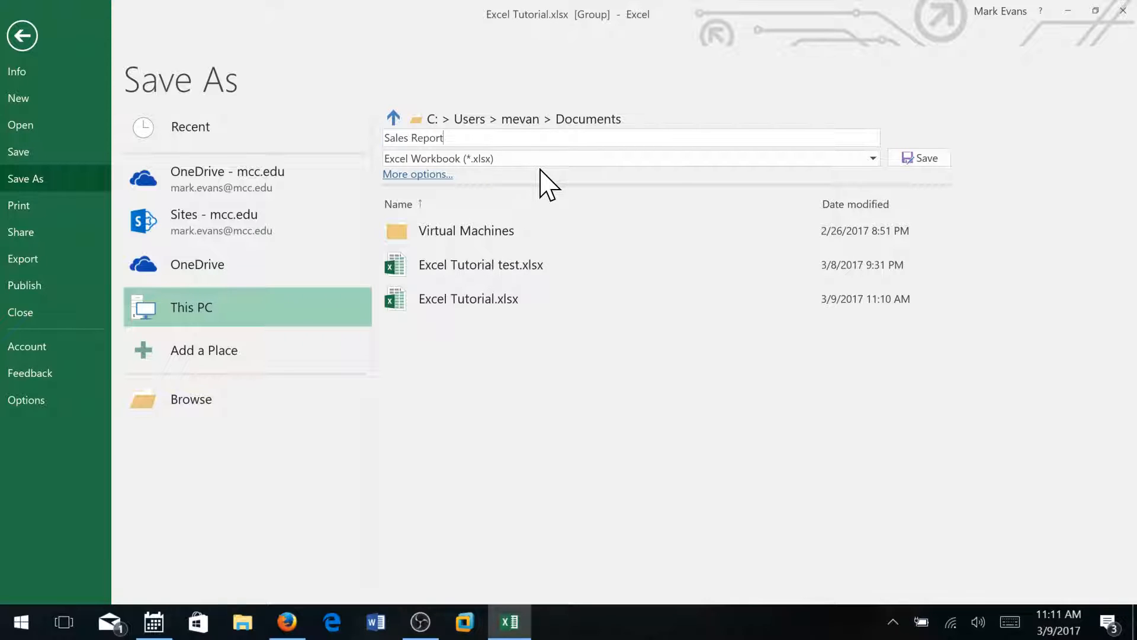
pyautogui.moveTo(605, 207)
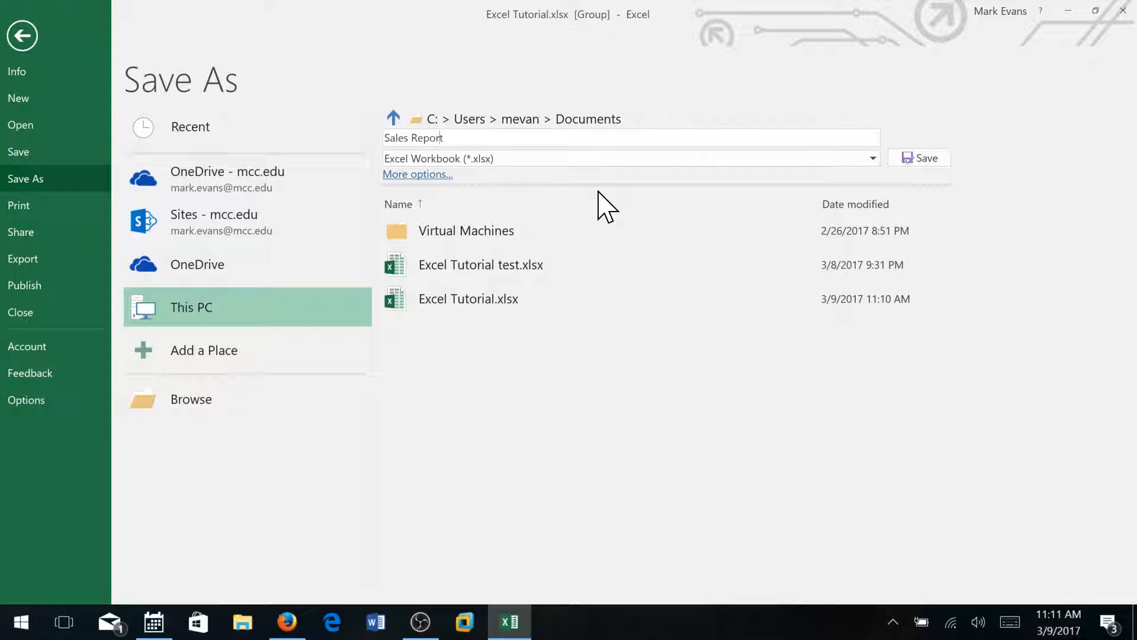
pyautogui.write('Monthly')
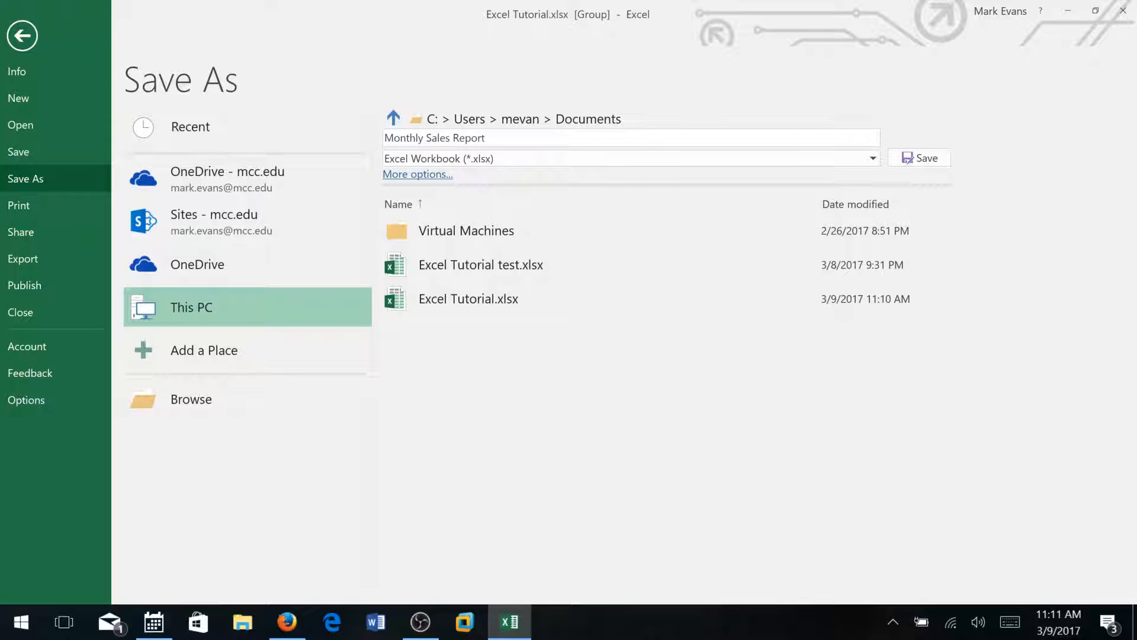
pyautogui.click(481, 264)
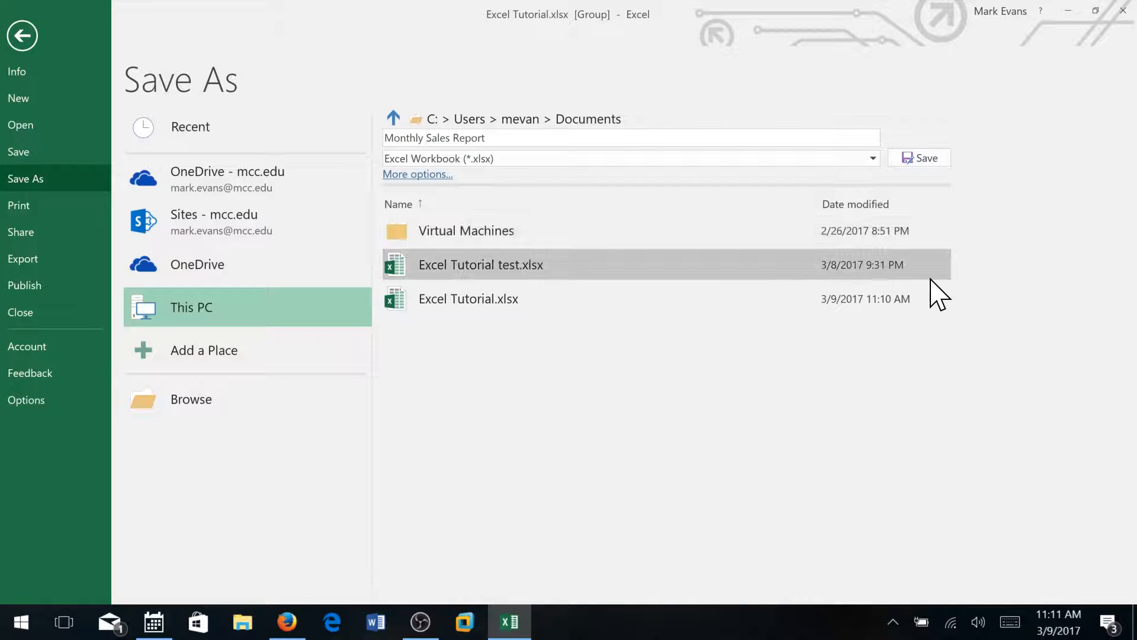
pyautogui.click(918, 158)
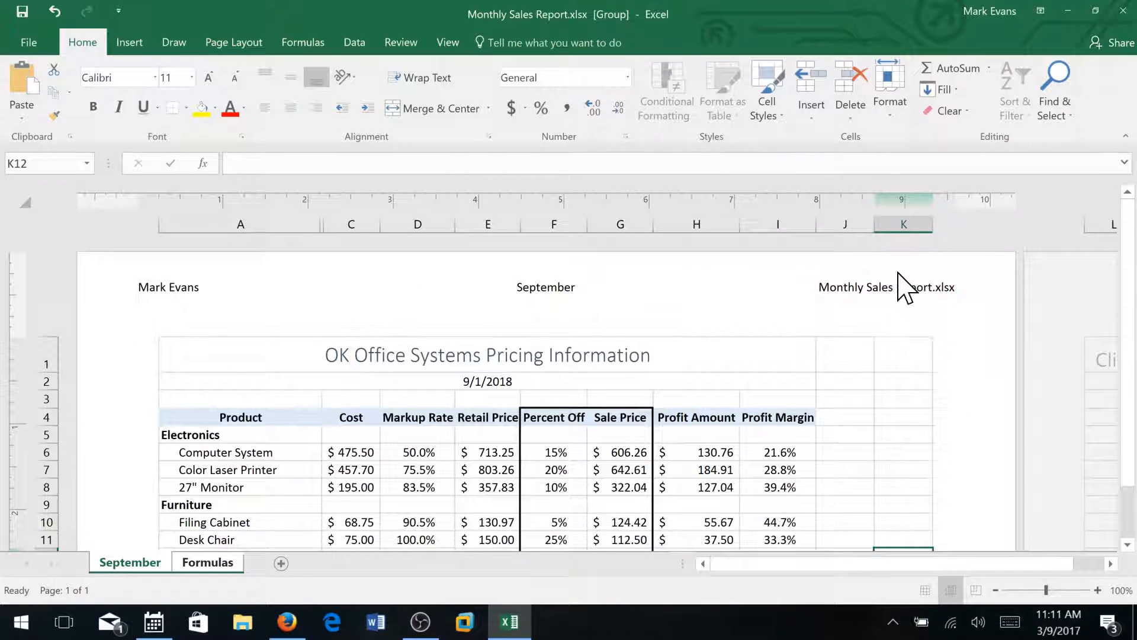
# Leave header editing by selecting a worksheet cell and scroll to review the pricing table
pyautogui.click(885, 304)
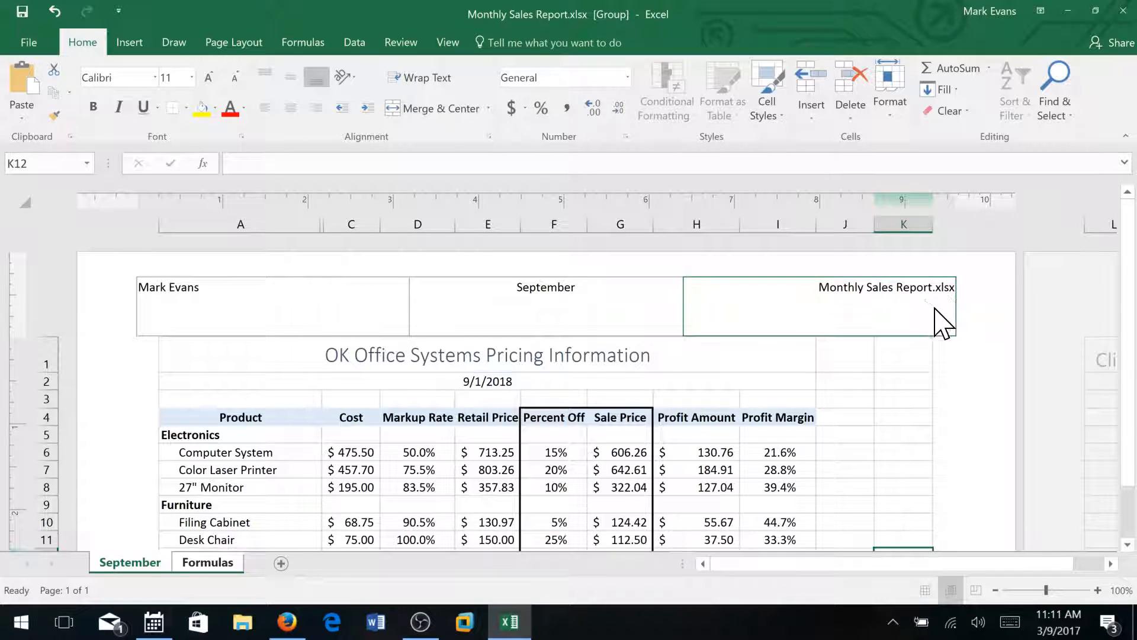
pyautogui.moveTo(869, 300)
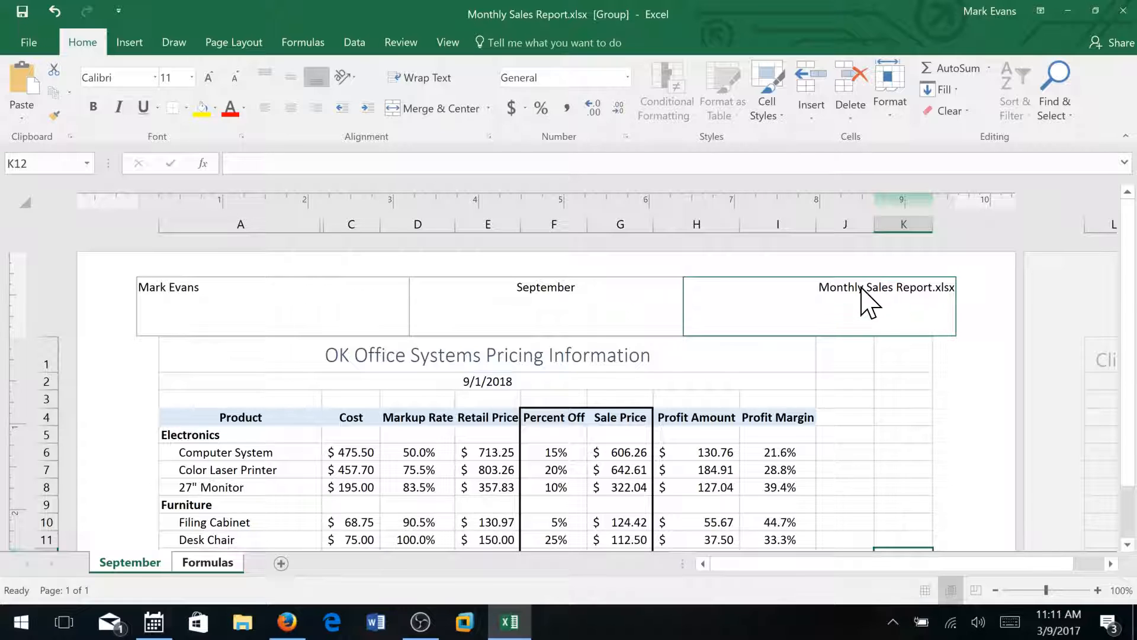
pyautogui.moveTo(902, 301)
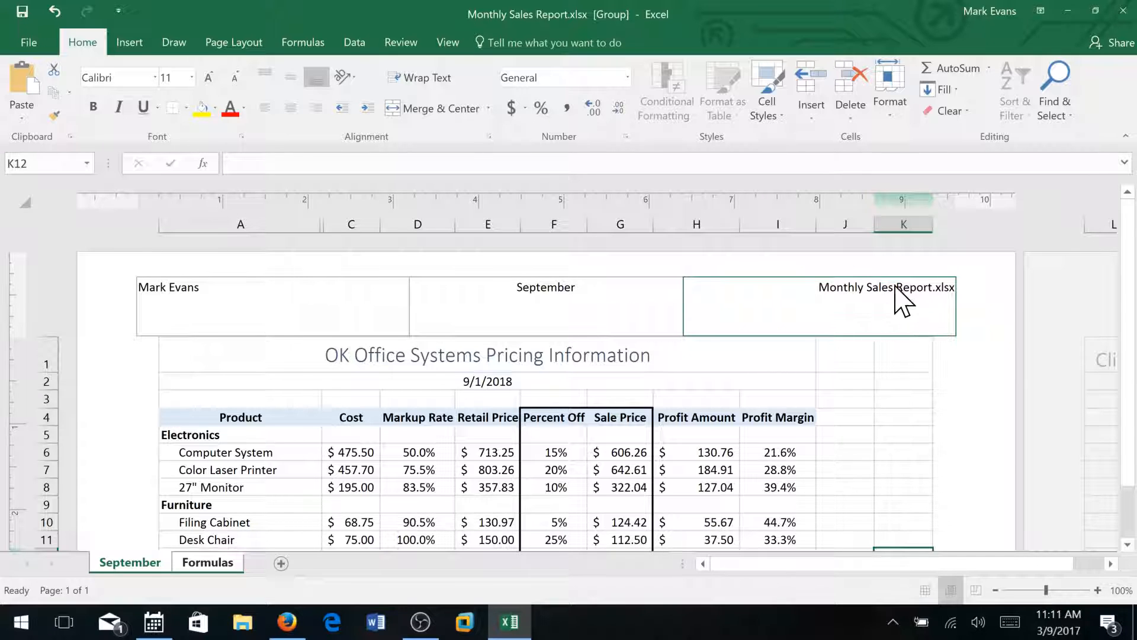
pyautogui.moveTo(936, 305)
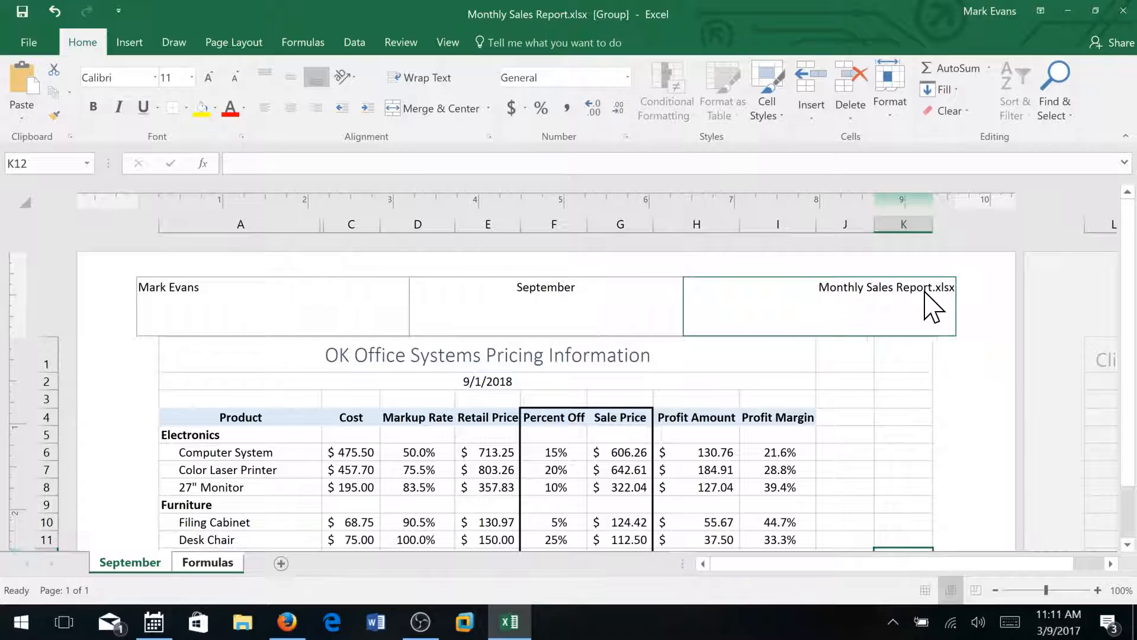
pyautogui.moveTo(856, 301)
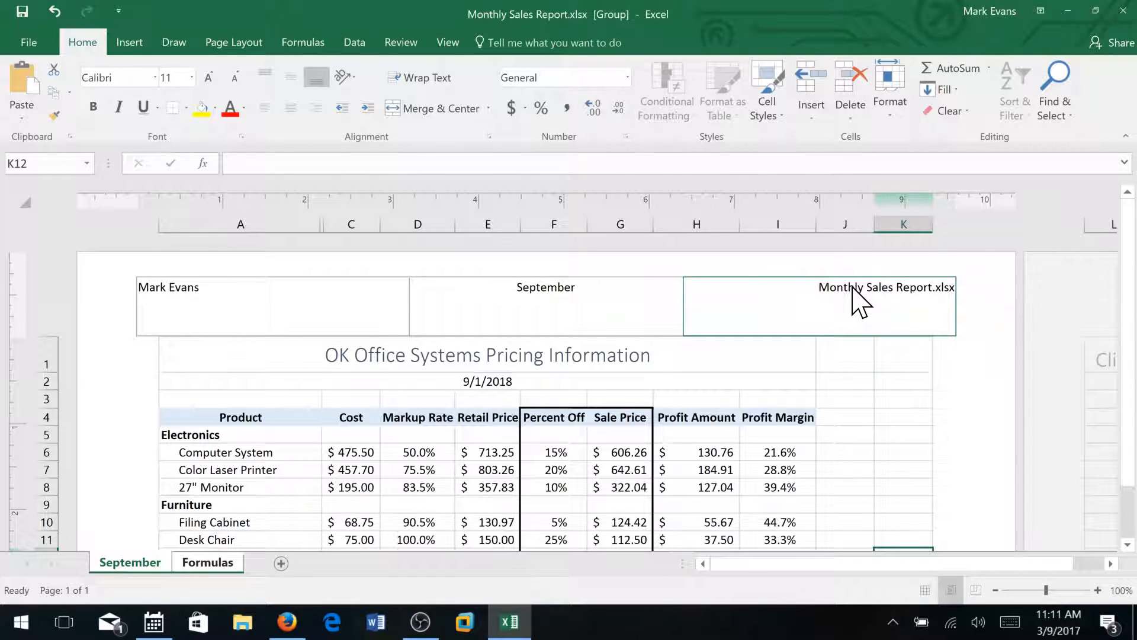
pyautogui.moveTo(853, 337)
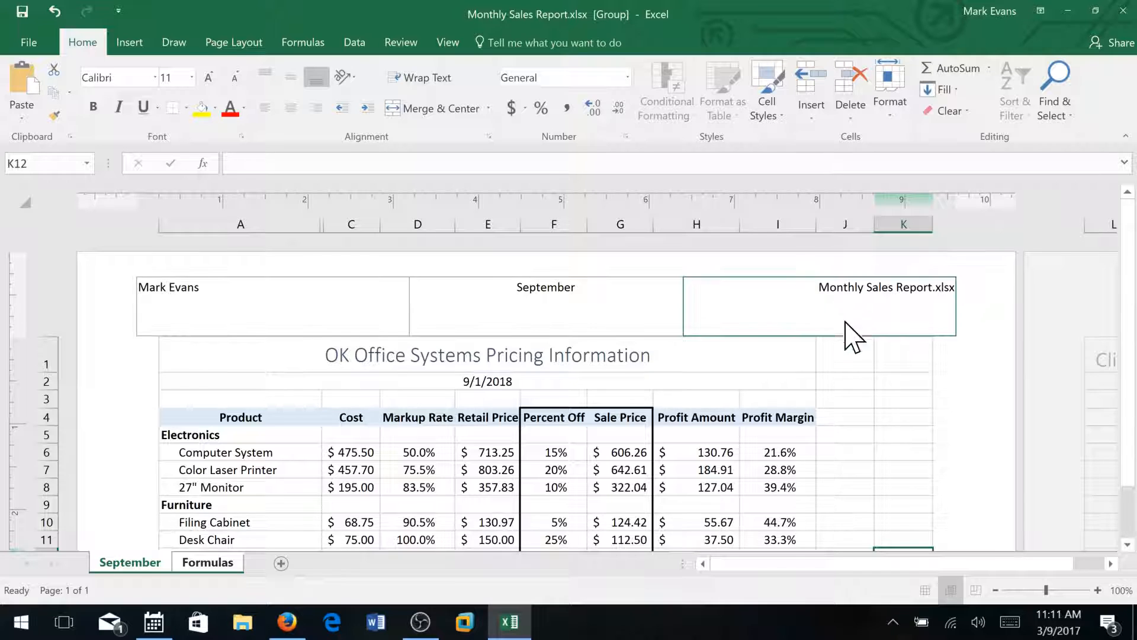
pyautogui.click(488, 451)
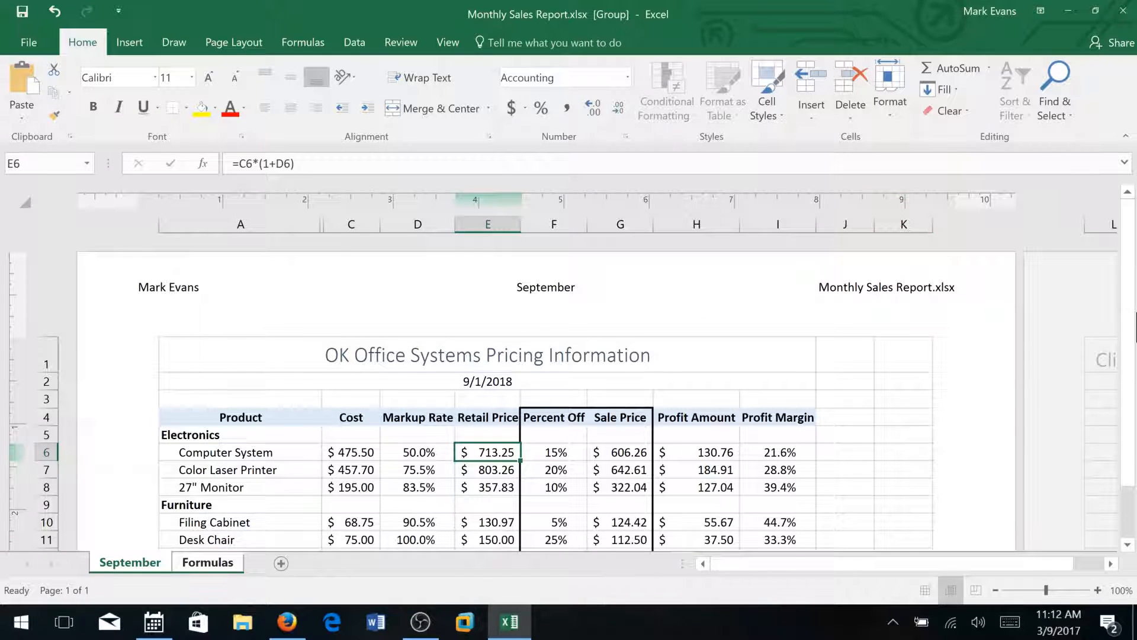
pyautogui.scroll(-3)
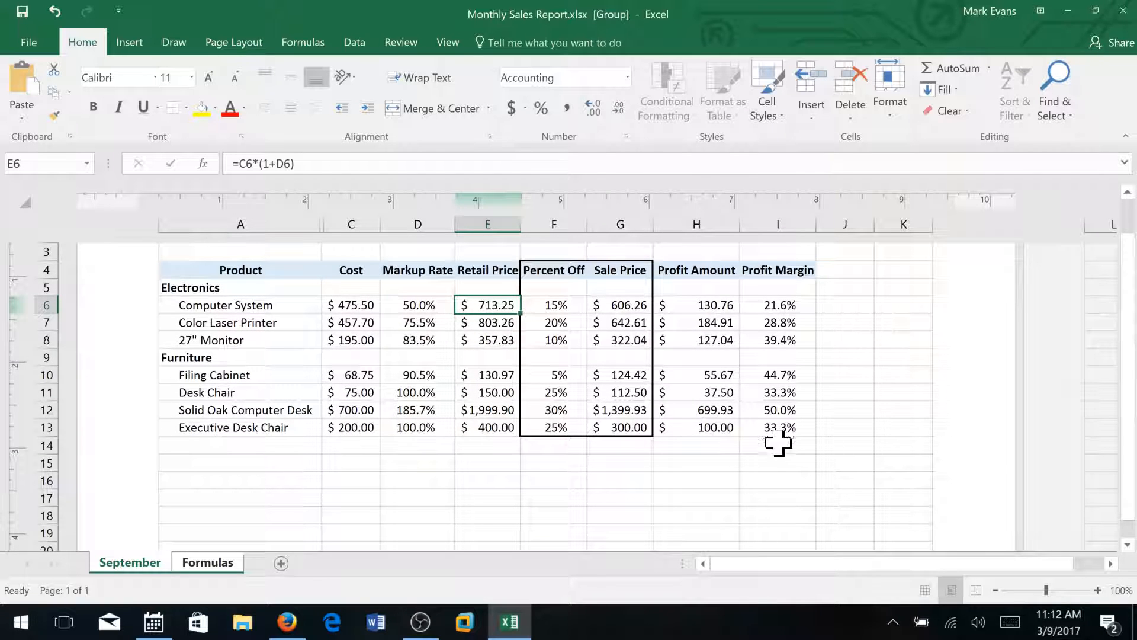
pyautogui.moveTo(951, 588)
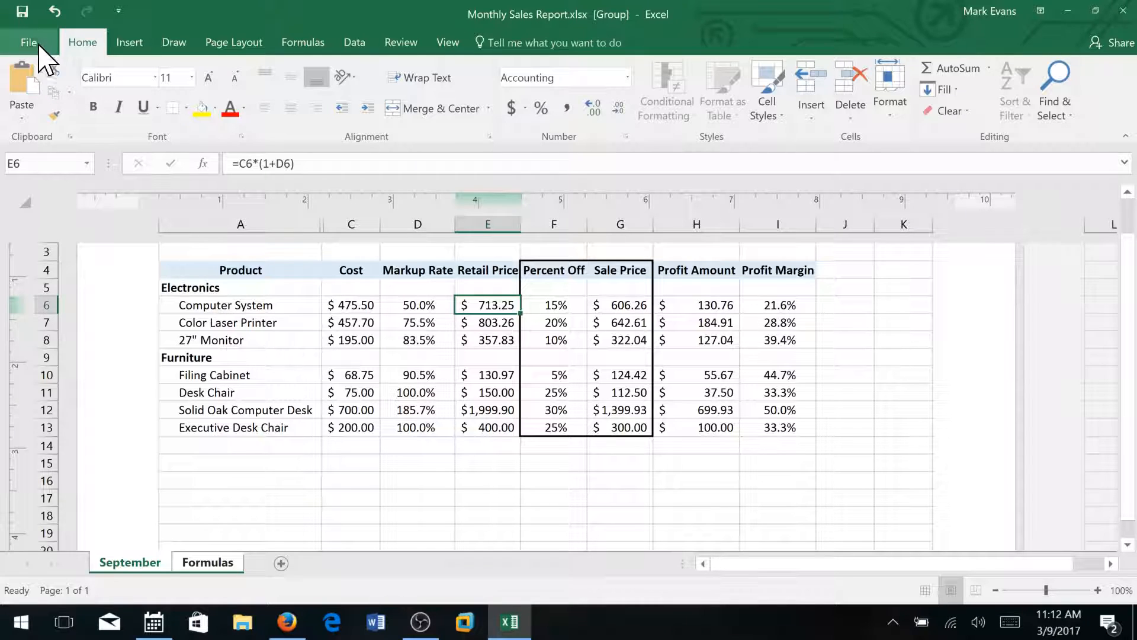
# Print-preview the September and Formulas pages with their headers, then exit to the worksheet
pyautogui.click(29, 42)
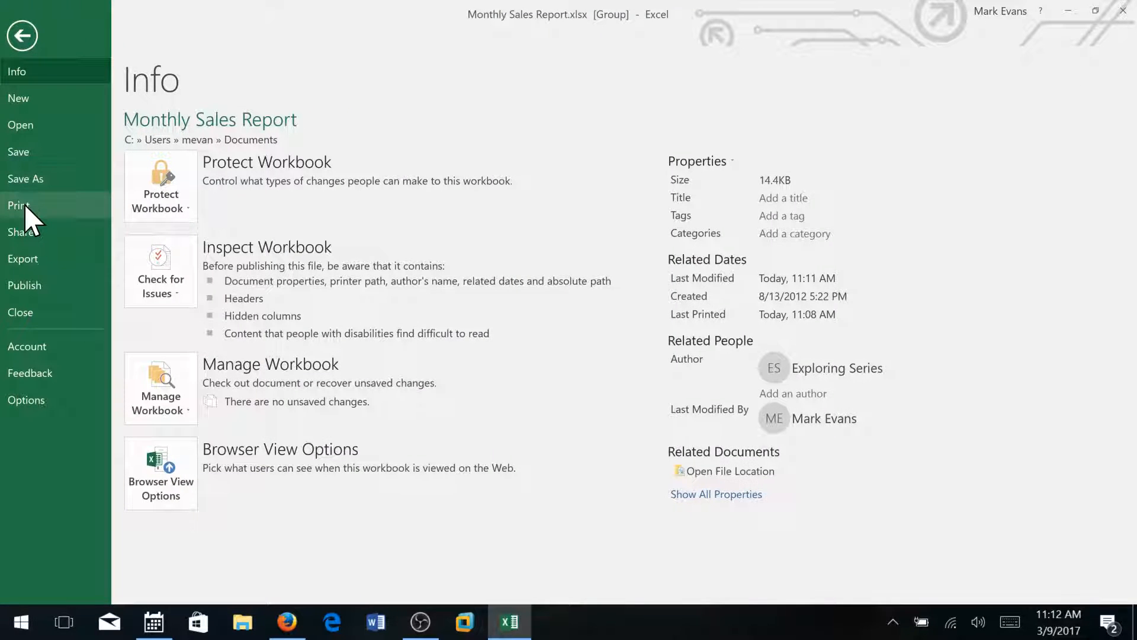
pyautogui.click(20, 205)
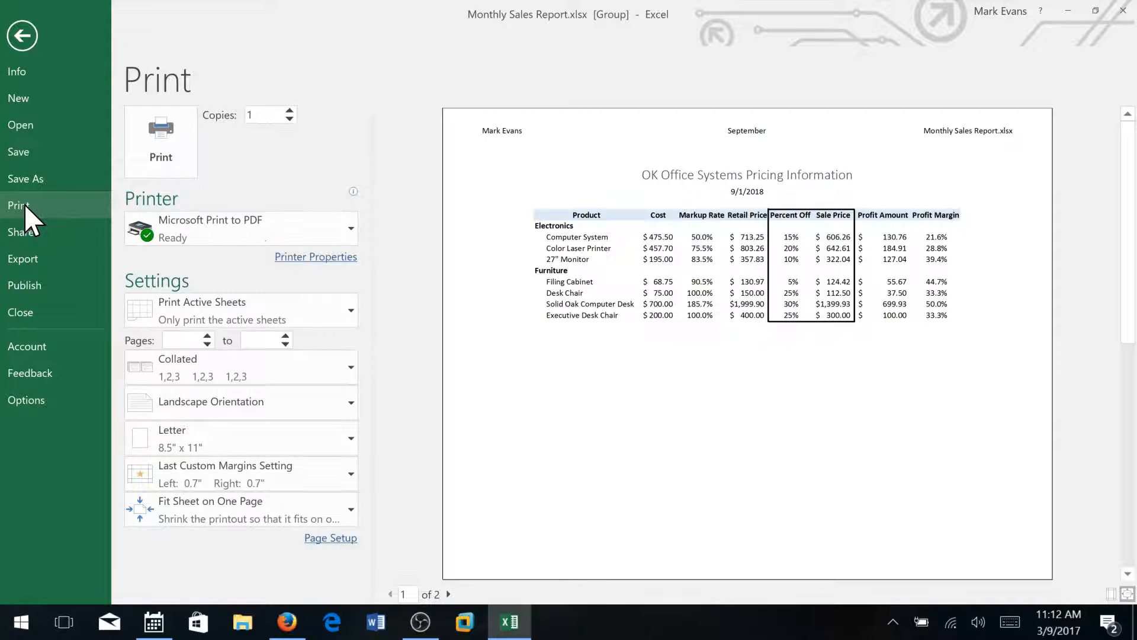
pyautogui.moveTo(682, 308)
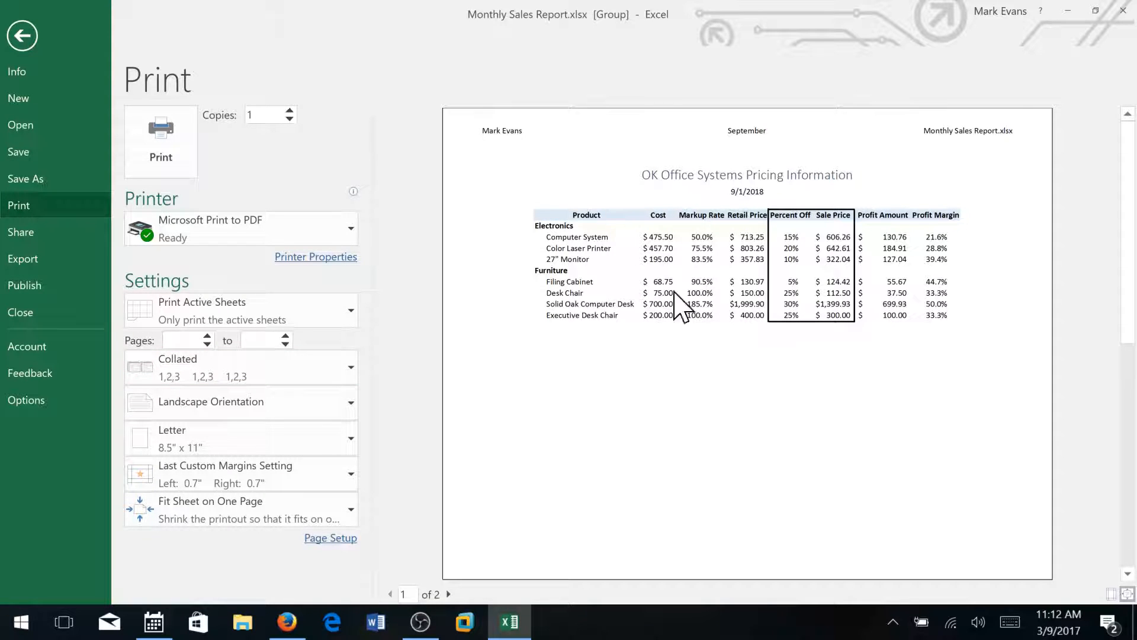
pyautogui.moveTo(986, 145)
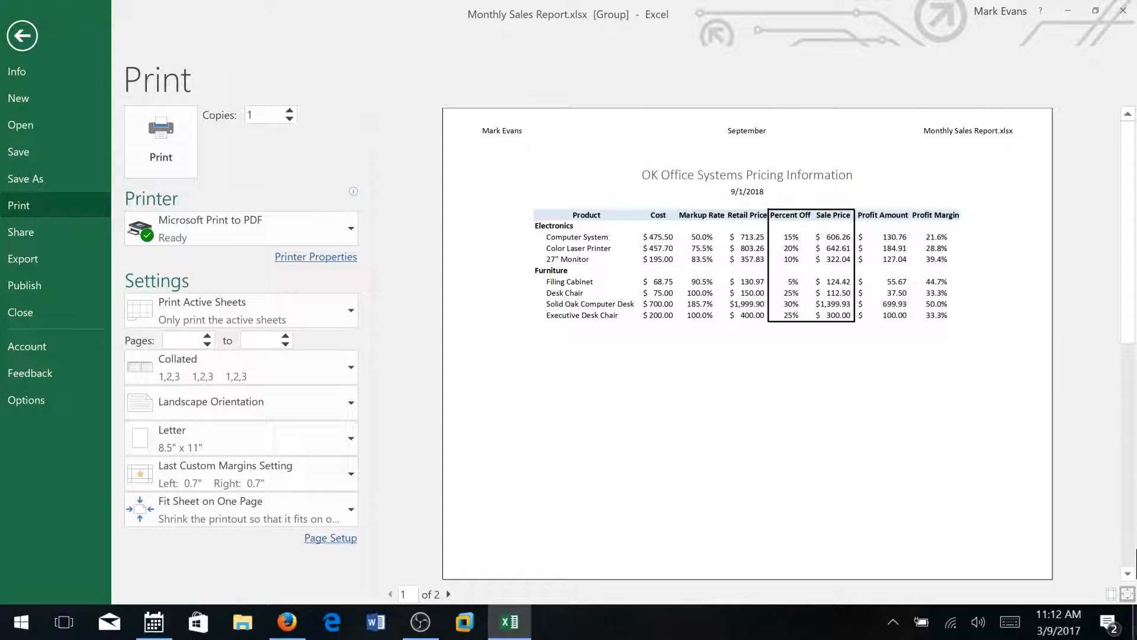
pyautogui.click(448, 594)
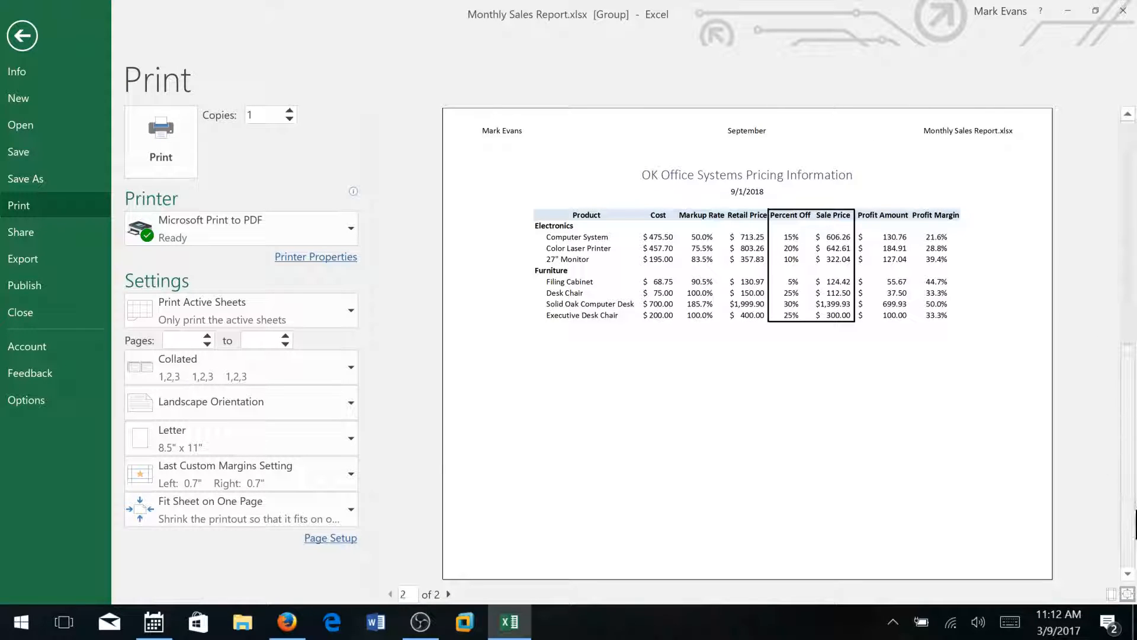
pyautogui.click(239, 507)
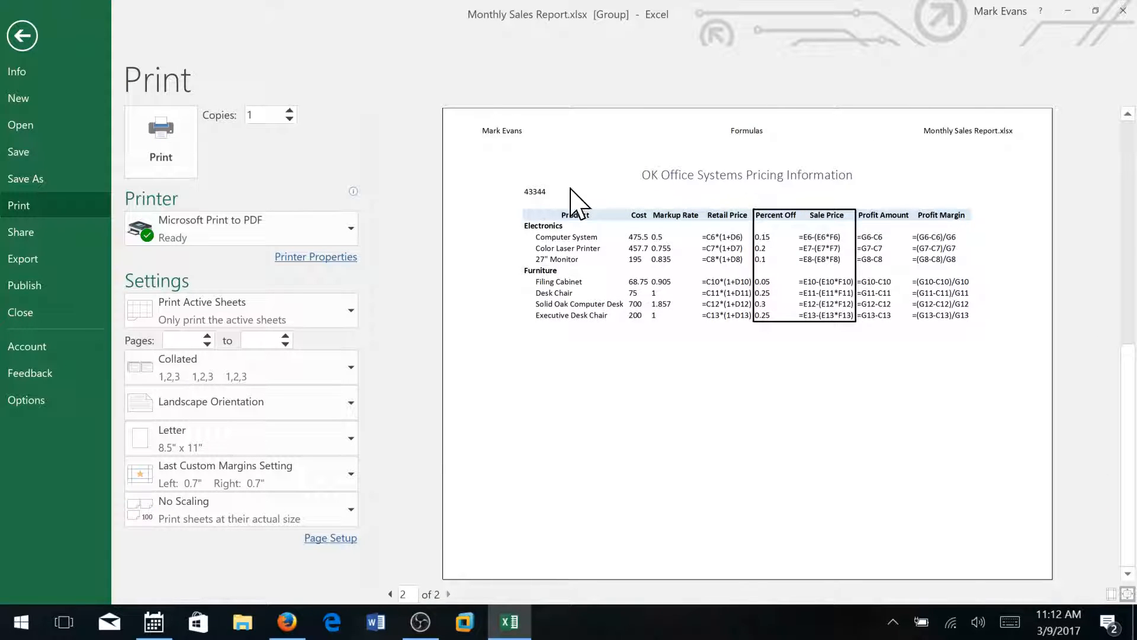
pyautogui.moveTo(903, 246)
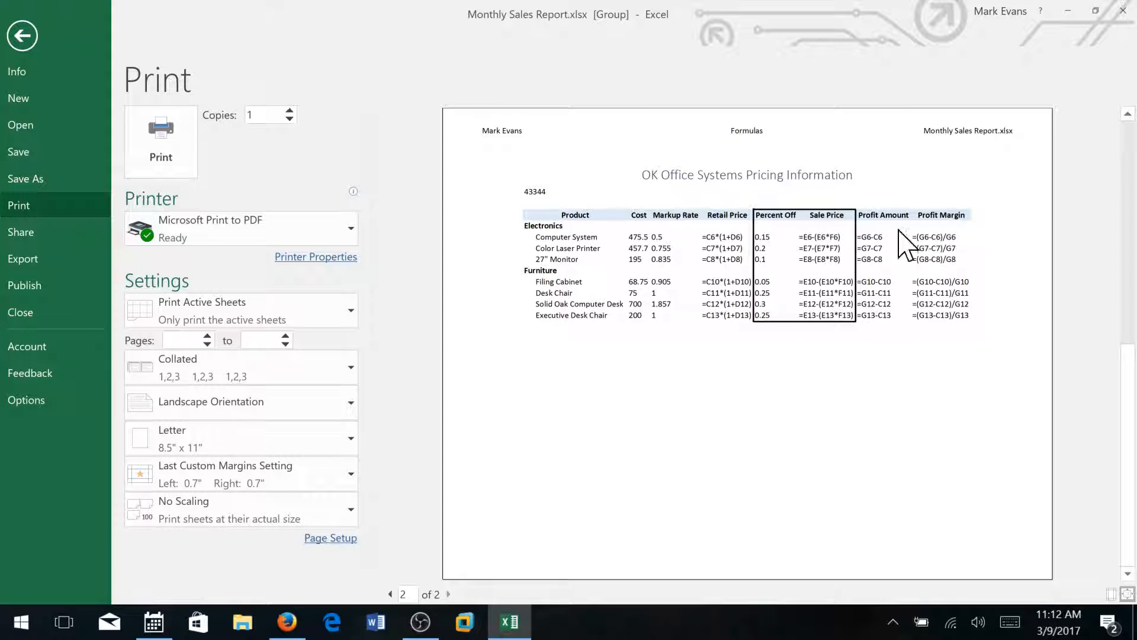
pyautogui.moveTo(645, 262)
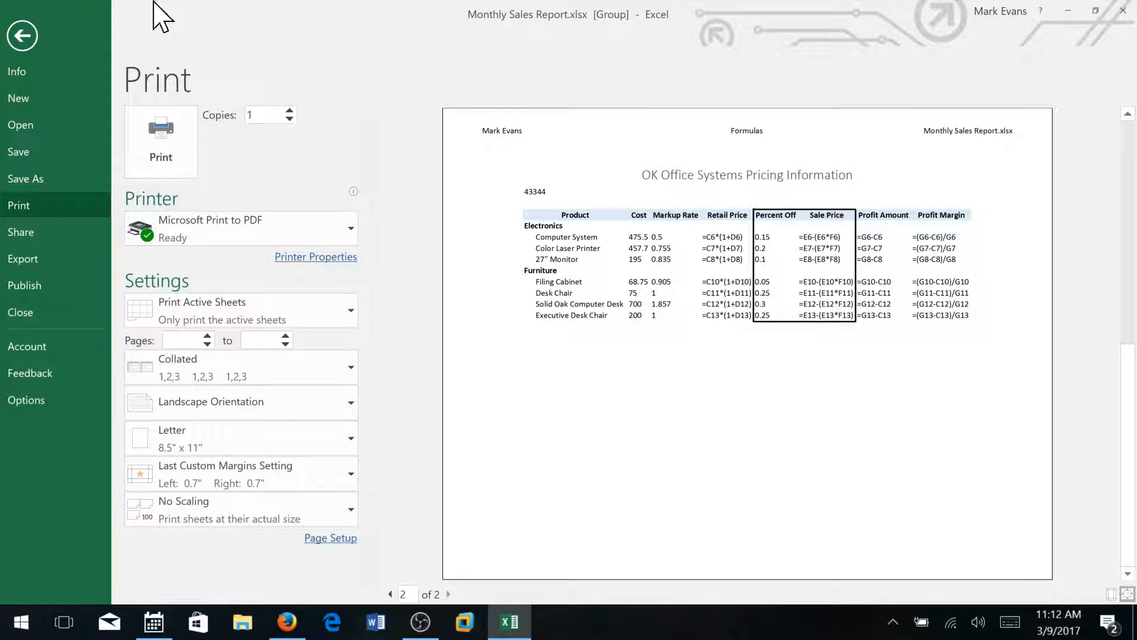
pyautogui.click(22, 35)
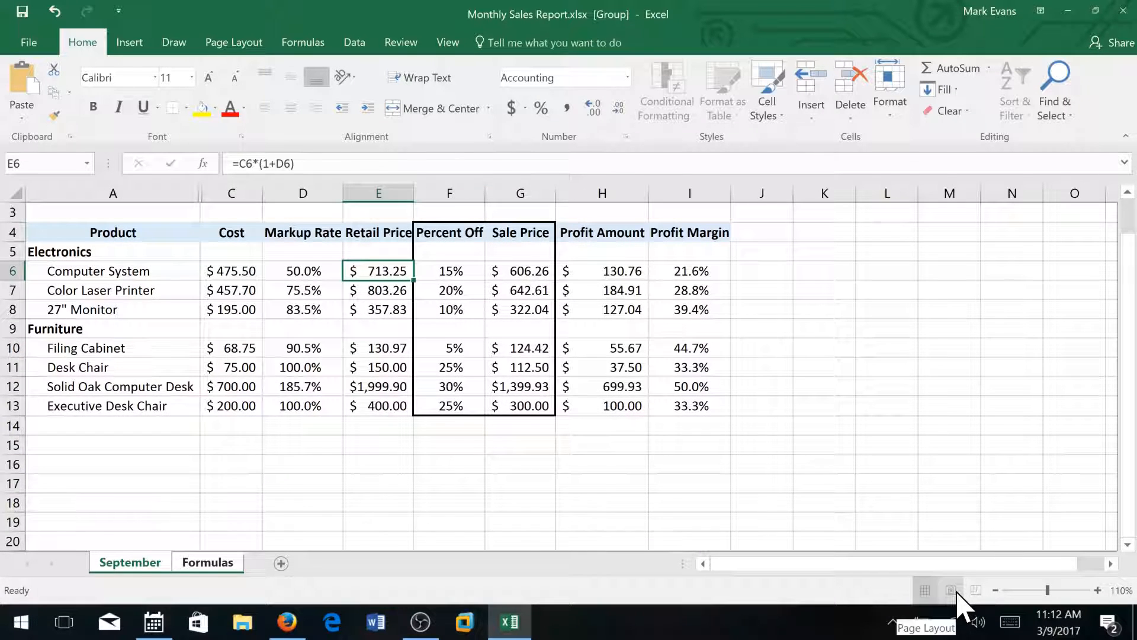
pyautogui.click(950, 590)
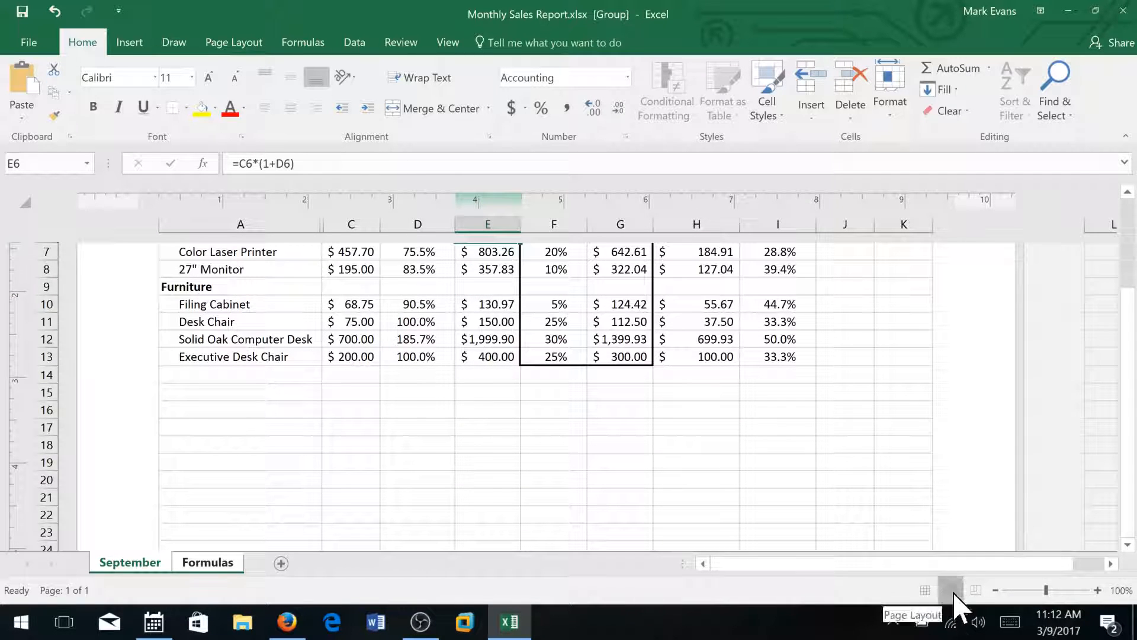
pyautogui.moveTo(961, 573)
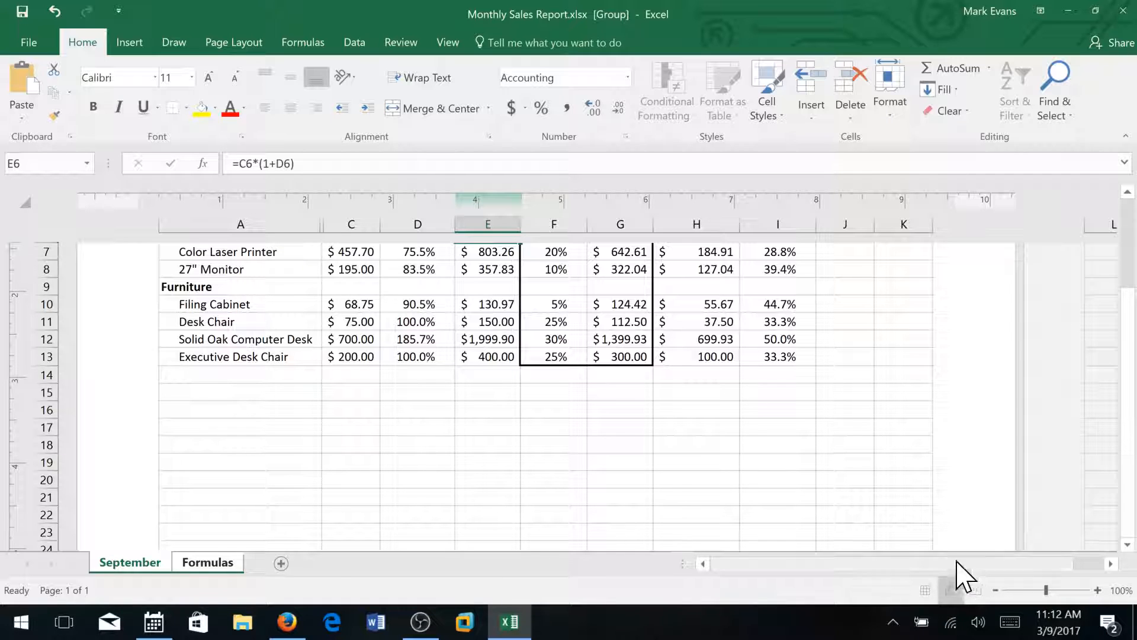
pyautogui.moveTo(950, 588)
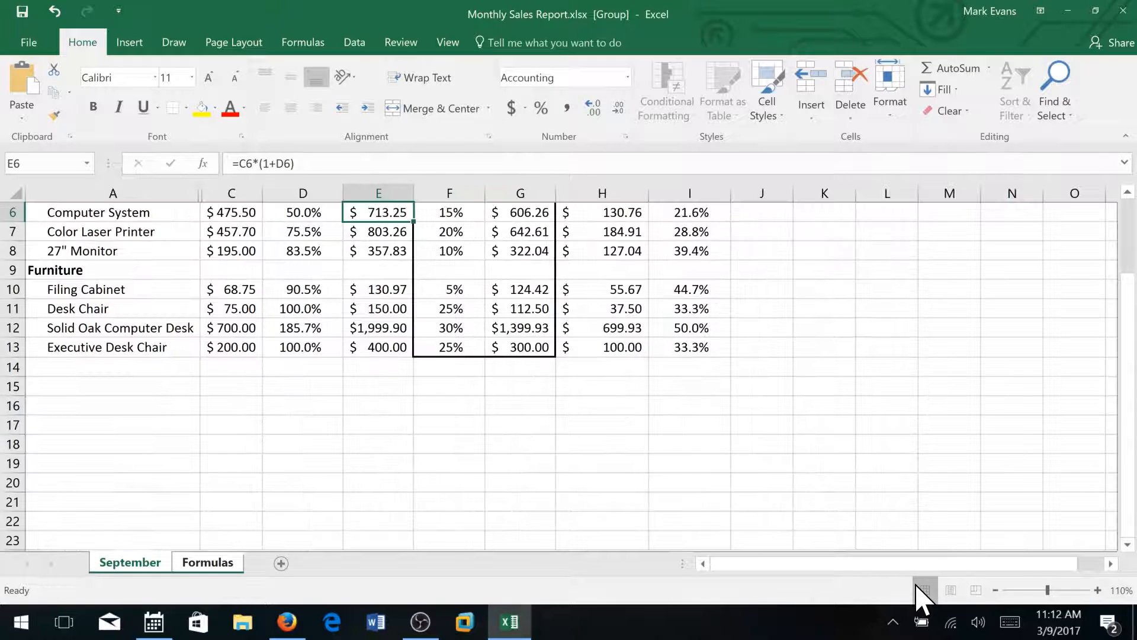
pyautogui.moveTo(939, 587)
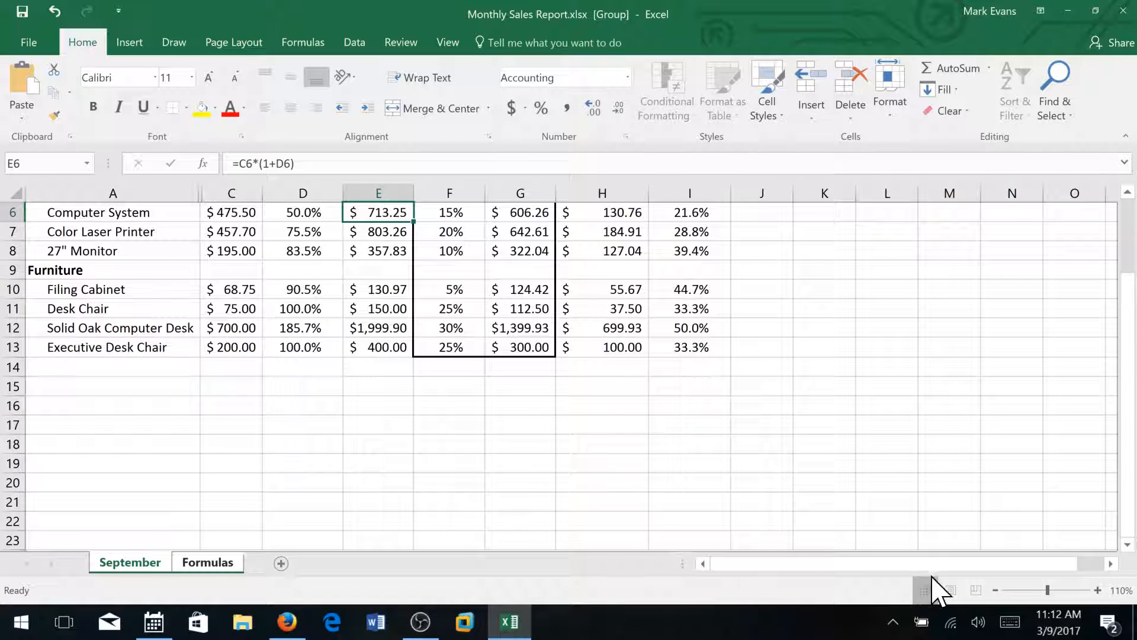
pyautogui.scroll(3)
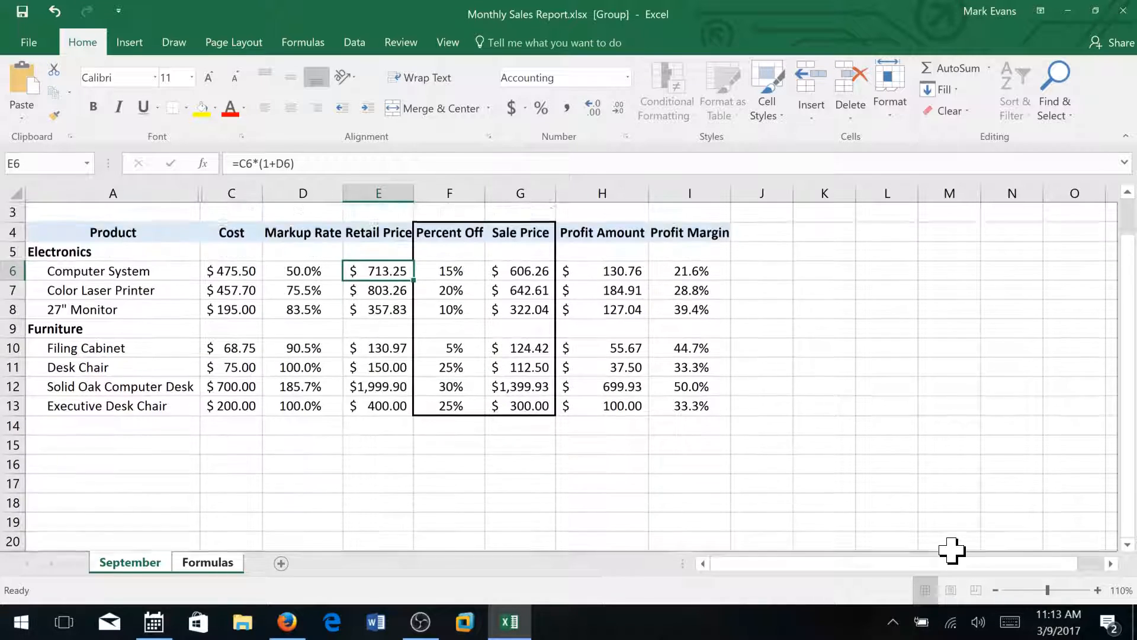
pyautogui.scroll(3)
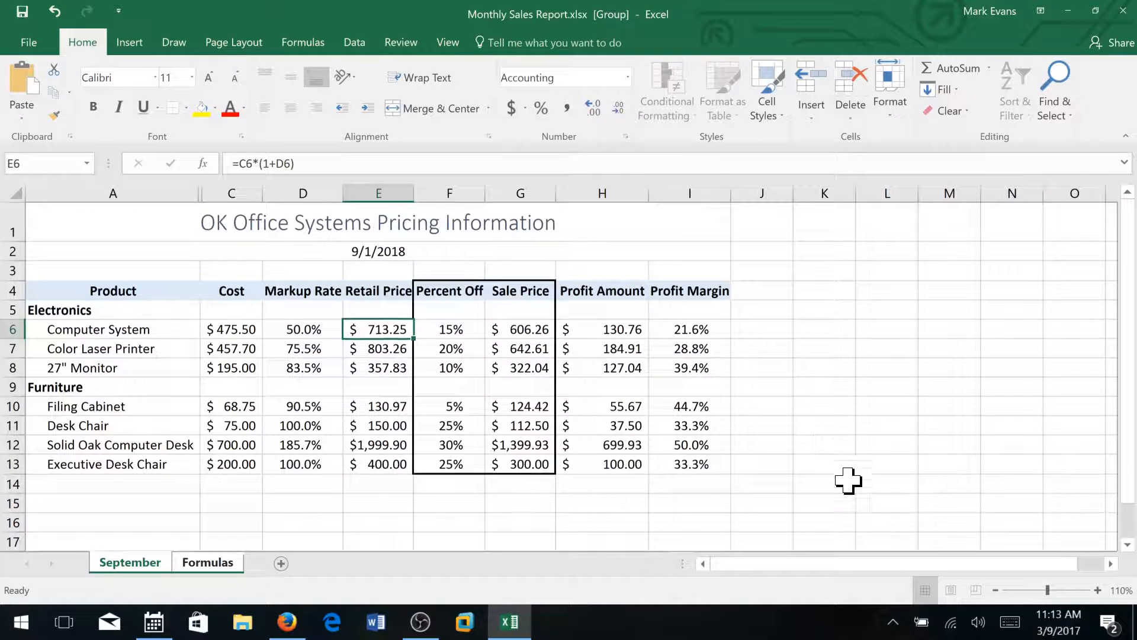
pyautogui.moveTo(930, 582)
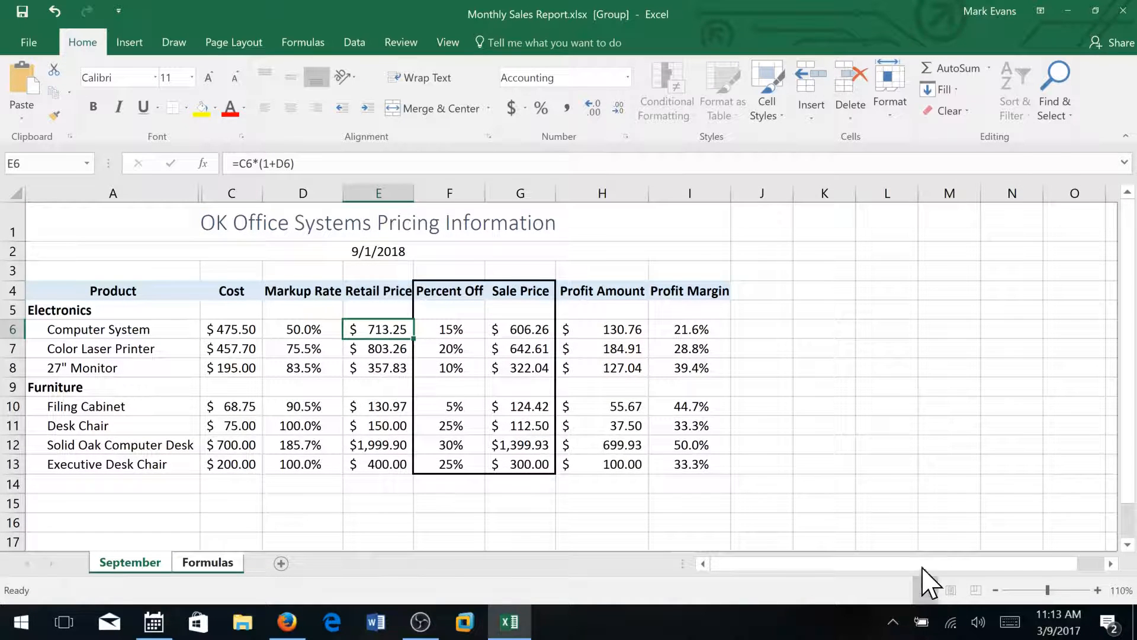
pyautogui.moveTo(898, 459)
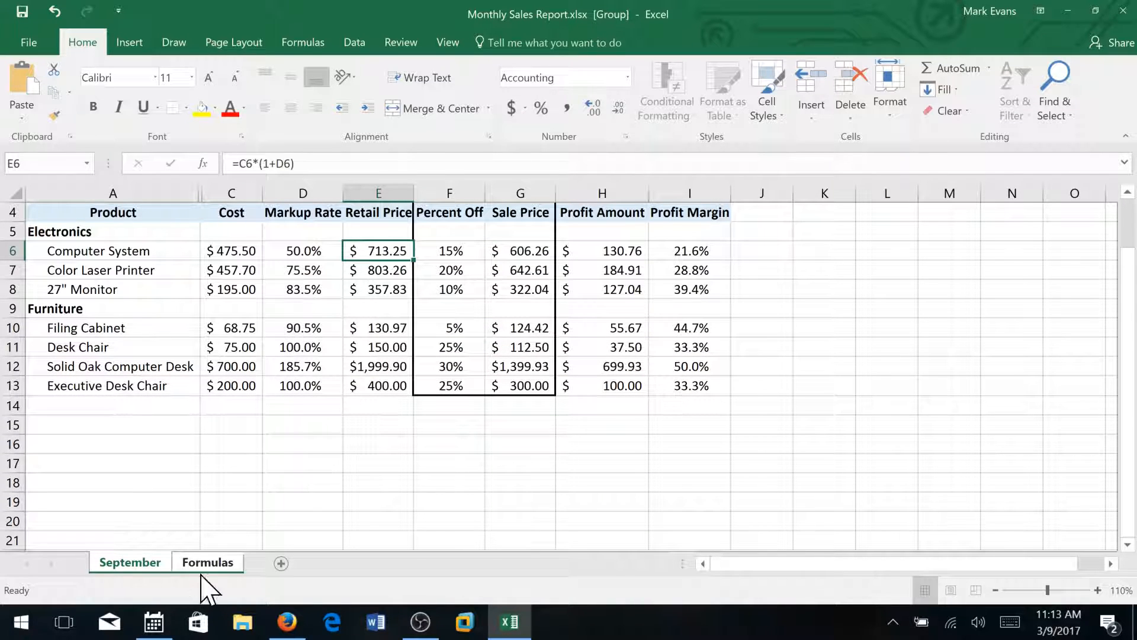
# Ungroup the sheets, switch to the Formulas sheet, and close Excel
pyautogui.click(208, 561)
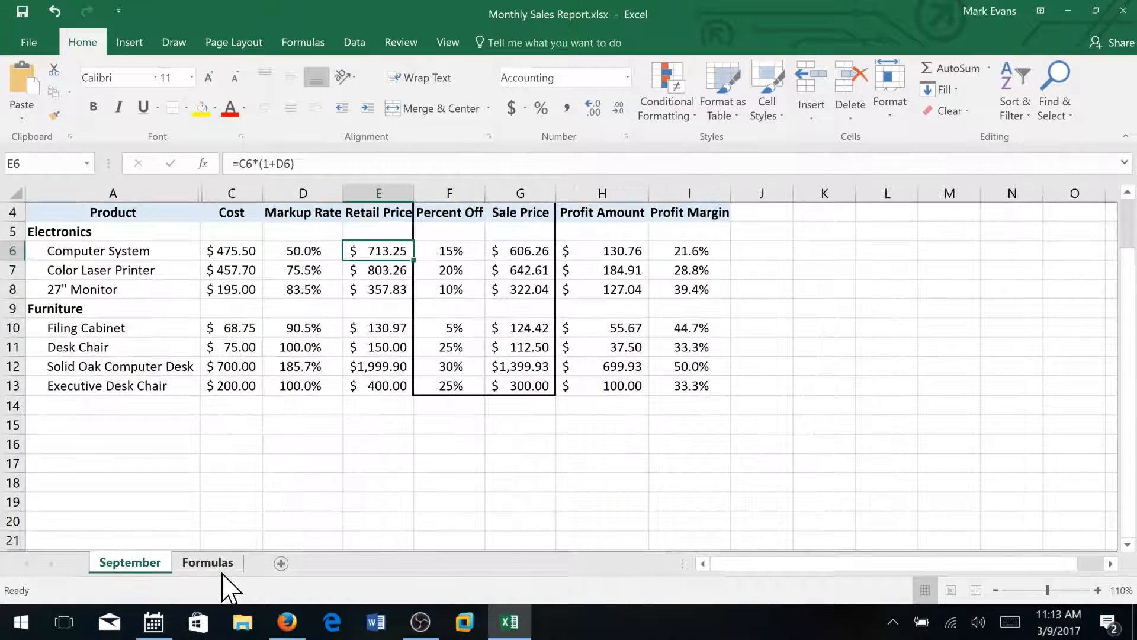
pyautogui.click(208, 562)
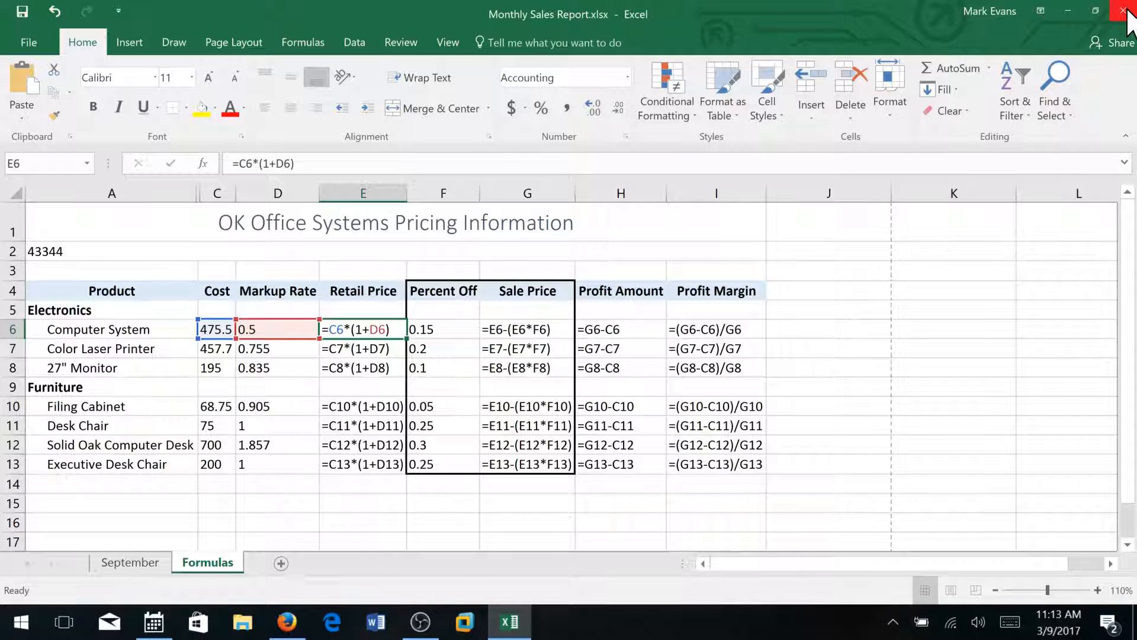
pyautogui.click(1125, 13)
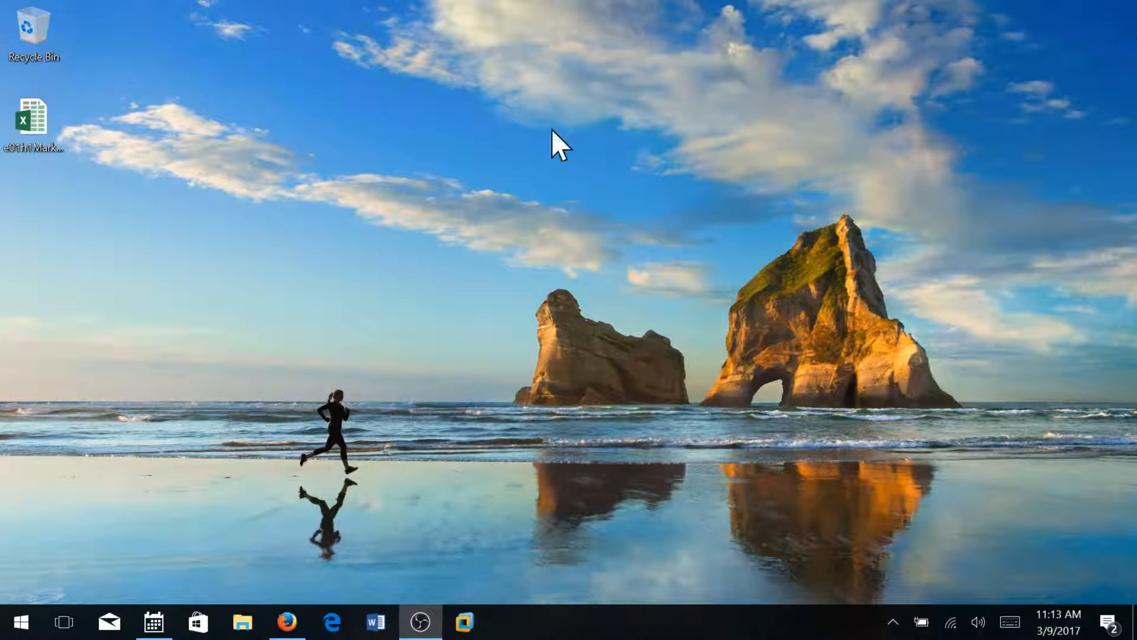
pyautogui.moveTo(610, 608)
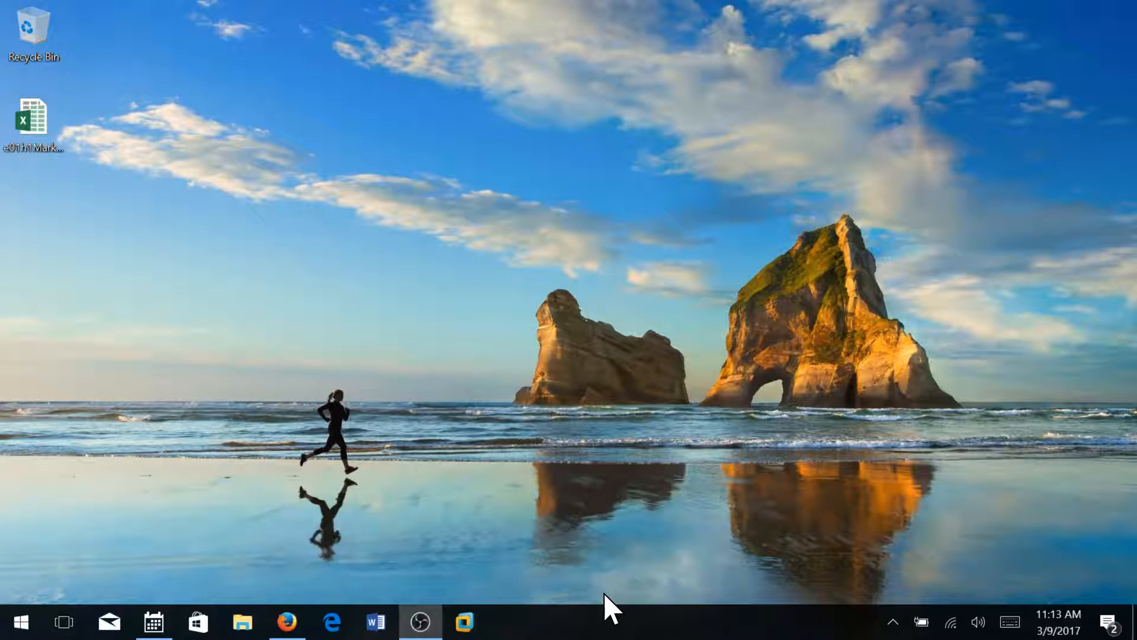